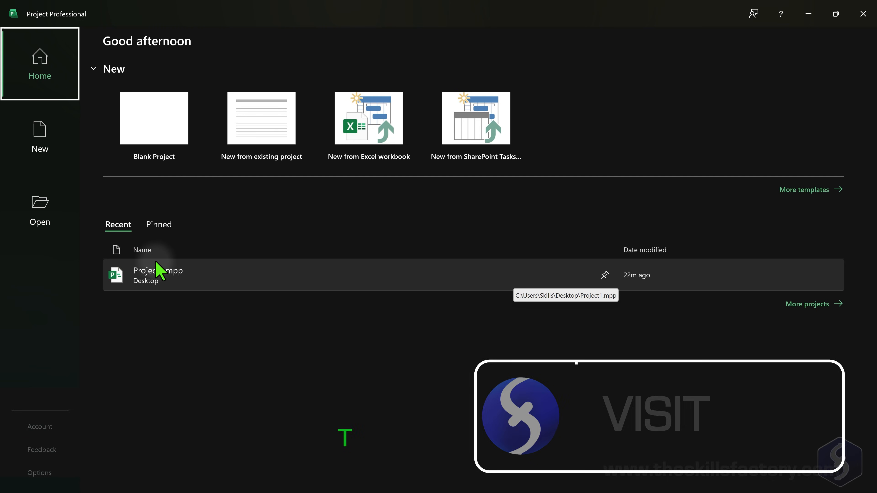
mouse_move(115, 248)
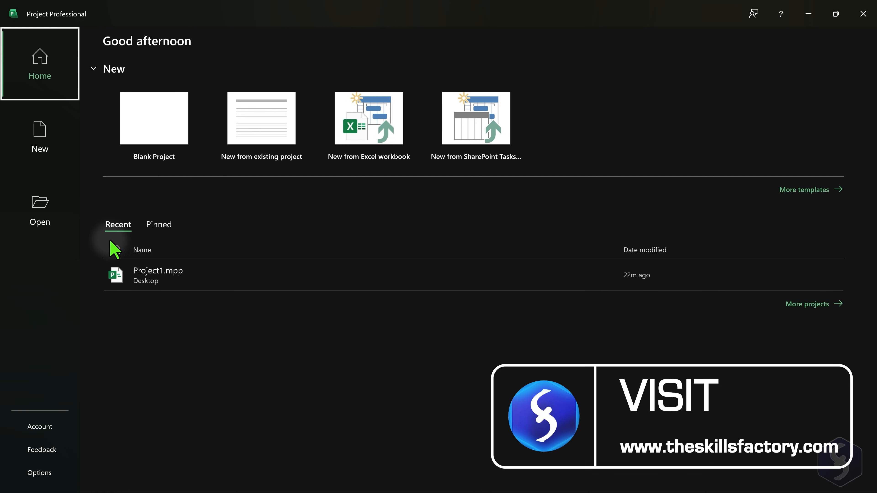
- Browse the New page options for starting a project
click(39, 137)
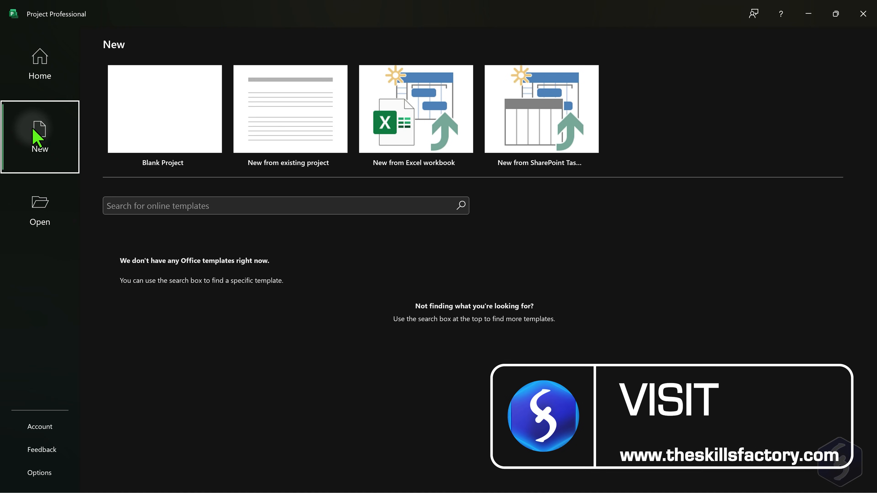
mouse_move(152, 130)
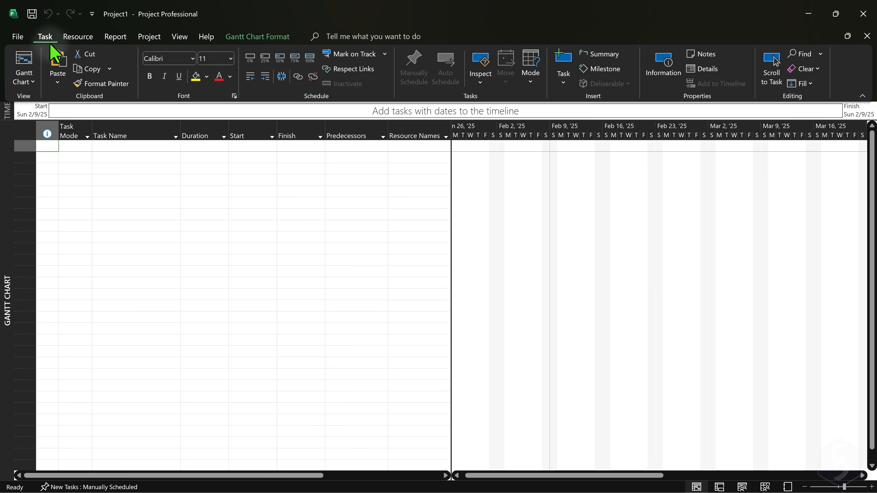
mouse_move(144, 82)
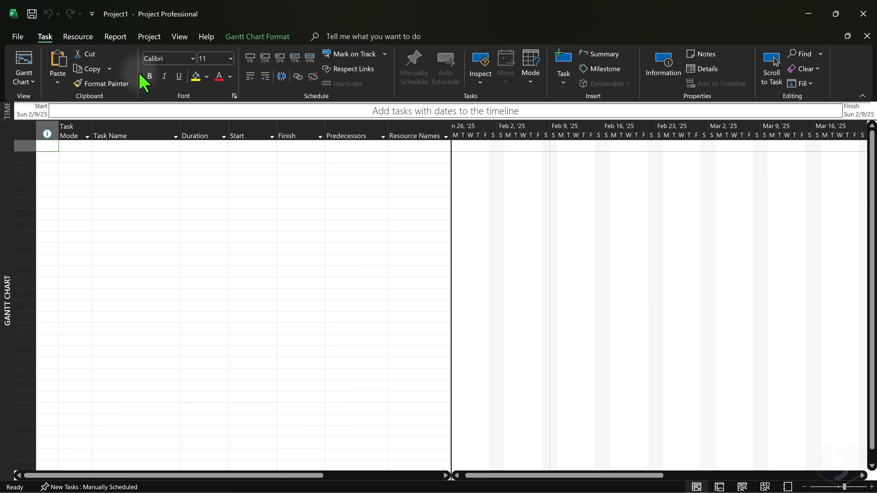
mouse_move(214, 130)
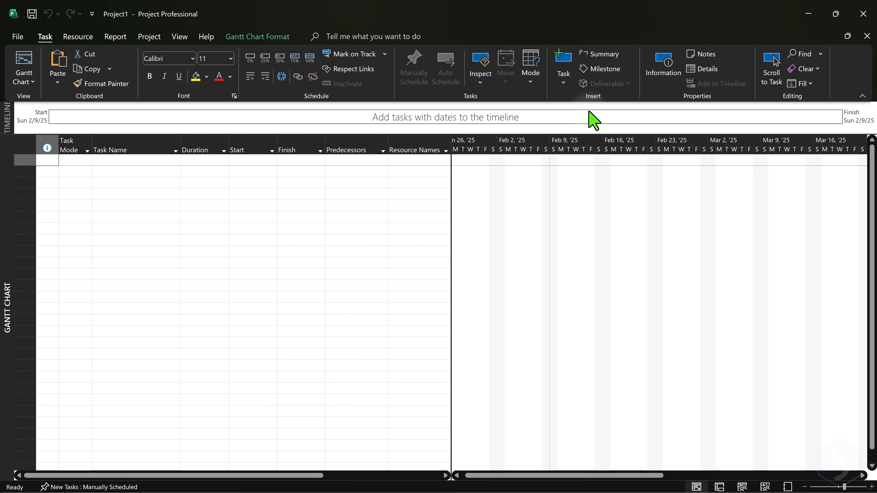
mouse_move(569, 344)
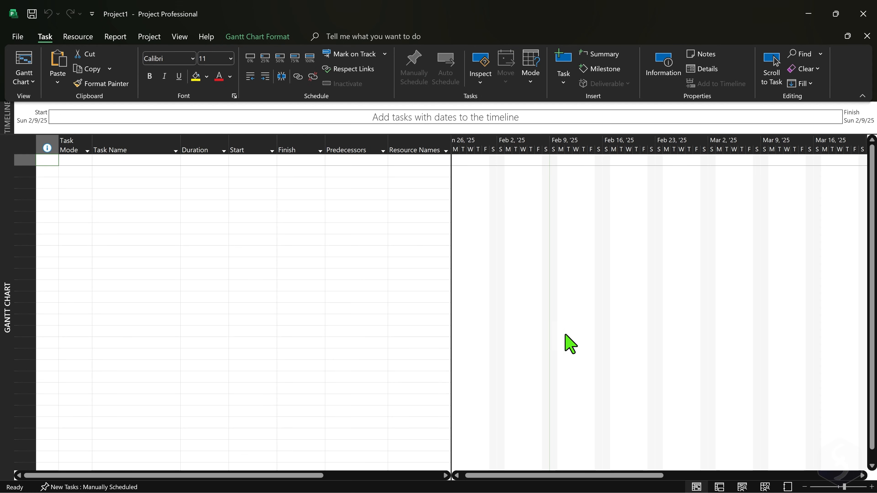
mouse_move(663, 276)
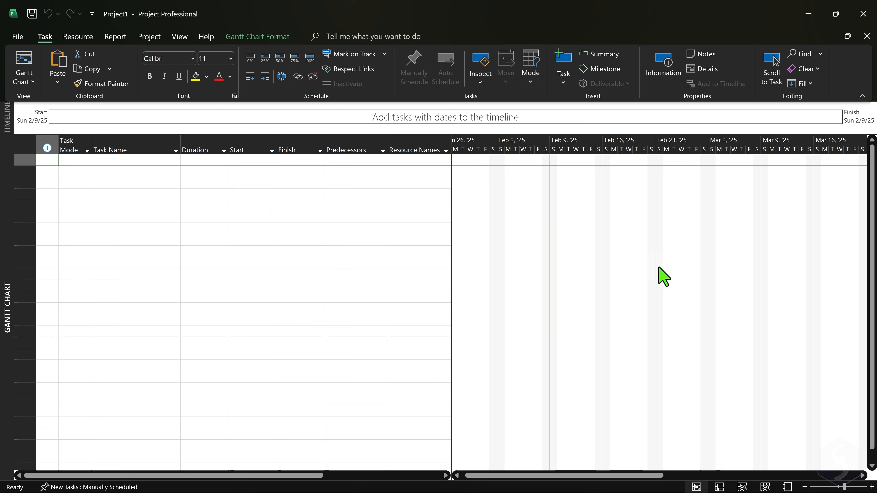
mouse_move(617, 312)
text(F)
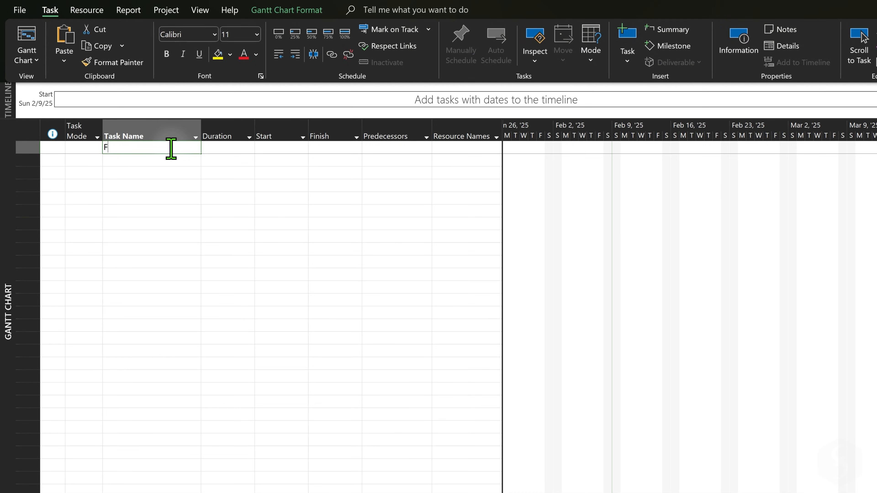
- Name the first task Feasibility and set start dates Feb 17 for Feasibility and Feb 20 for Design Concept
text(easibility)
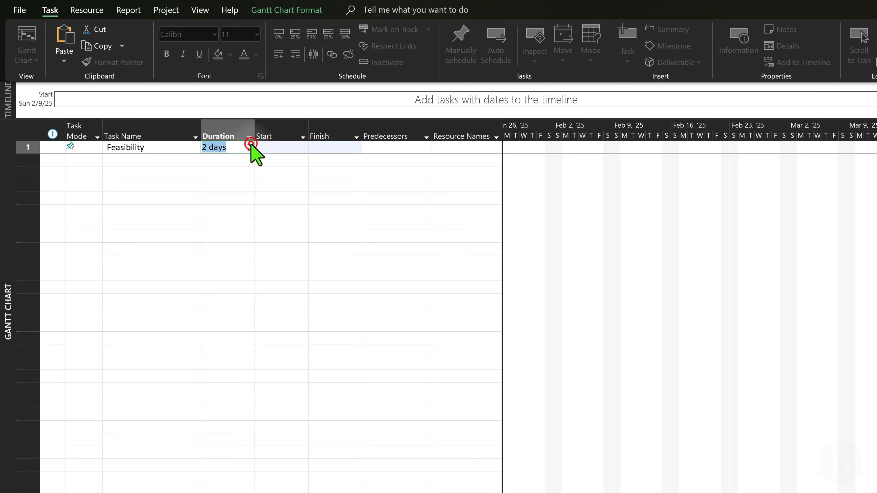
click(302, 150)
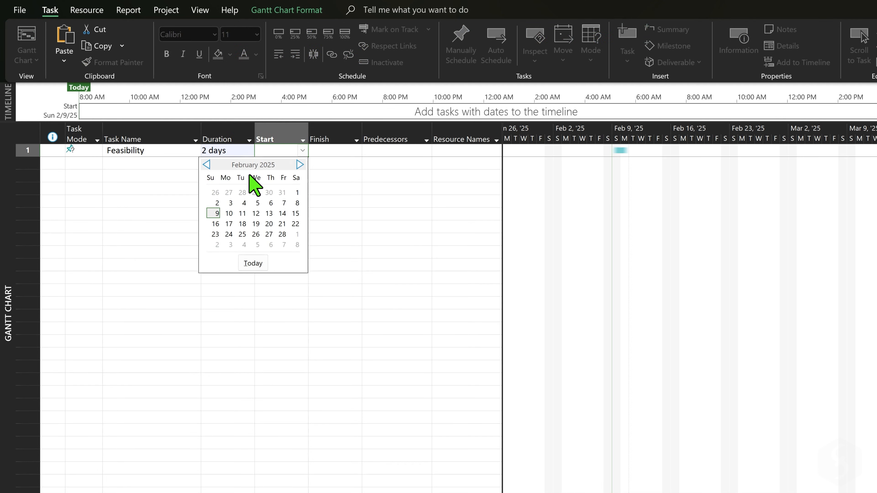
click(228, 224)
text(Design Concept)
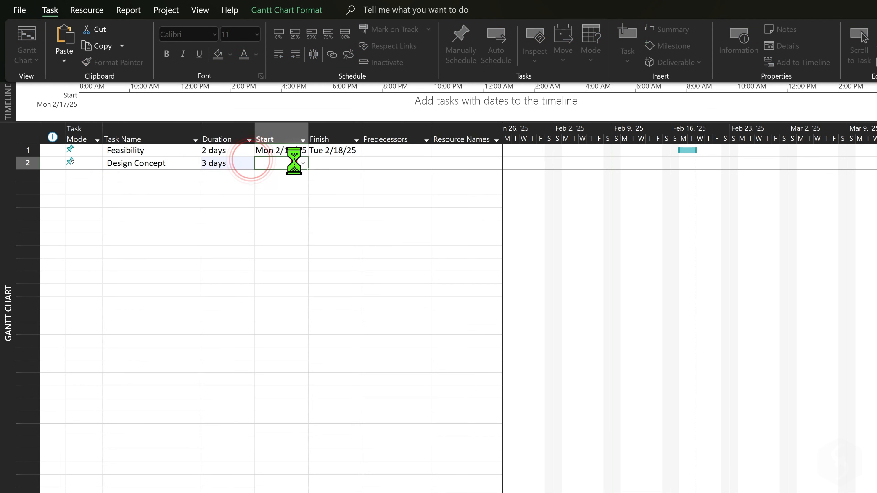
click(301, 162)
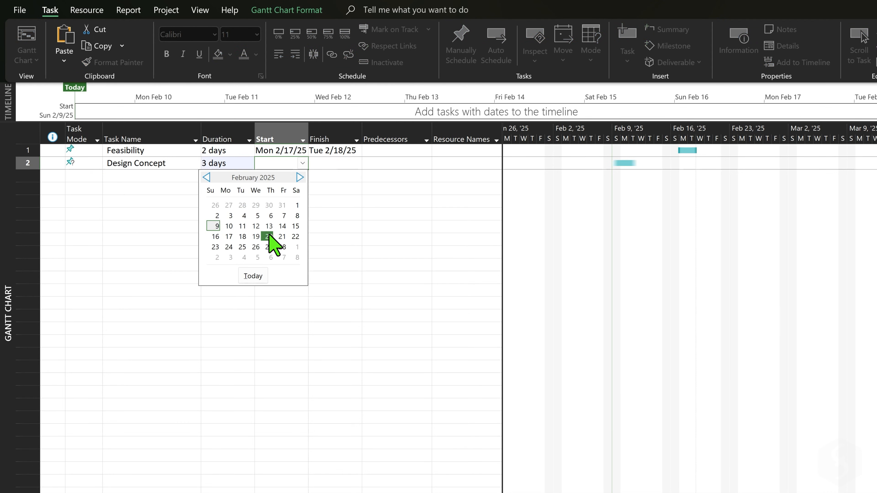
click(269, 236)
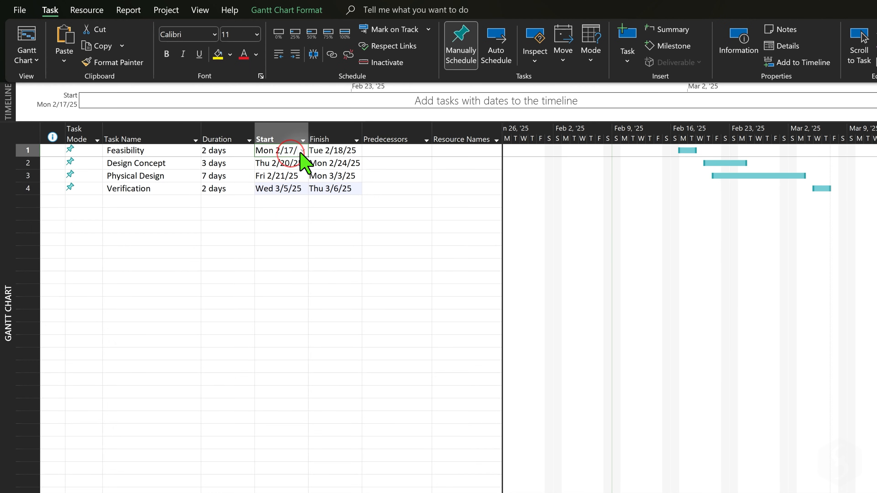
click(302, 150)
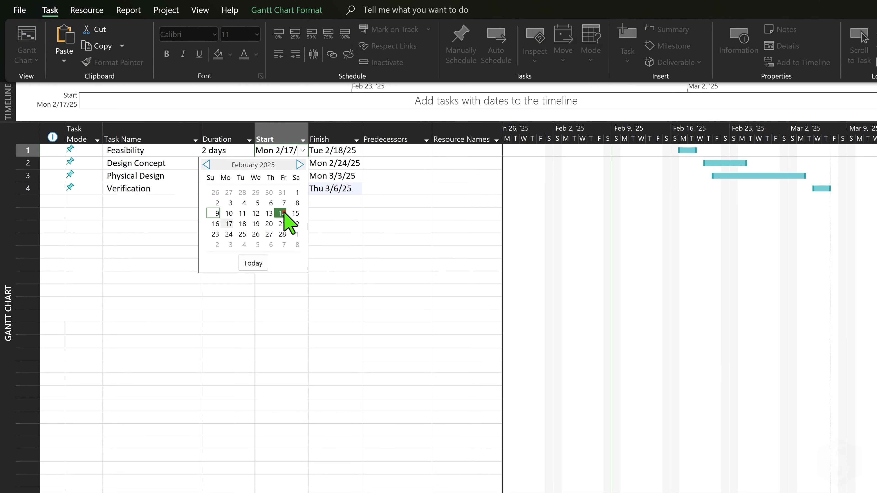
click(281, 213)
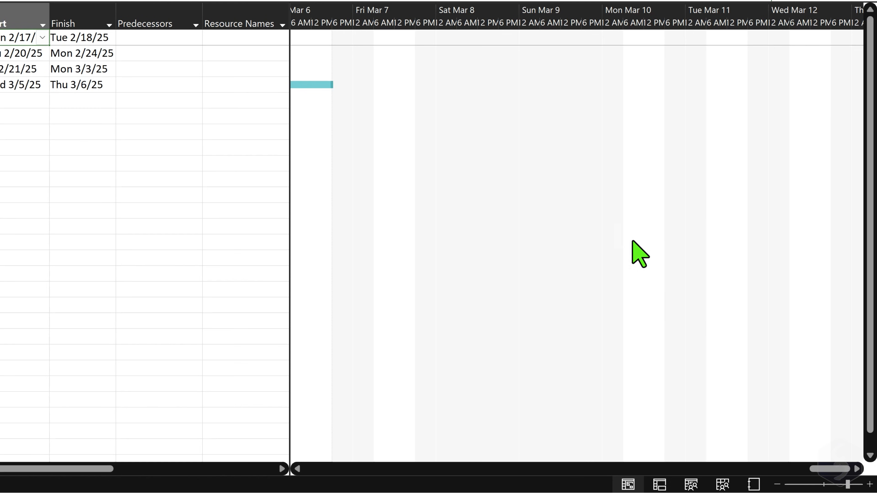
- Turn on the project timeline from the View ribbon's Split View group
scroll(left, 3)
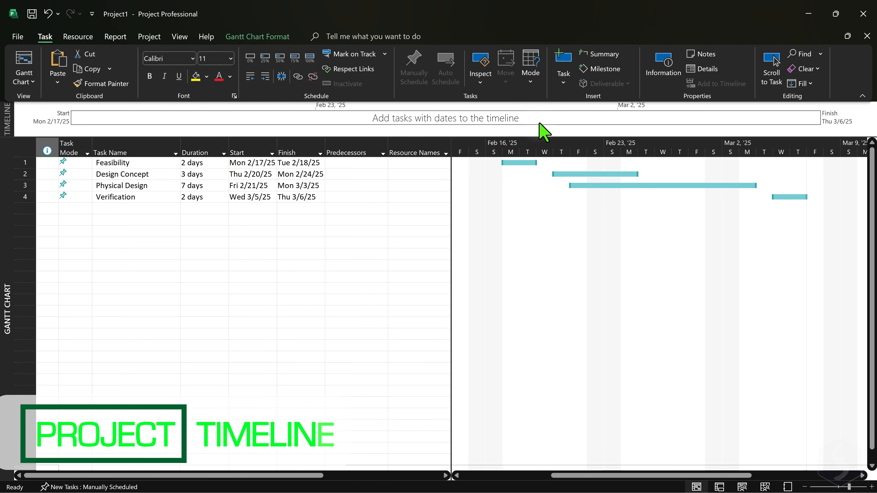
mouse_move(164, 130)
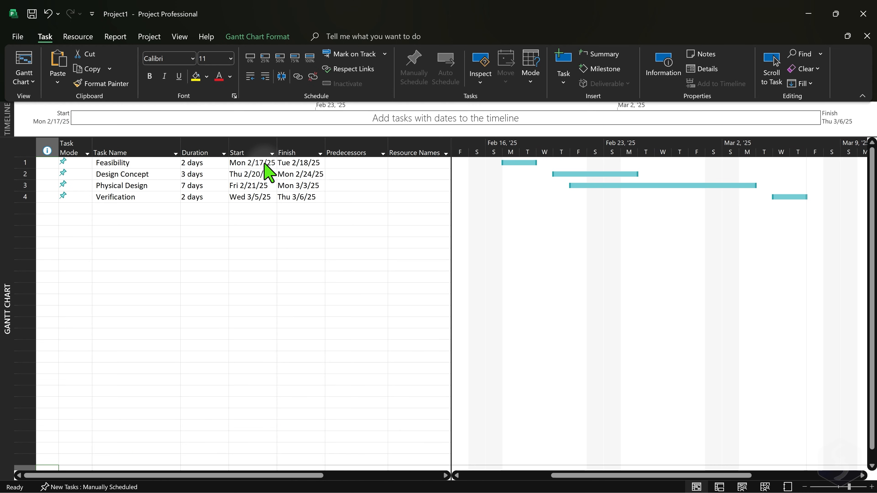
mouse_move(419, 191)
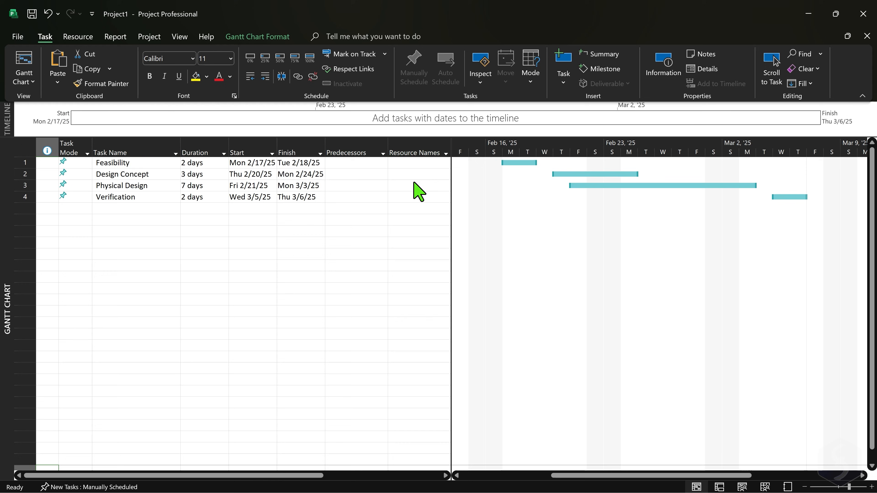
click(179, 36)
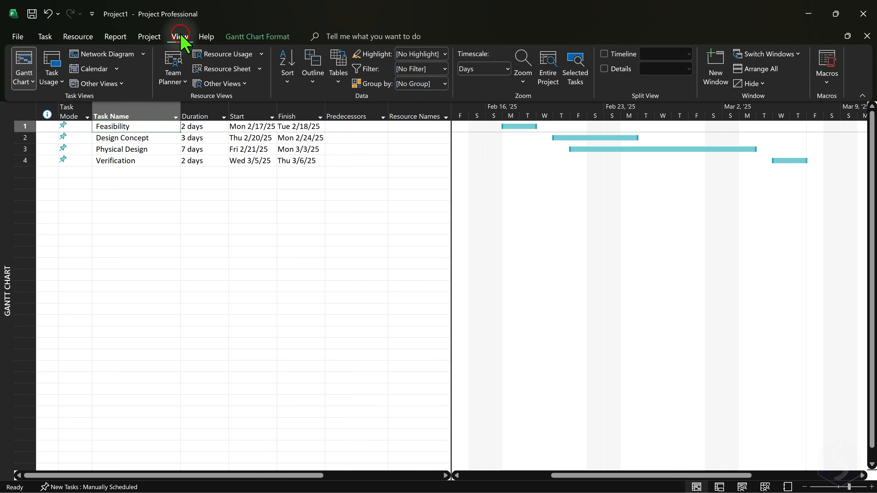
click(604, 54)
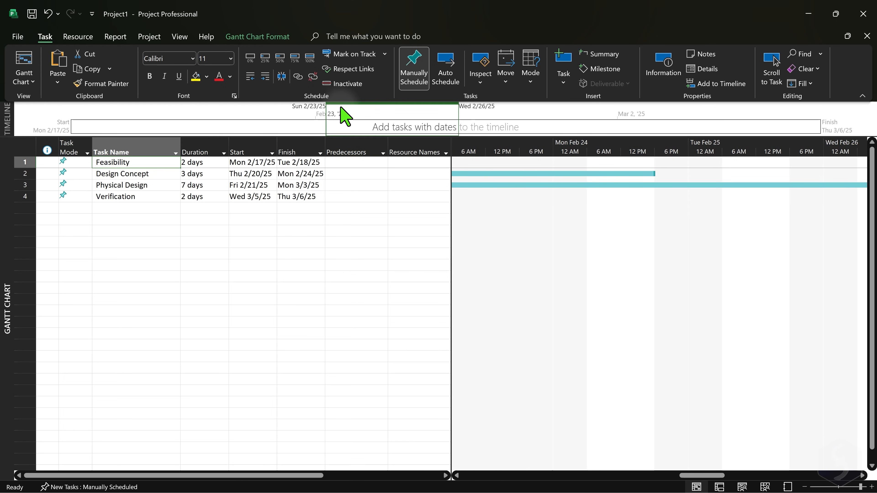
- Add the Physical Design task to the timeline from its context menu
click(373, 104)
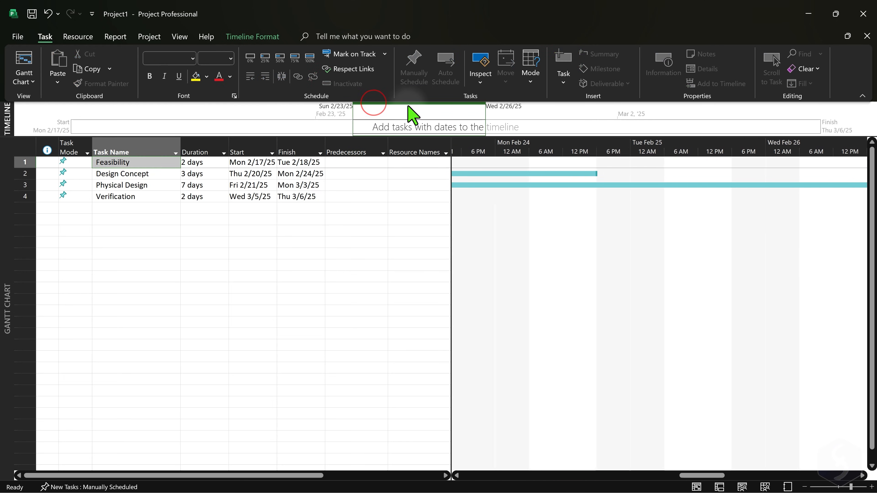
scroll(right, 3)
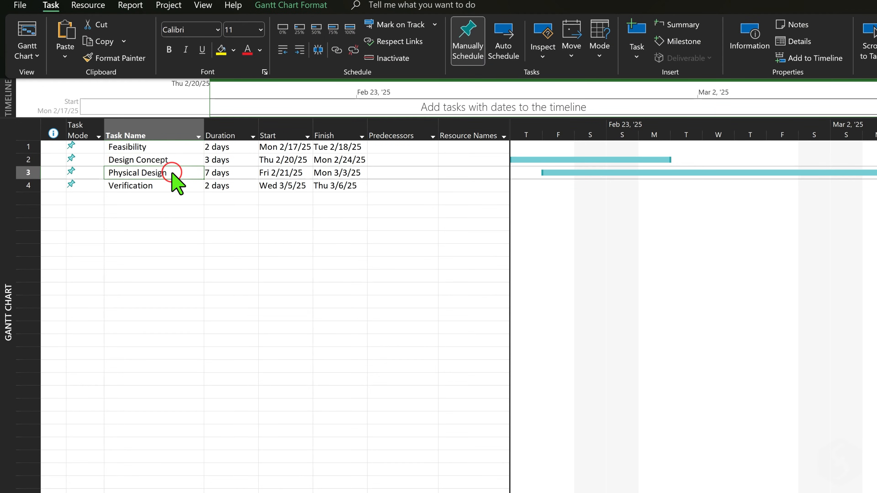
right_click(137, 172)
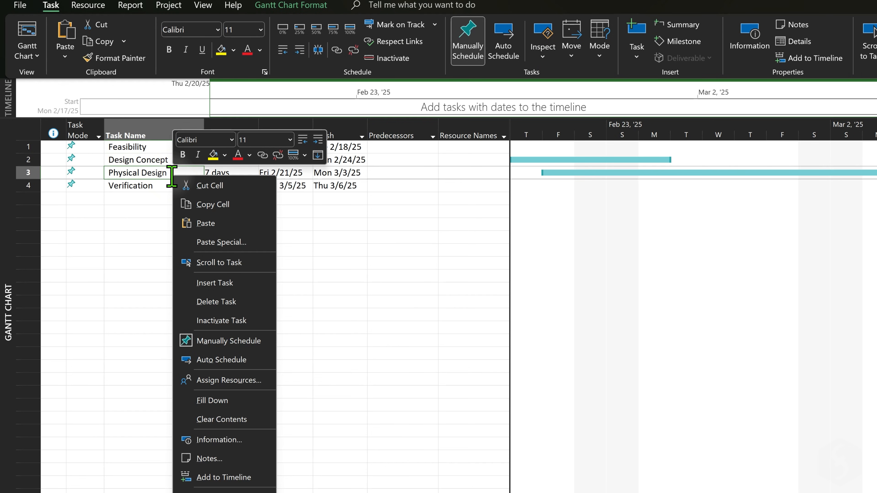
mouse_move(243, 480)
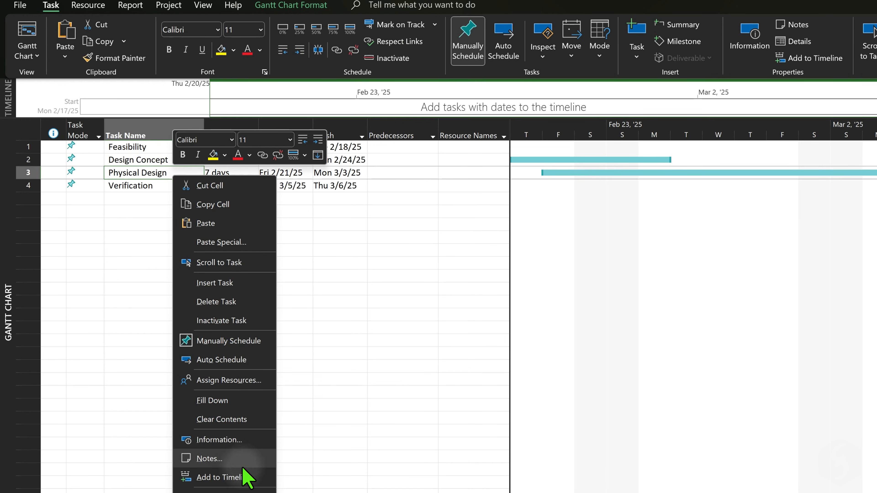
click(219, 476)
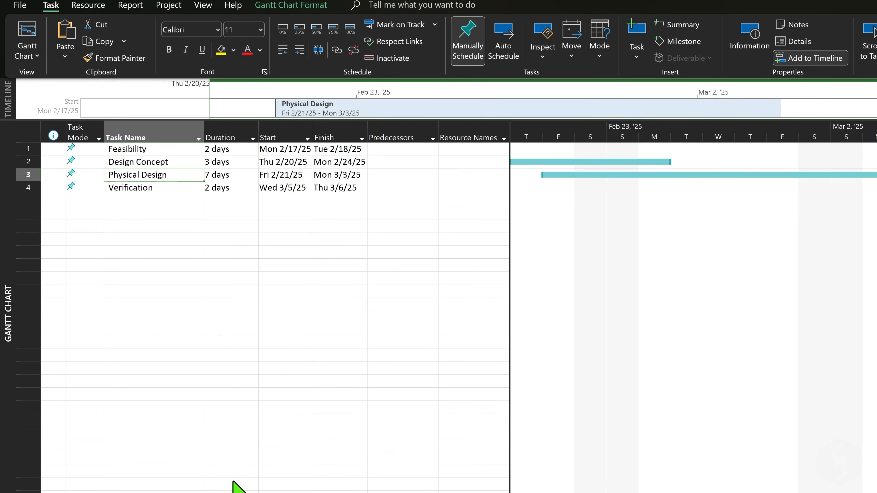
mouse_move(475, 114)
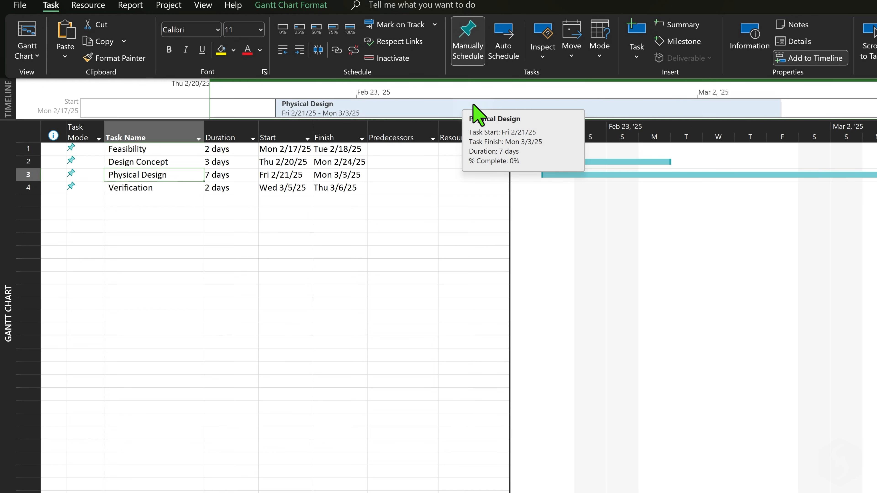
- Choose an action for the Physical Design bar from its timeline context menu
click(562, 107)
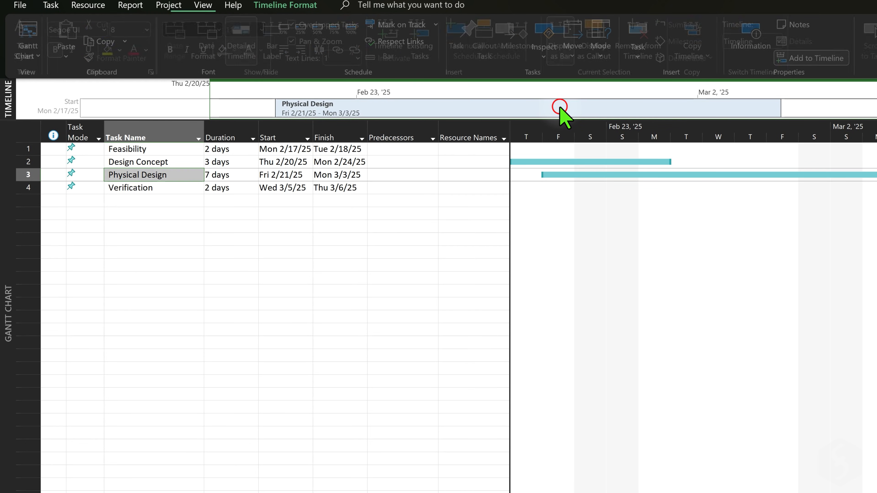
right_click(559, 108)
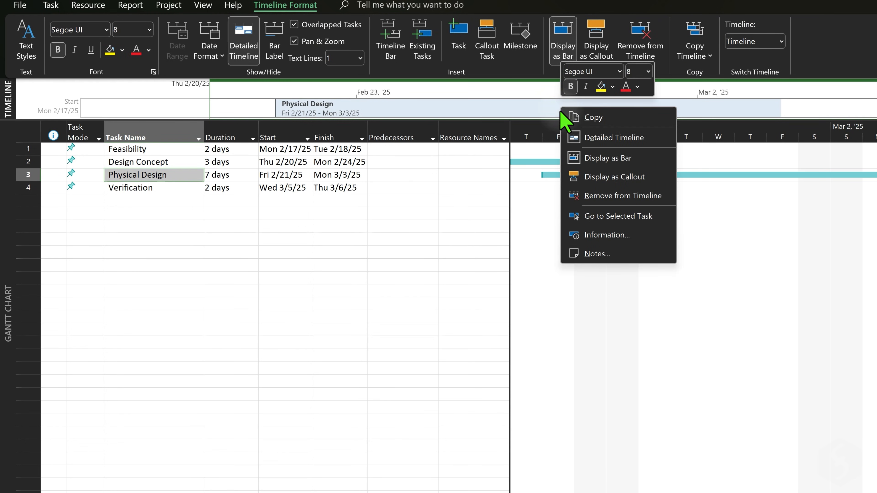
click(622, 195)
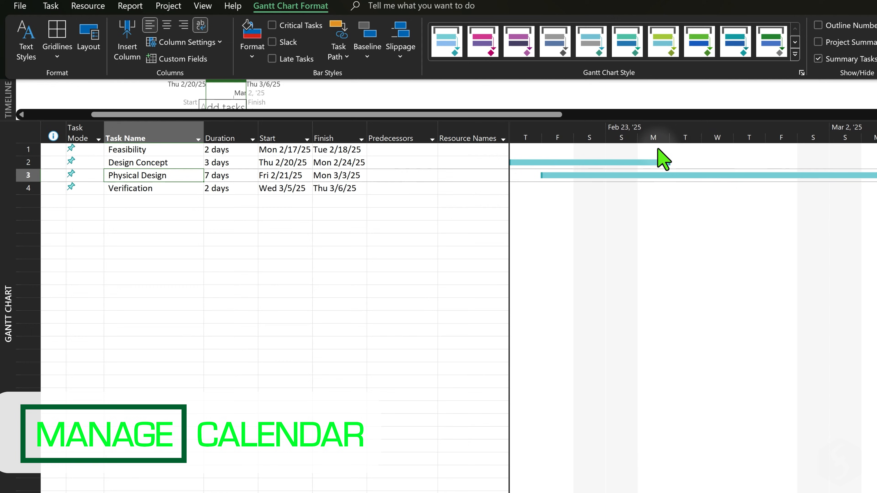
mouse_move(790, 151)
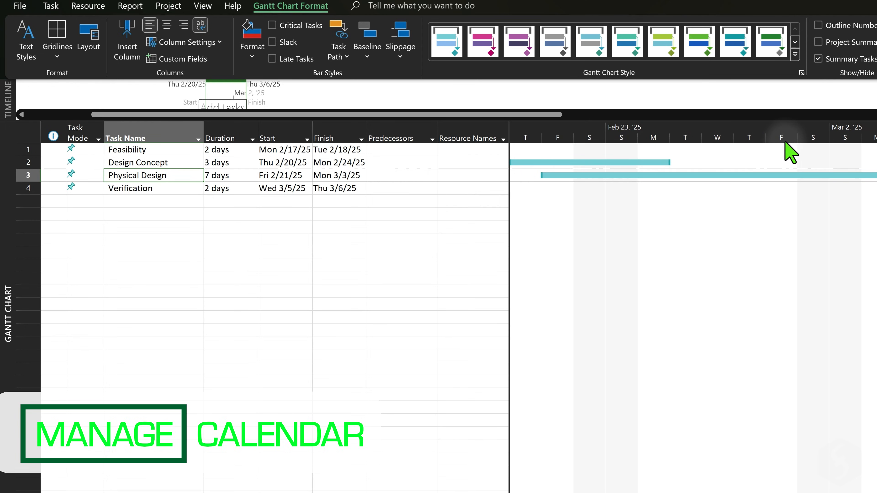
mouse_move(663, 157)
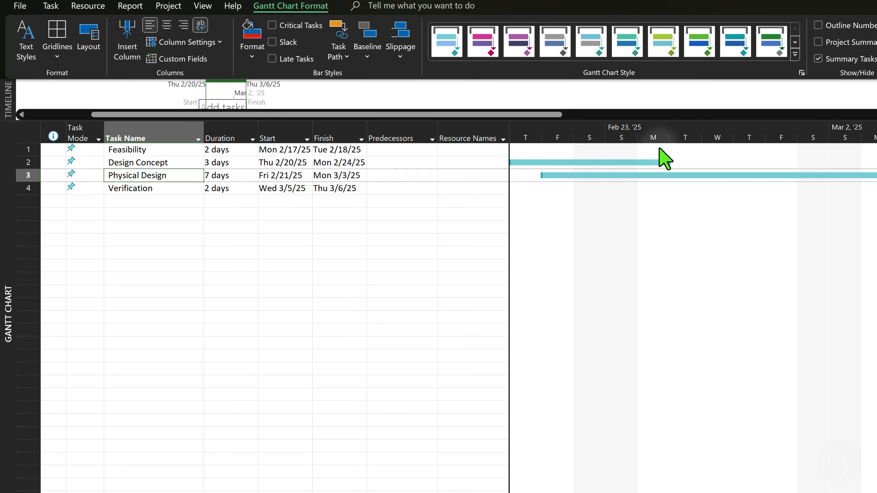
mouse_move(594, 188)
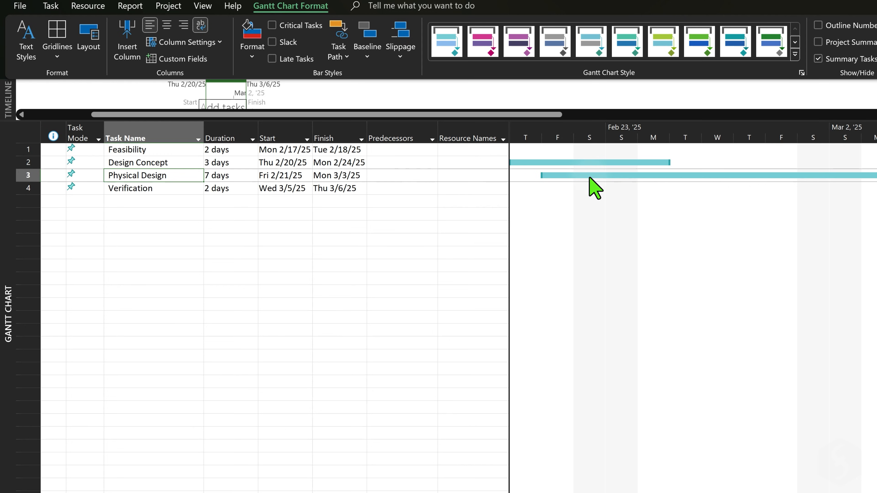
mouse_move(797, 145)
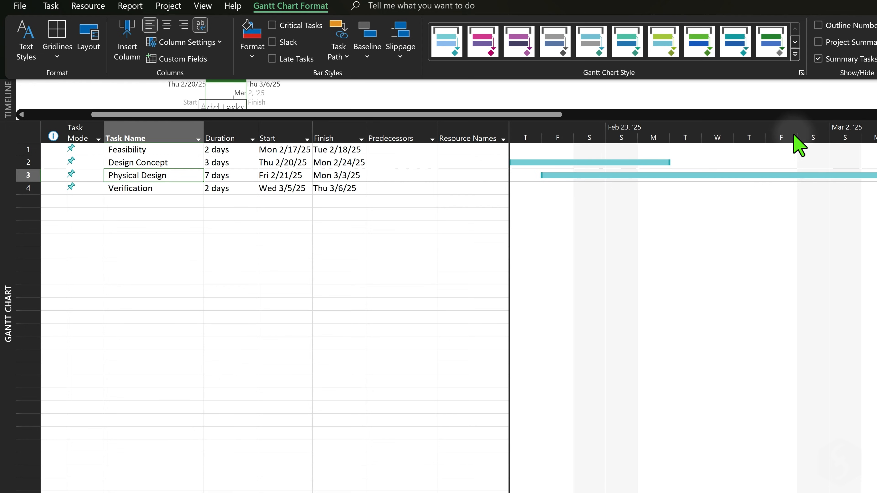
scroll(left, 3)
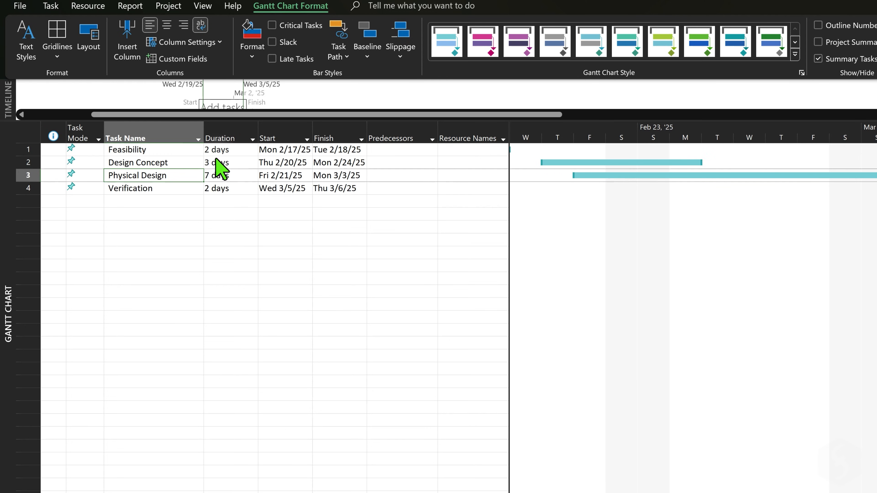
click(224, 162)
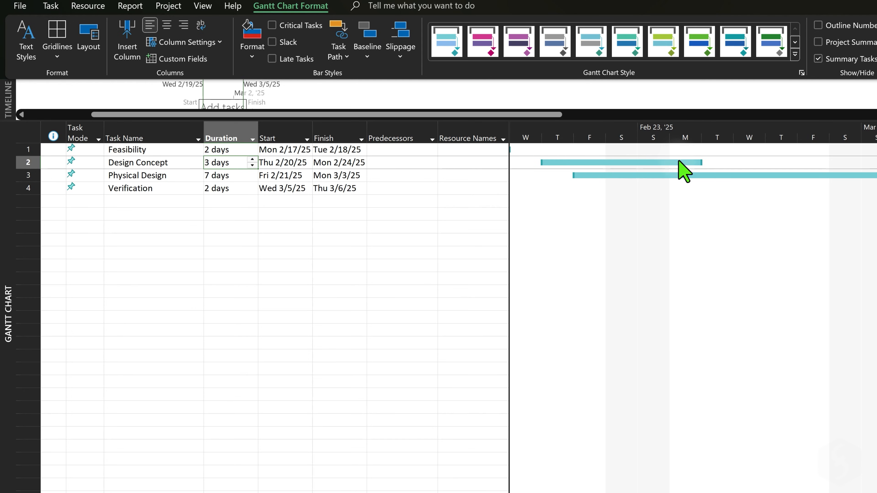
mouse_move(654, 176)
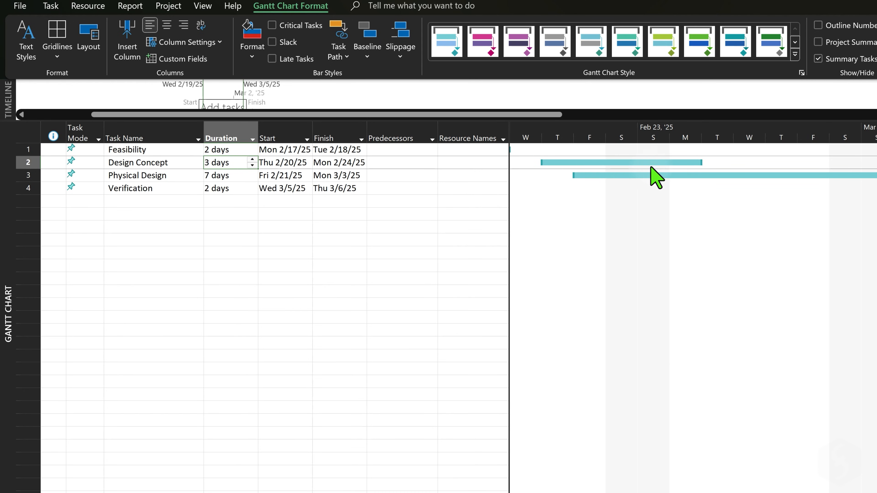
mouse_move(692, 230)
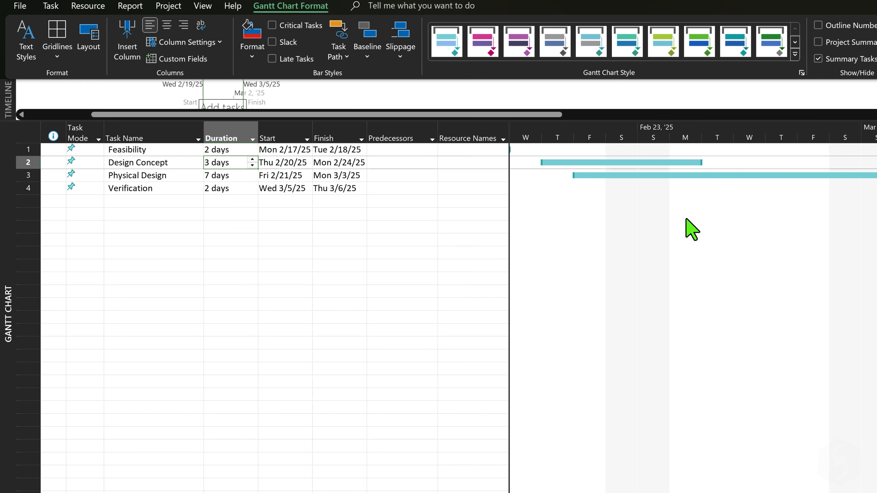
mouse_move(701, 210)
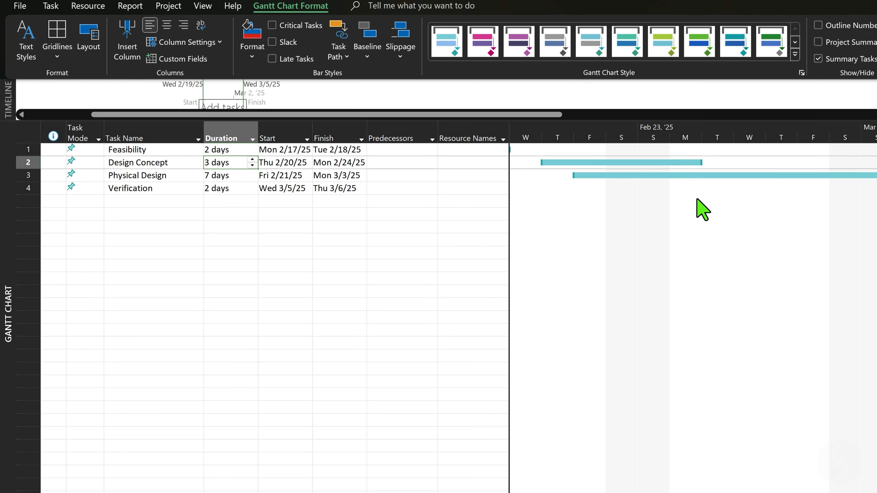
mouse_move(435, 261)
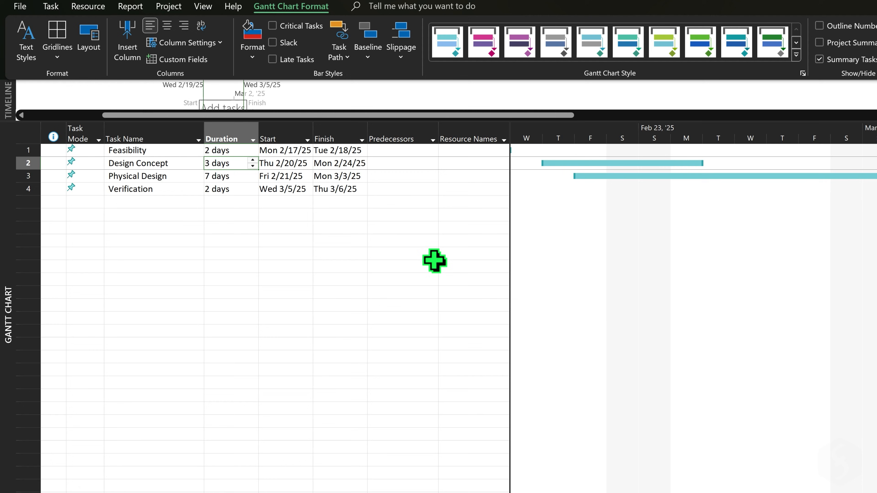
- Bring up Change Working Time for the Standard calendar from the Project ribbon
click(169, 6)
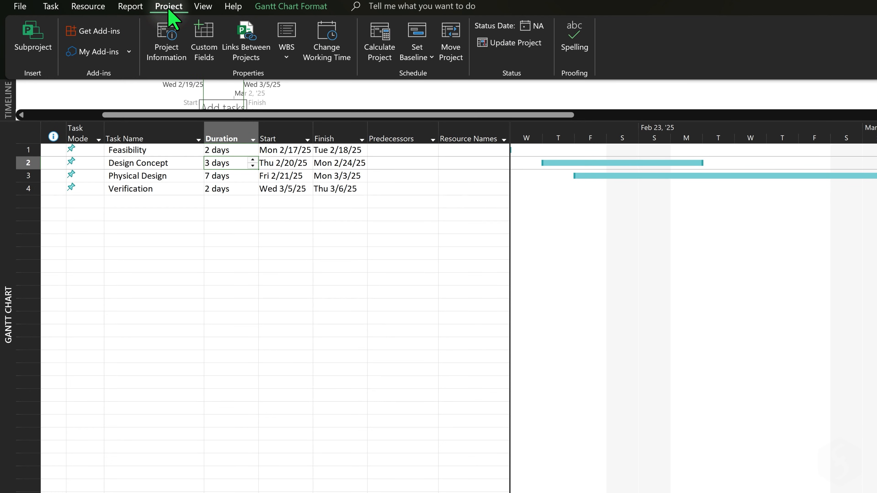
mouse_move(326, 42)
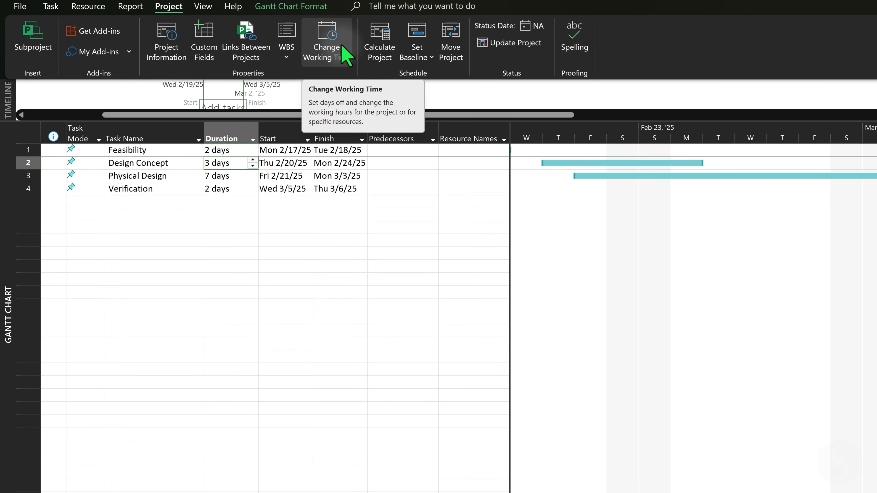
click(326, 40)
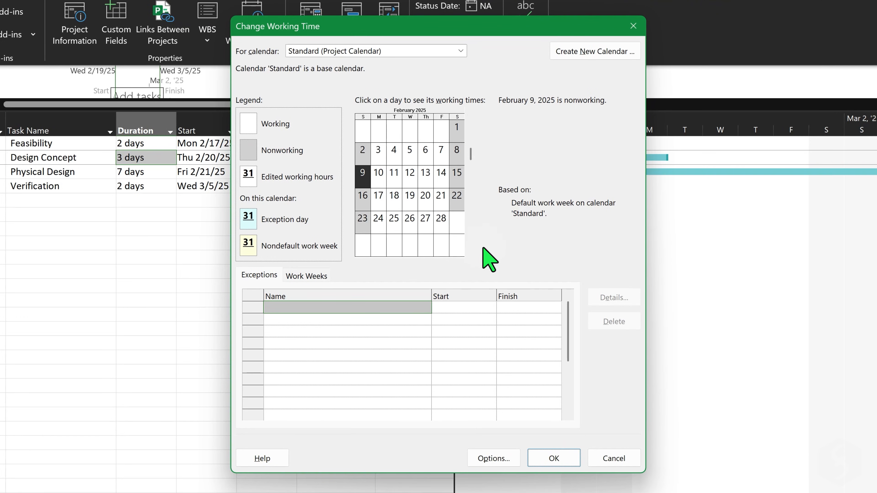
click(493, 458)
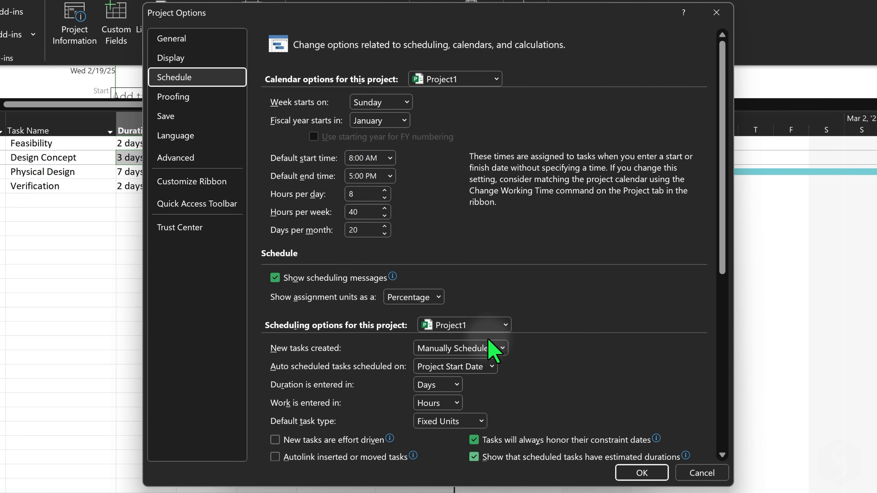
mouse_move(476, 260)
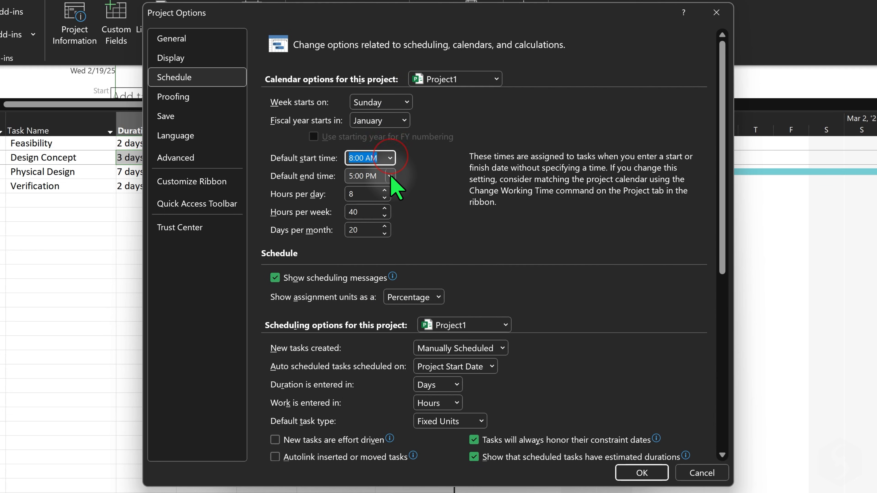
click(384, 197)
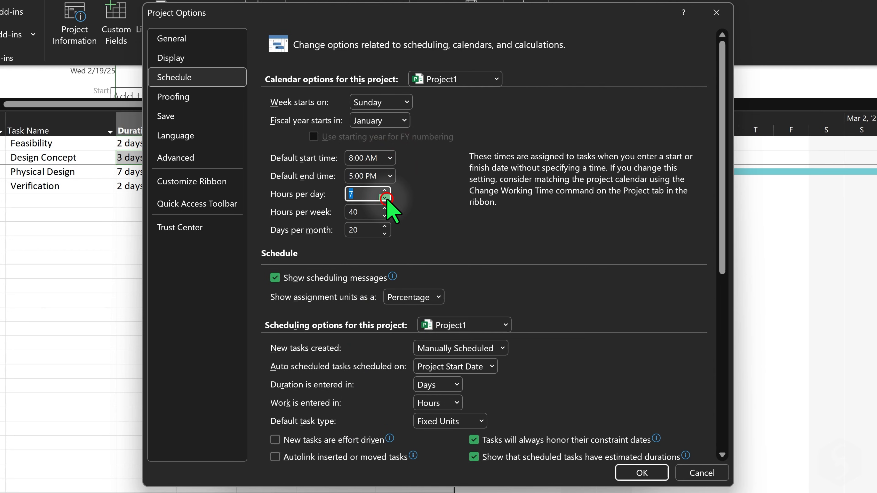
click(385, 192)
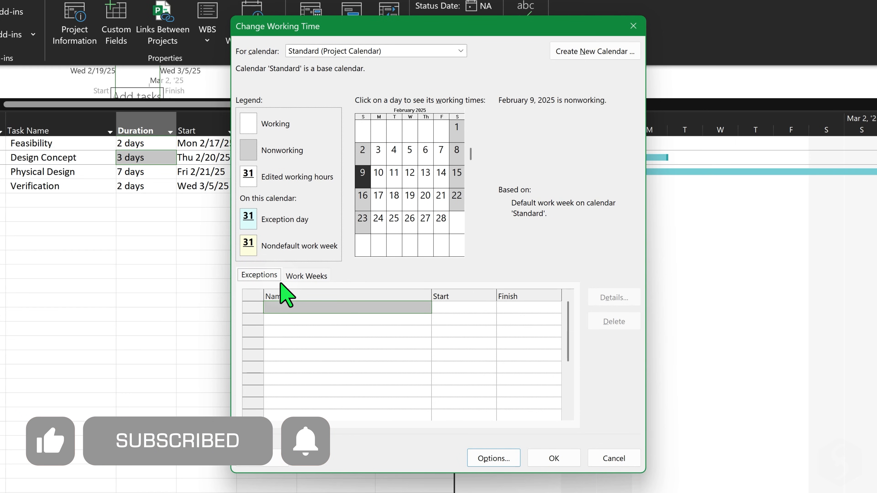
- Enter a National holiday exception, try working-times and yearly recurrence in Details, then cancel those changes
text(National holiday)
click(529, 308)
text(3/4/2025)
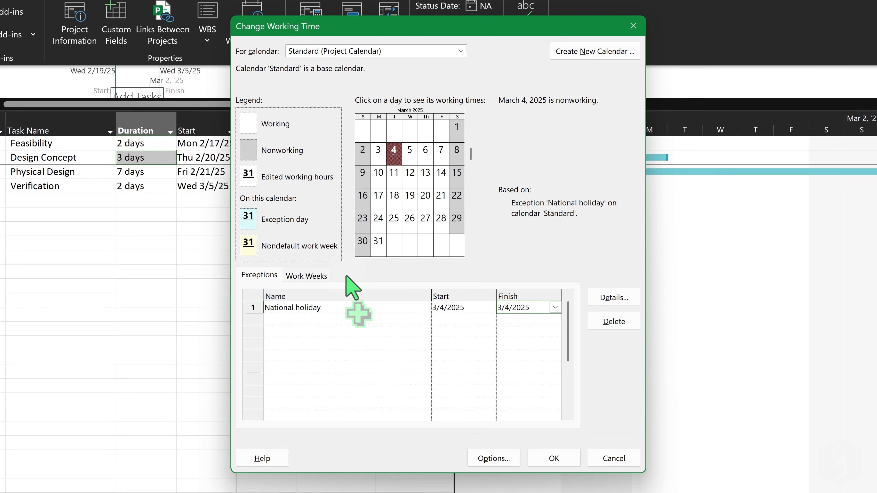
click(612, 297)
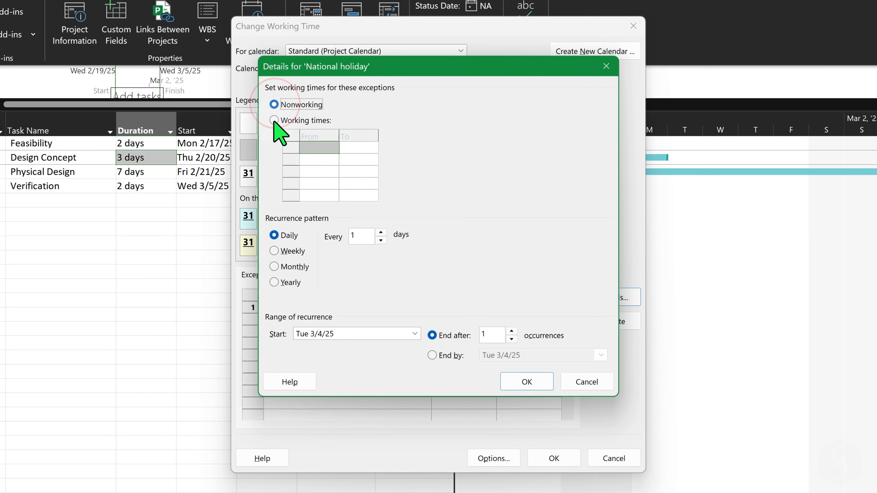
click(274, 121)
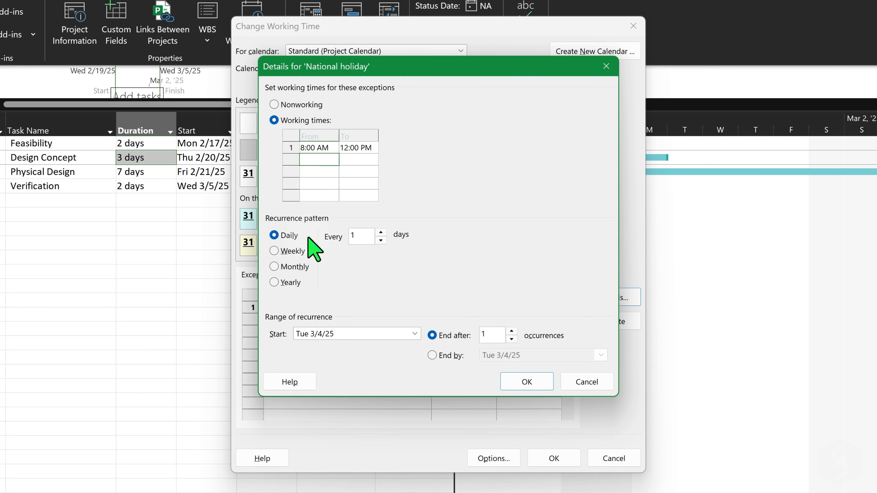
click(275, 282)
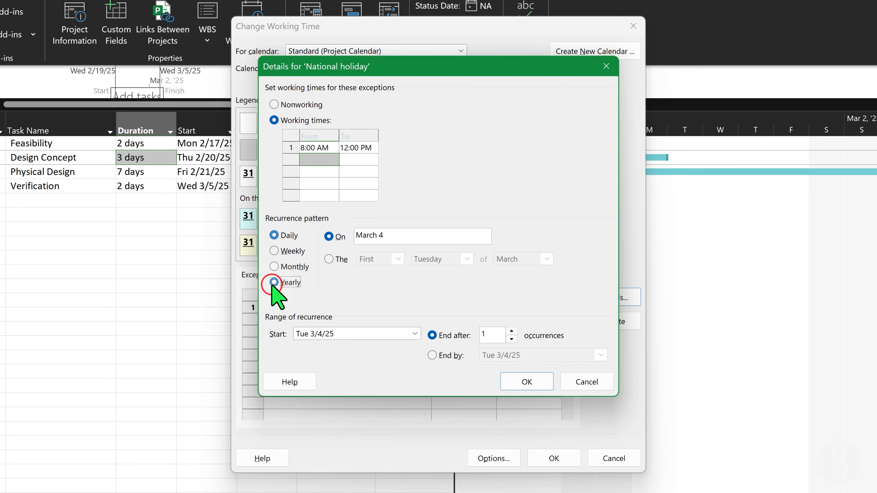
click(526, 382)
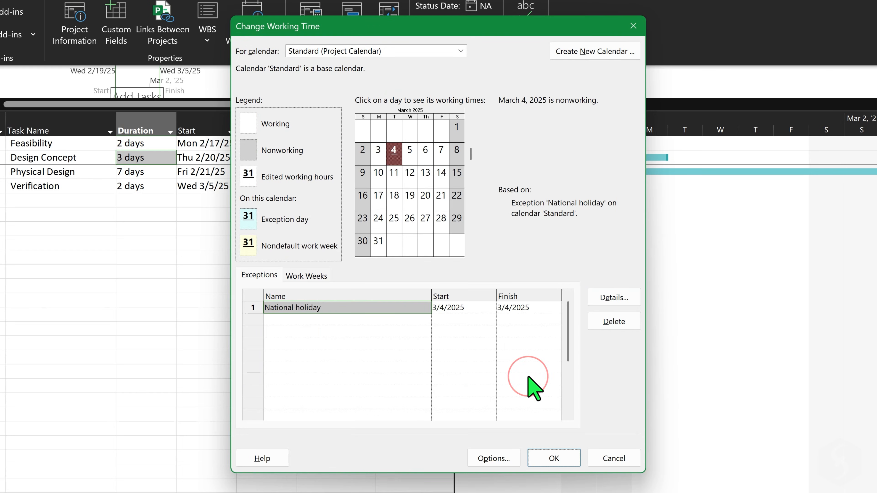
mouse_move(477, 321)
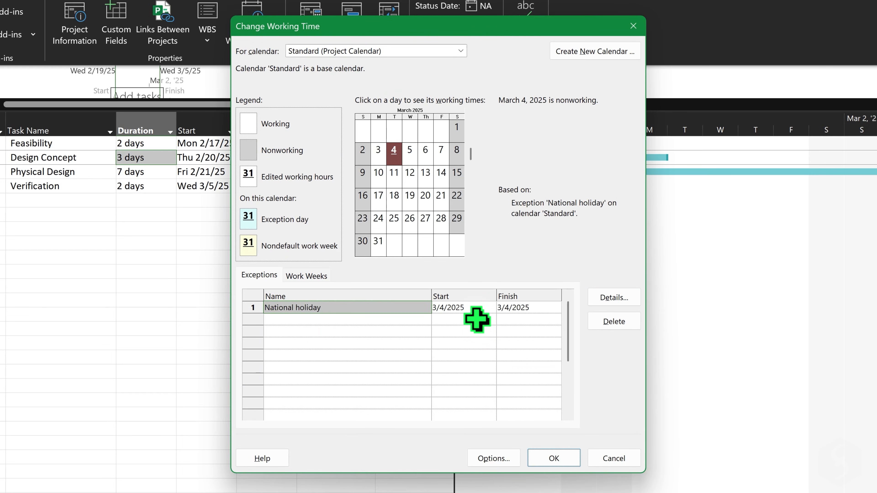
- Check March 7 and March 4 on the calendar, confirming March 4 is nonworking, and move to Work Weeks
click(441, 150)
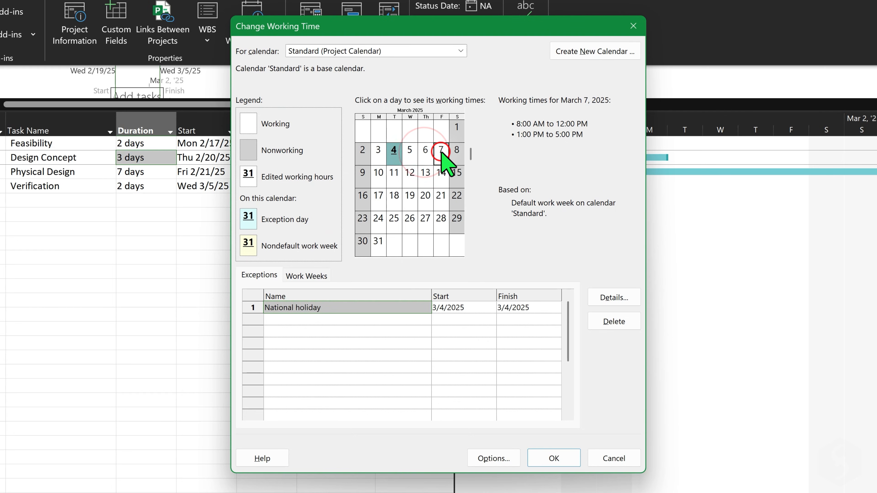
click(394, 150)
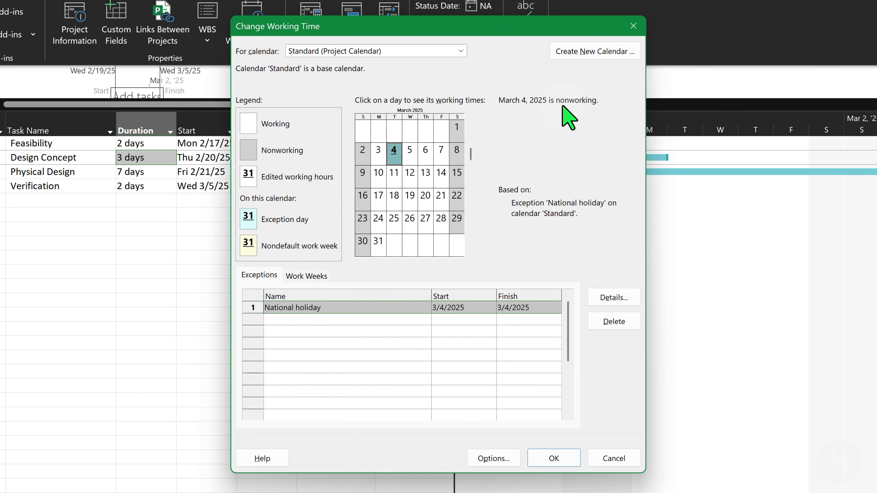
click(307, 274)
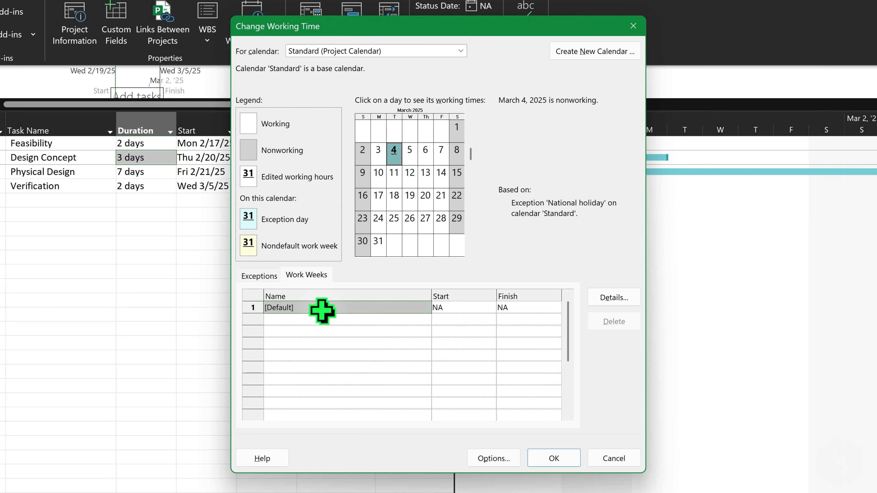
- In the default work week details, give Saturday specific working times starting at 8
click(614, 297)
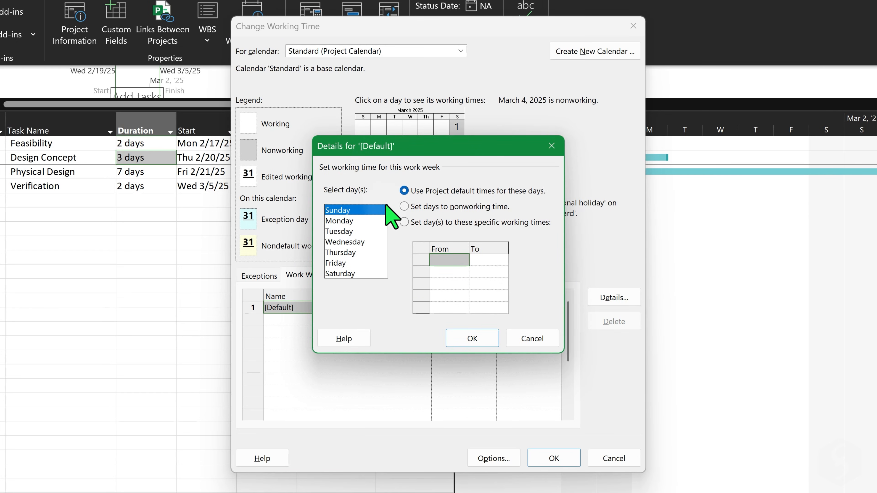
mouse_move(360, 279)
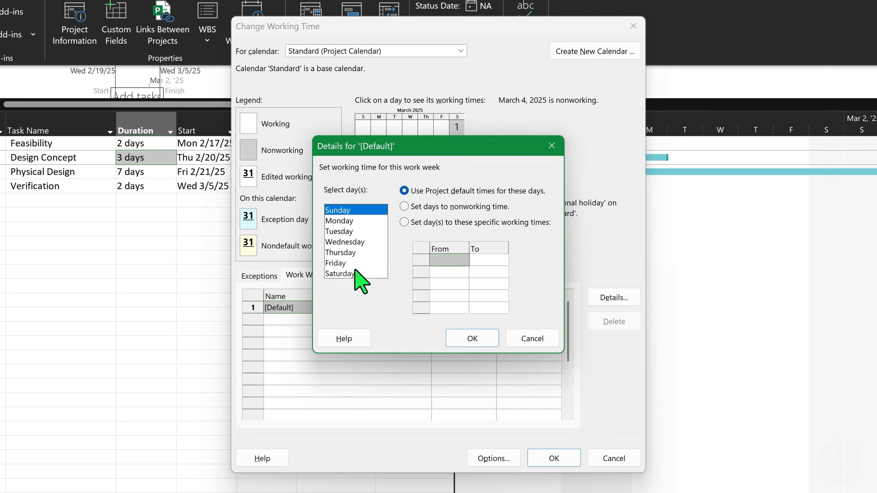
click(340, 274)
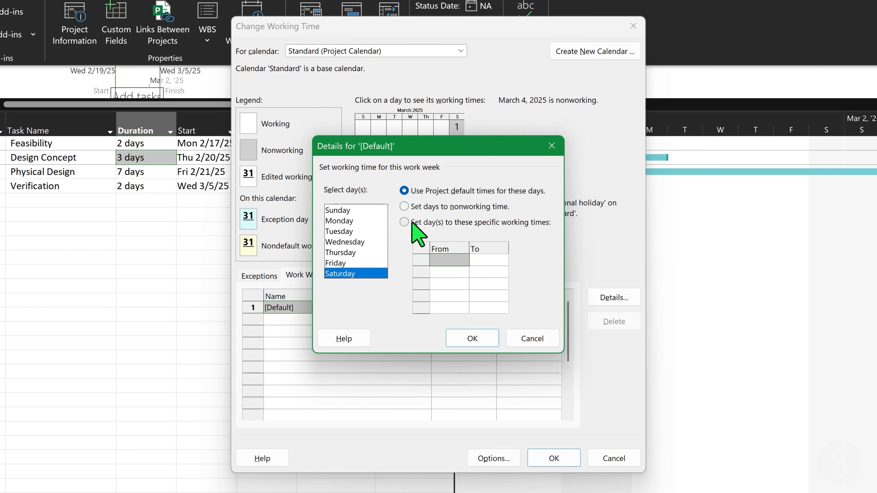
click(404, 222)
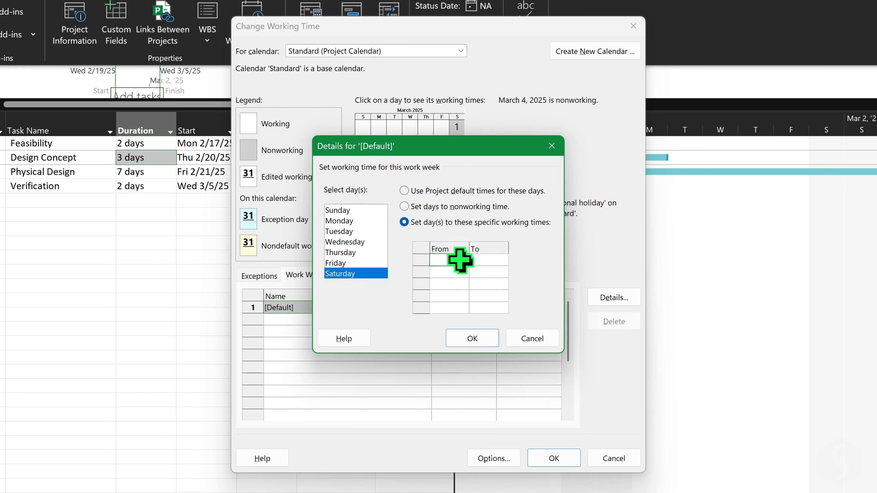
text(8:00 AM)
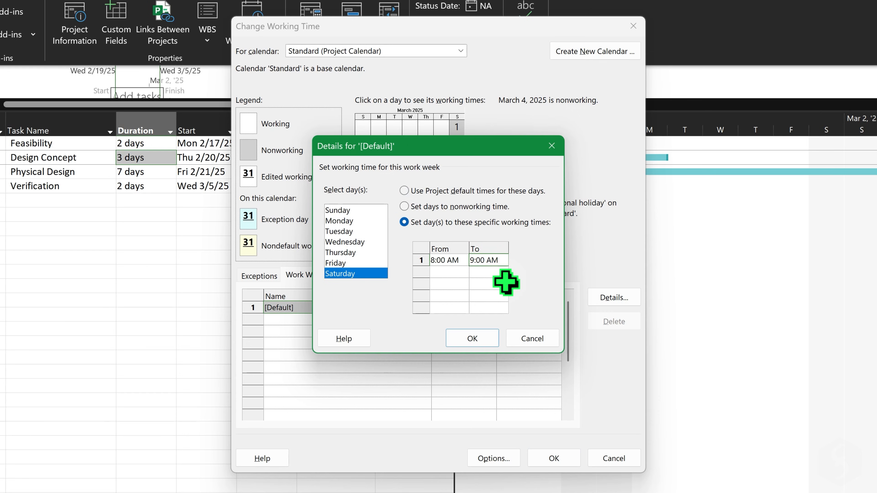
- Add a work week named Mission and set its dates 3/24–3/28/2025
click(471, 338)
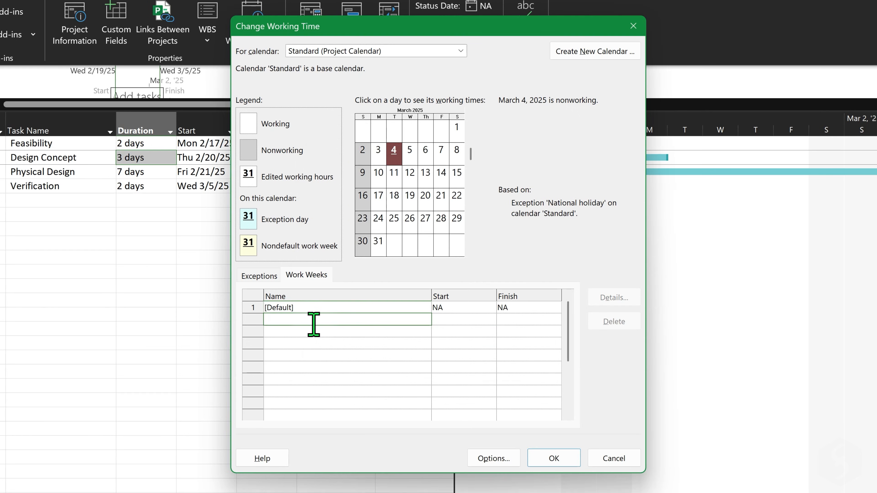
text(Mission)
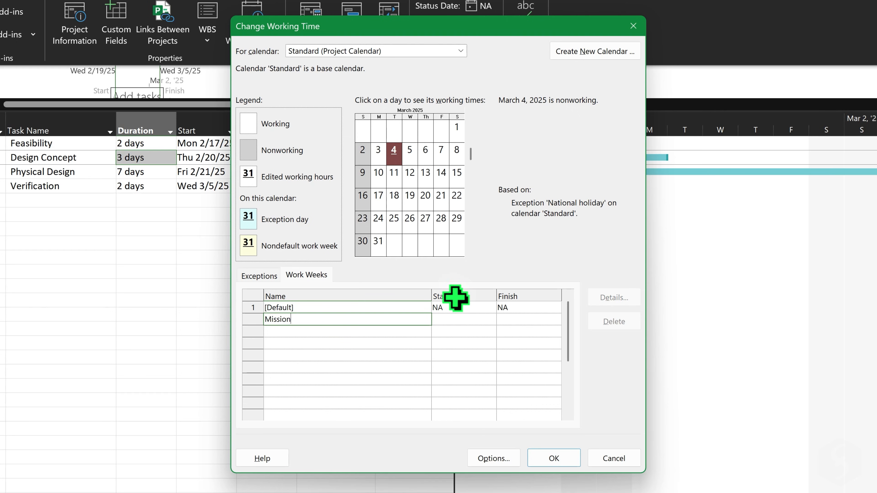
click(489, 319)
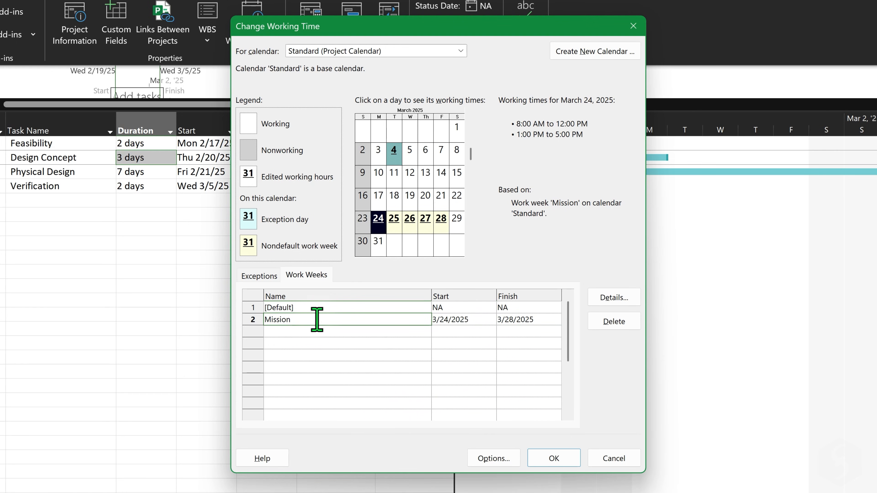
- Give the Mission work week specific hours 8:00 AM–12:00 PM for its days and confirm
click(613, 297)
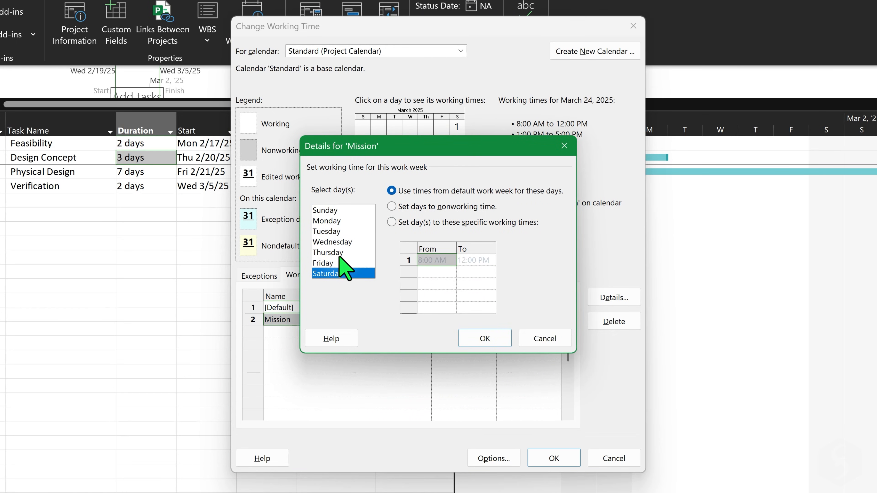
click(327, 209)
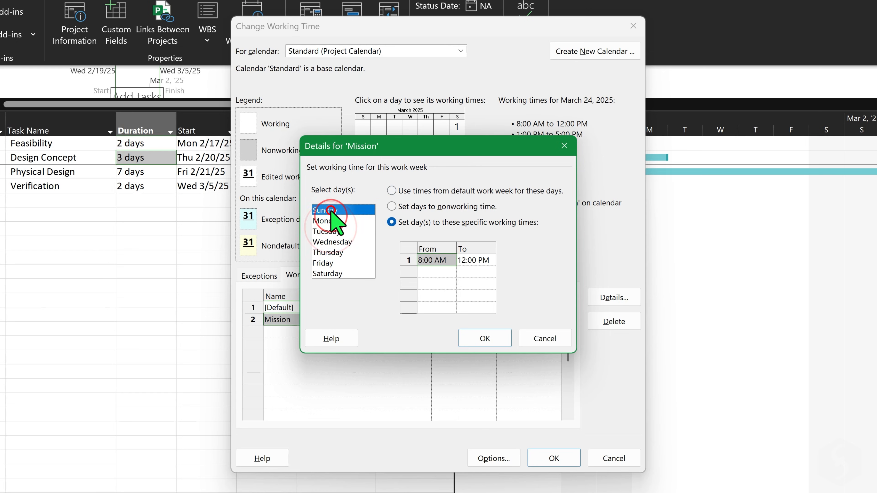
click(484, 339)
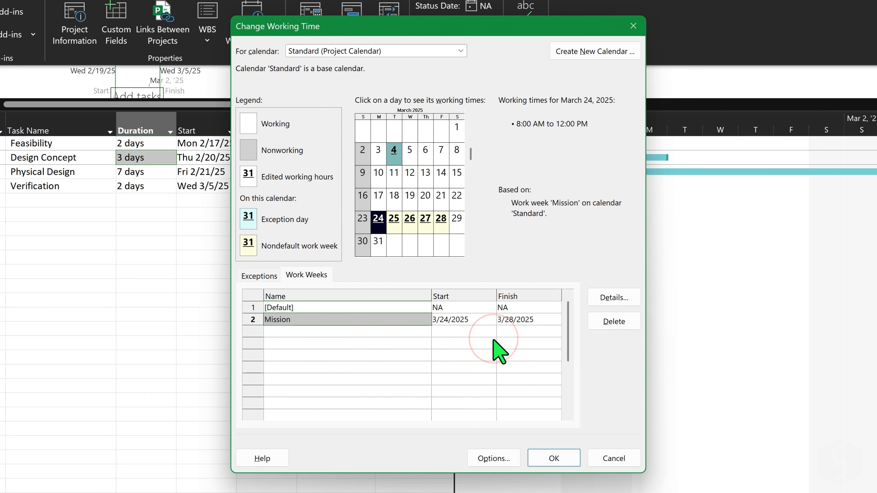
click(553, 458)
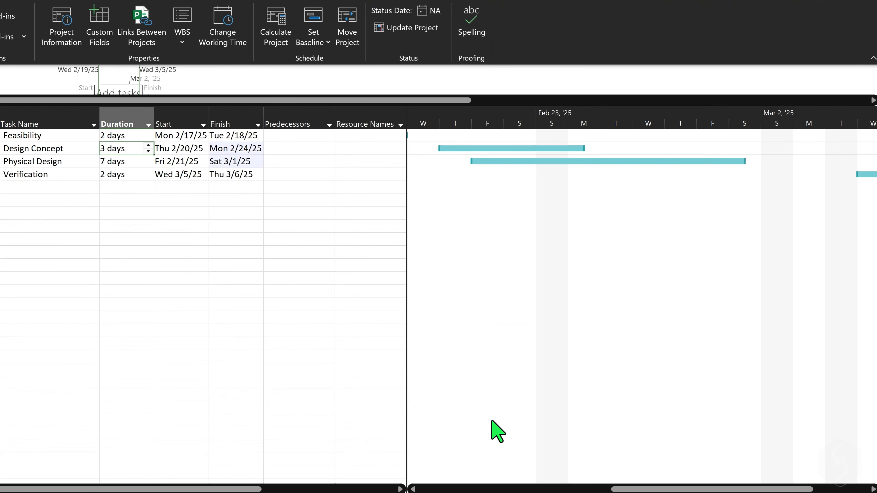
mouse_move(552, 264)
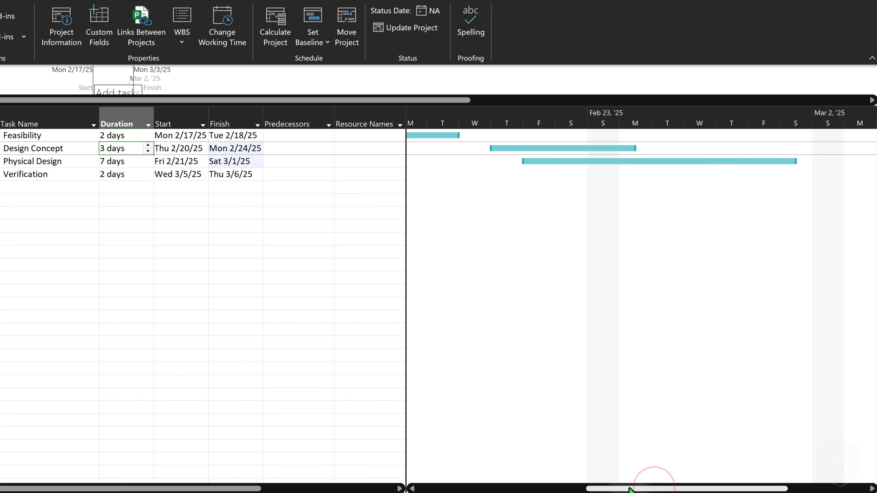
scroll(right, 3)
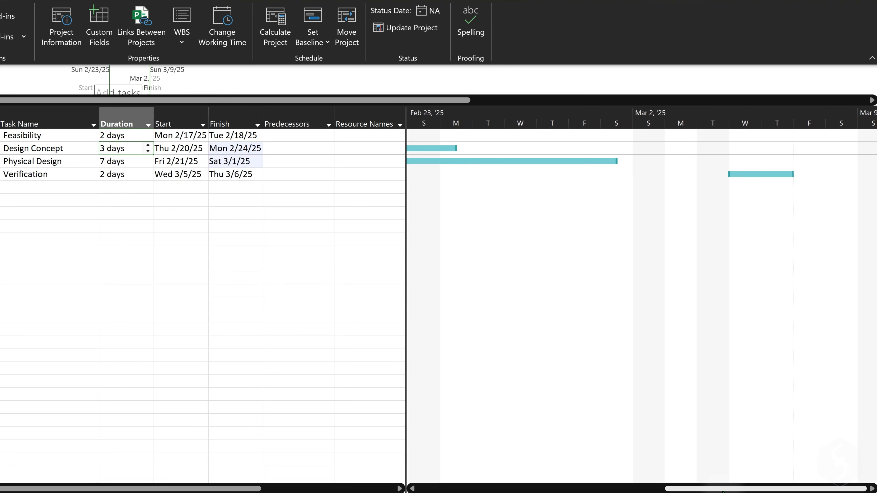
mouse_move(714, 156)
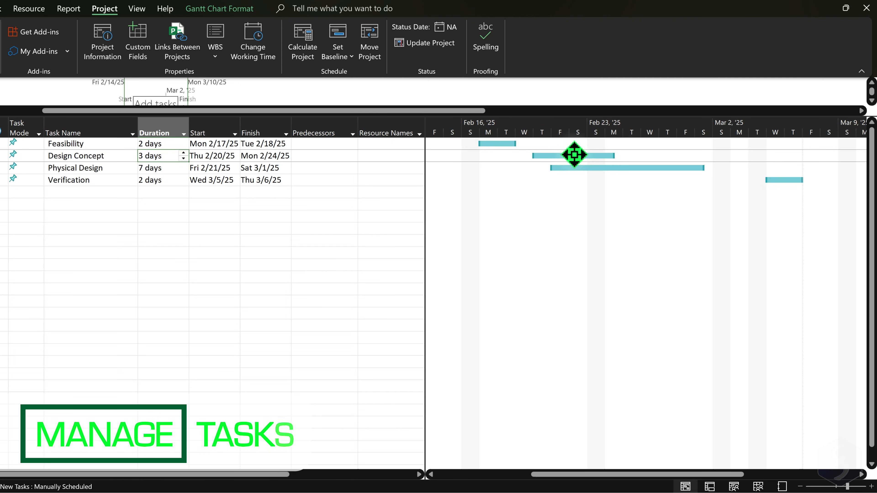
- Colour the task bar blue in Format Bar and close the dialog
click(351, 224)
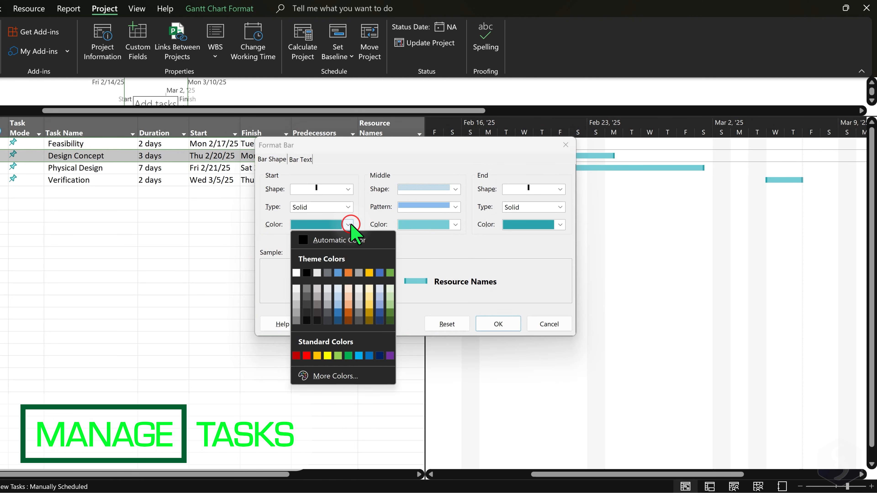
click(455, 224)
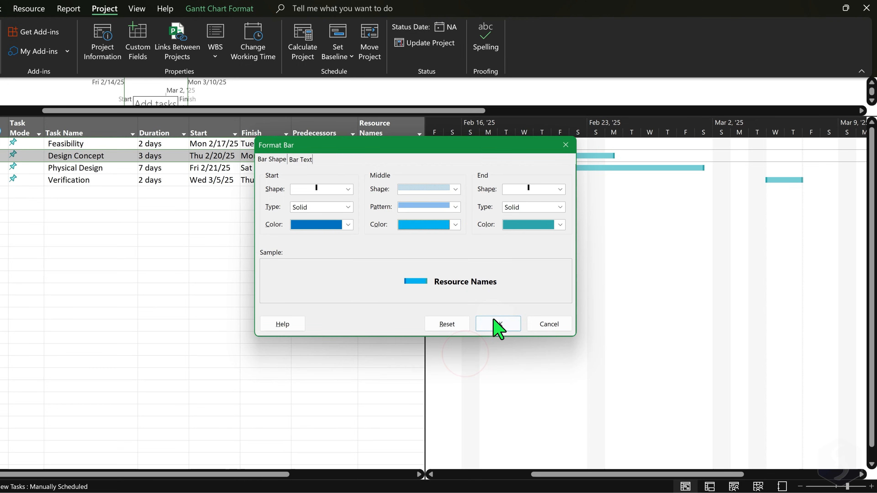
click(497, 323)
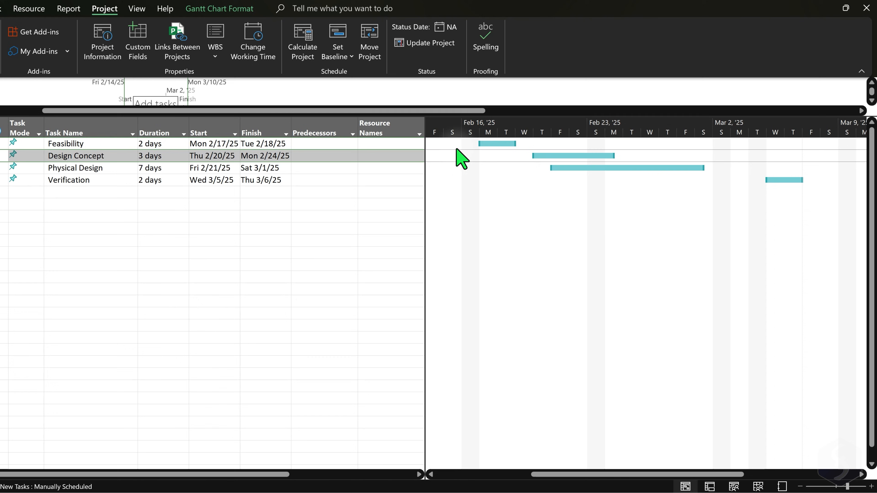
- Apply a magenta Gantt Chart Style to the bars, then try another colour scheme
click(218, 9)
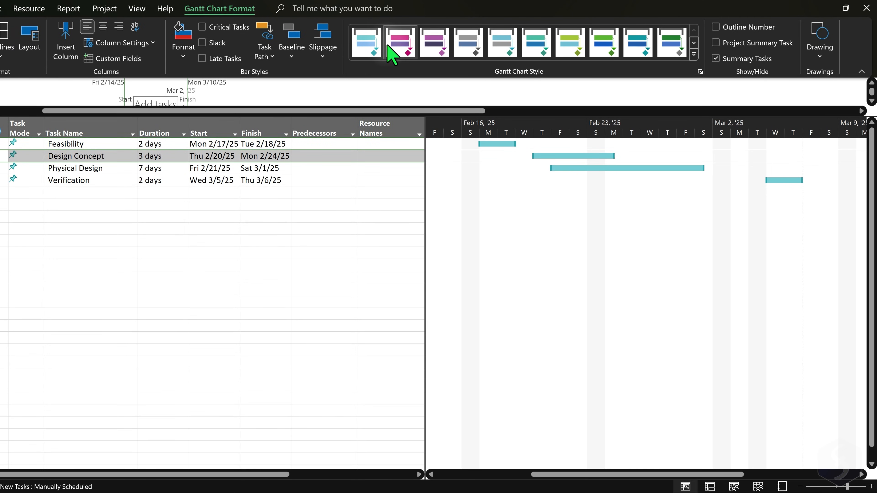
click(433, 42)
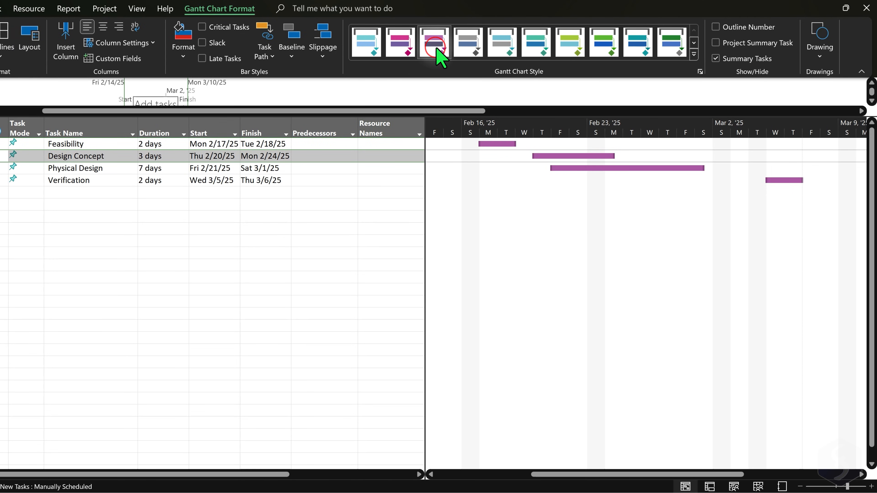
click(501, 42)
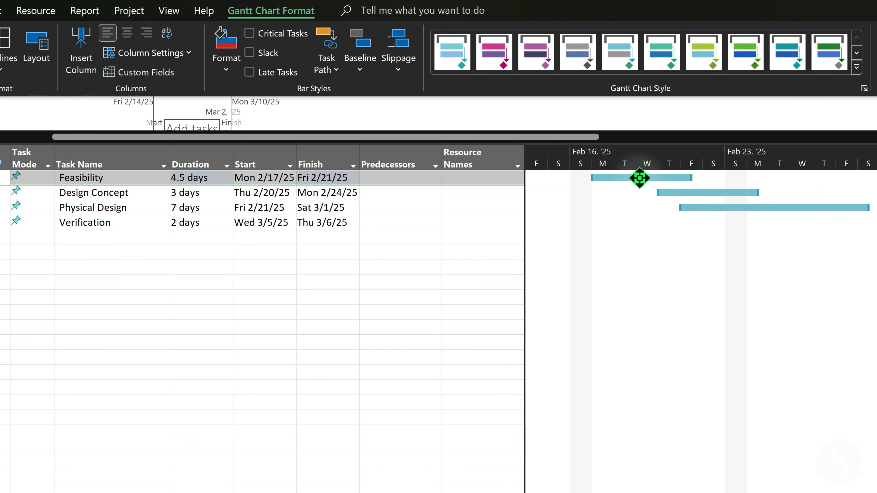
- Split the Feasibility task into two parts from its bar's mini toolbar
right_click(639, 178)
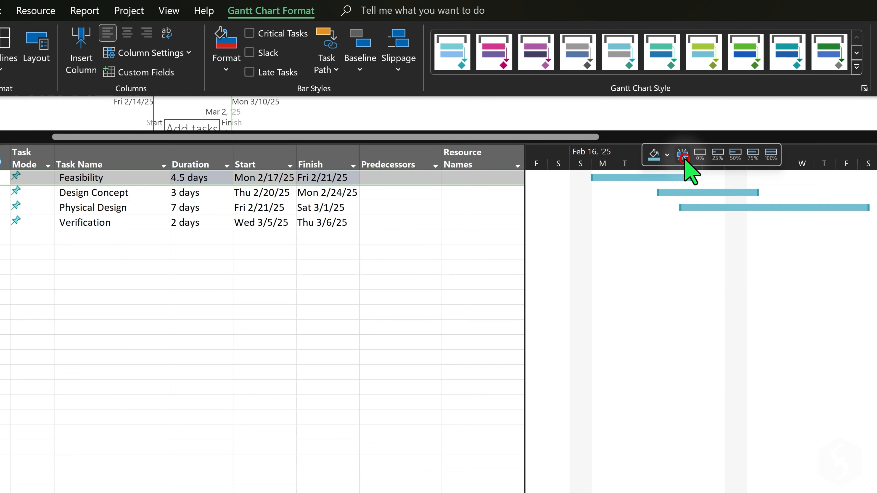
click(682, 155)
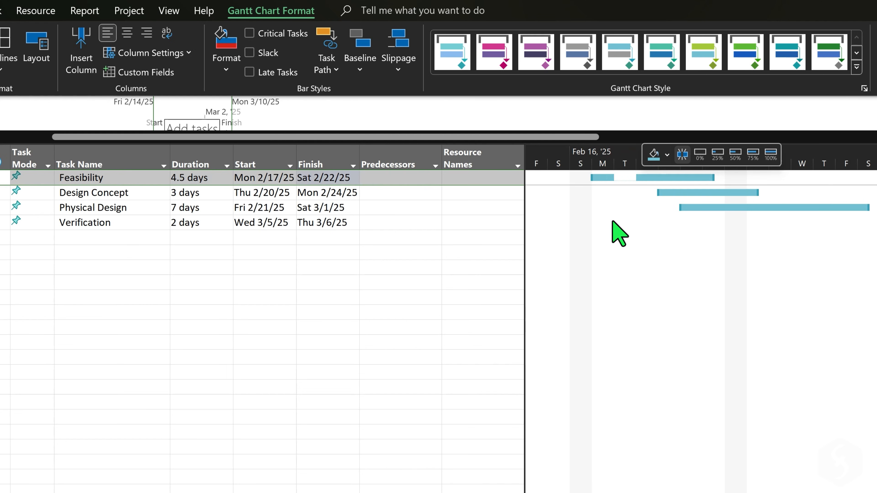
mouse_move(621, 218)
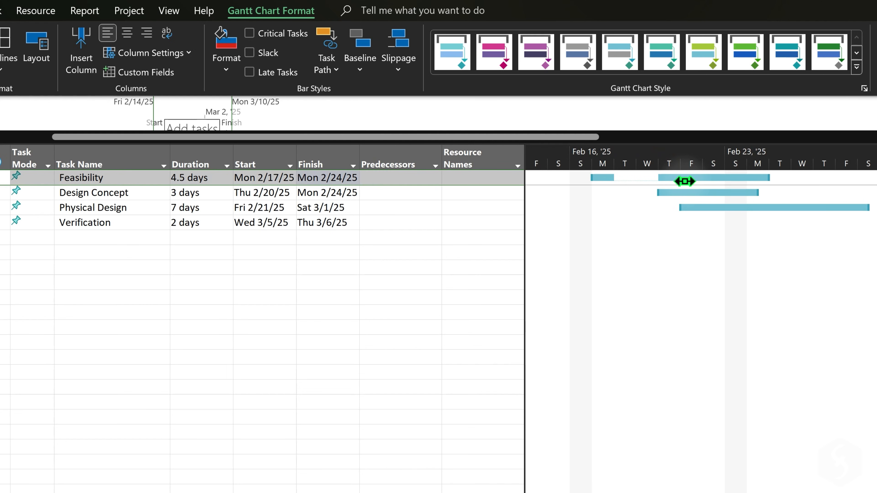
mouse_move(649, 224)
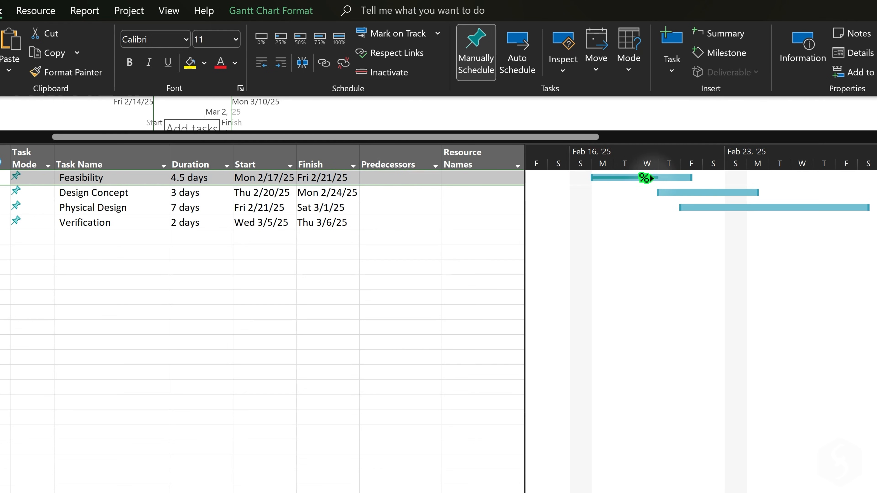
mouse_move(655, 193)
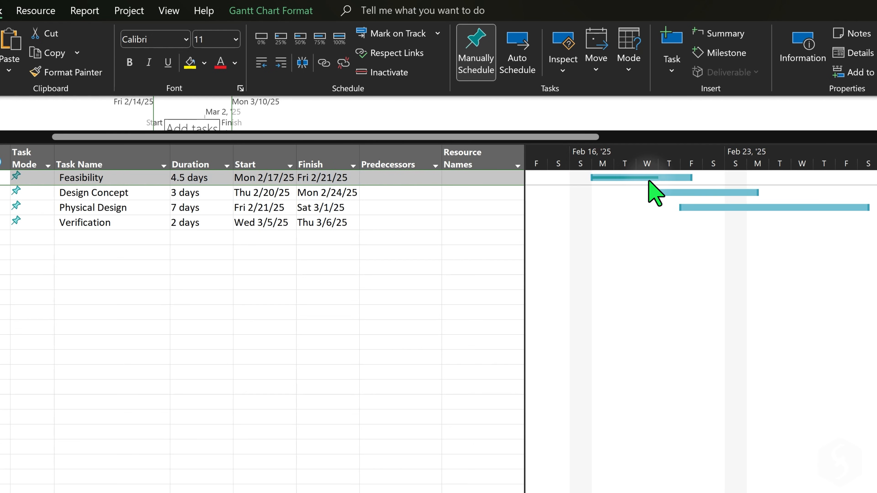
- Inactivate the Design Concept task from its context menu
right_click(94, 192)
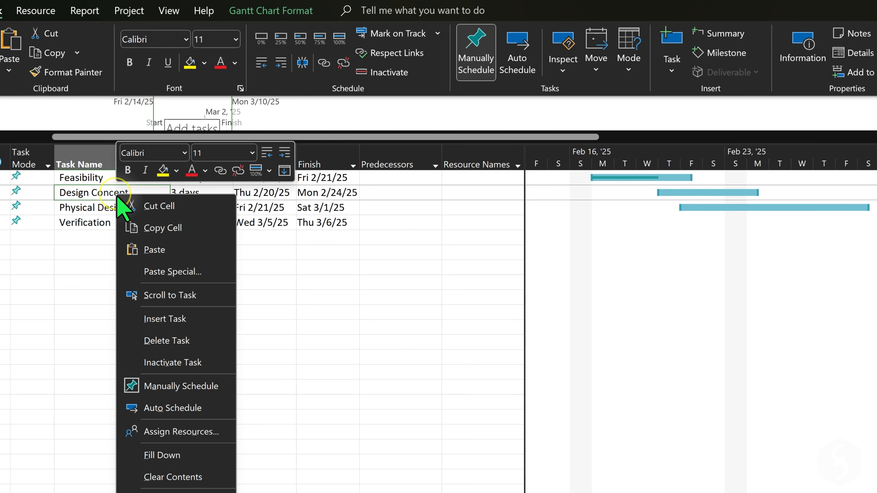
mouse_move(166, 341)
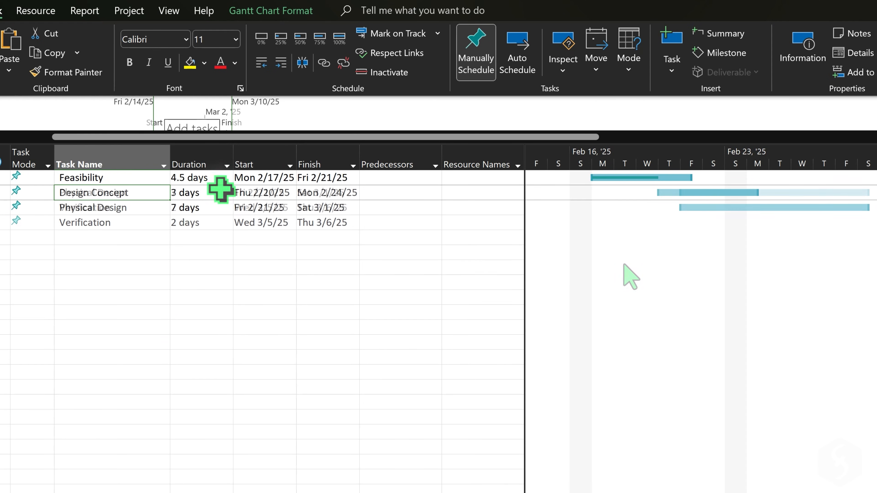
right_click(93, 192)
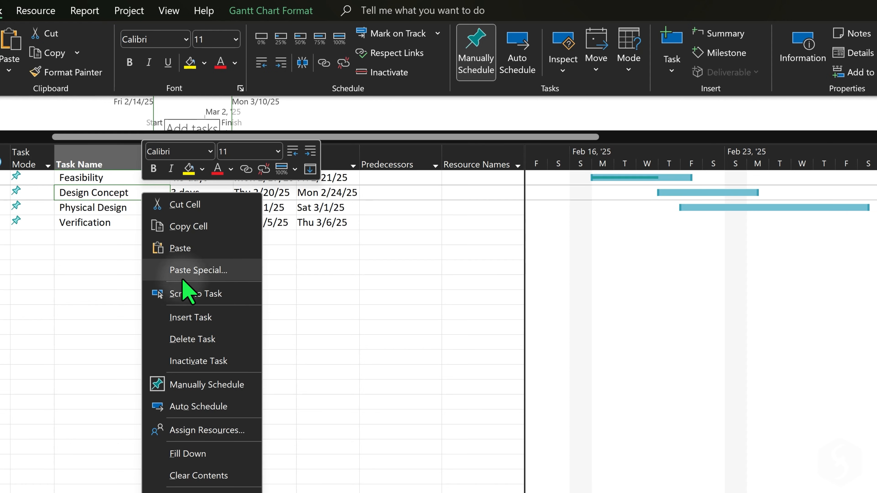
click(198, 360)
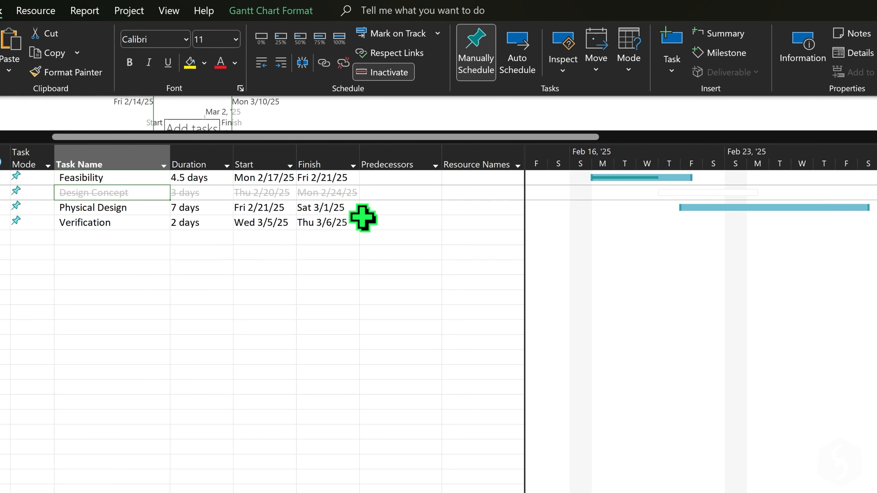
mouse_move(598, 244)
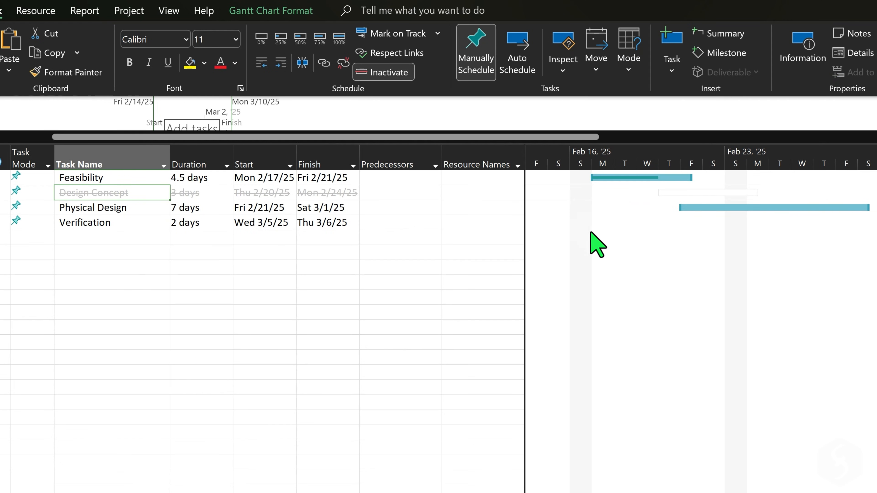
mouse_move(611, 263)
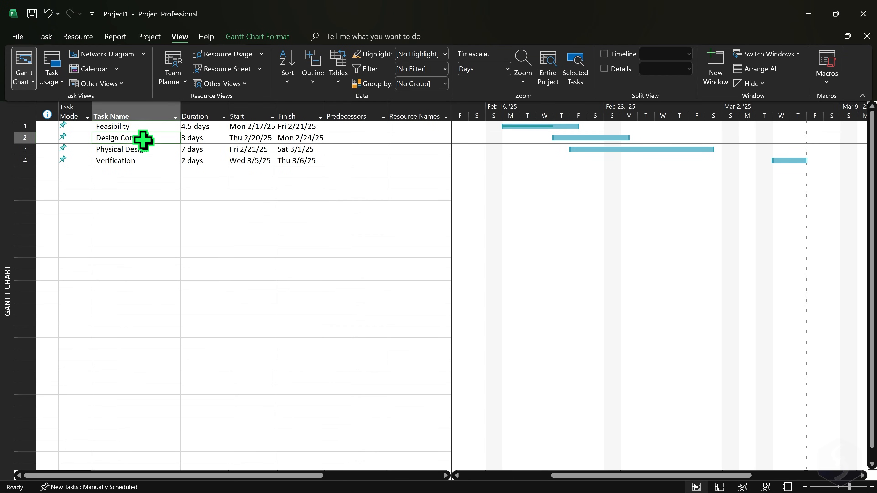
- Give Design Concept a Tue 2/25/25 deadline via the Advanced task settings
double_click(115, 137)
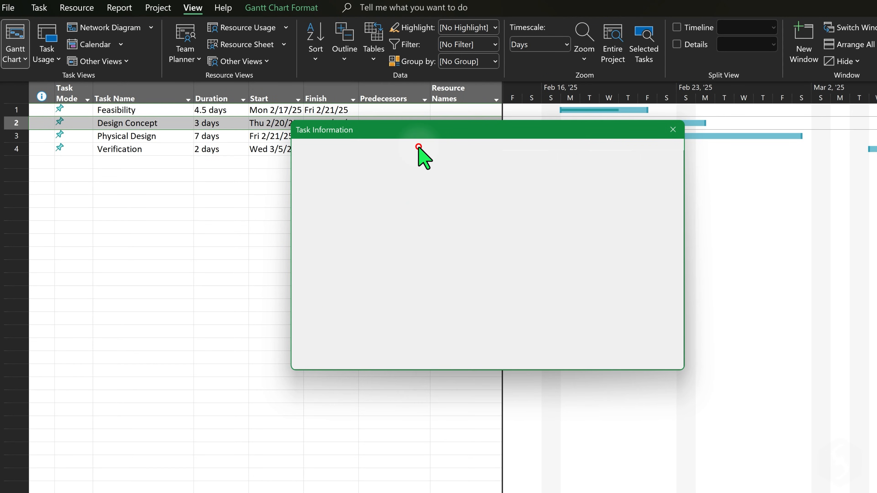
click(413, 145)
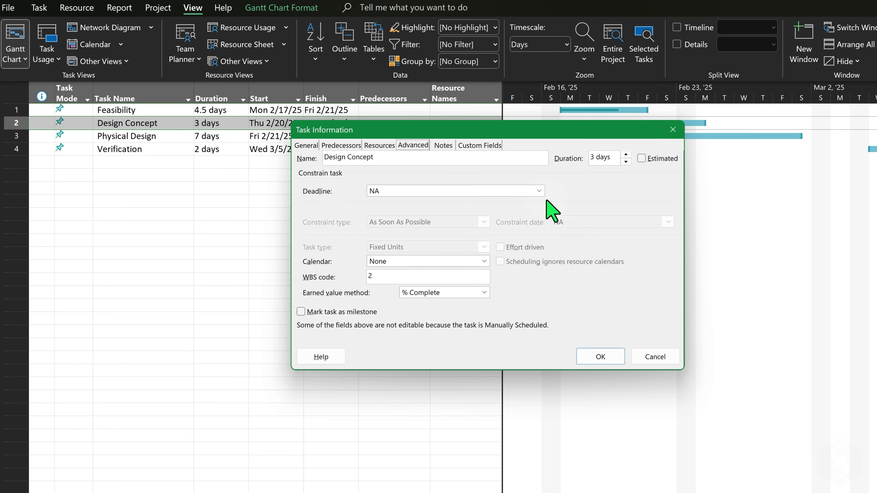
click(537, 191)
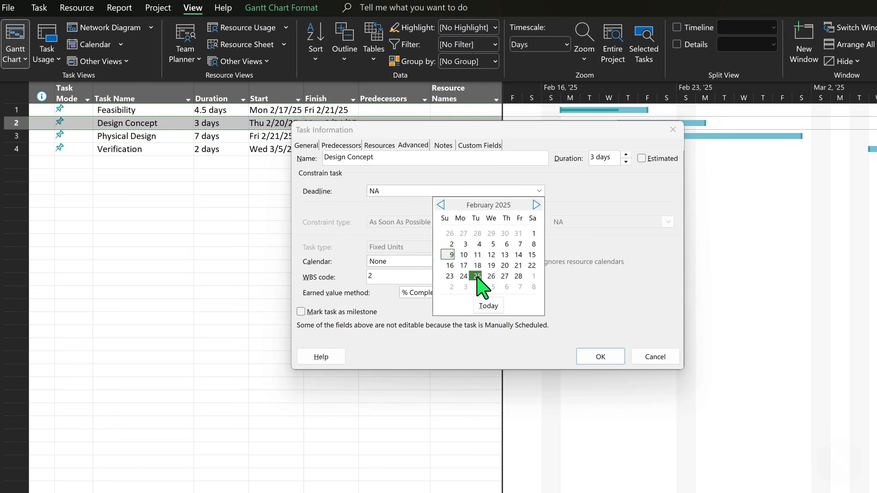
click(476, 276)
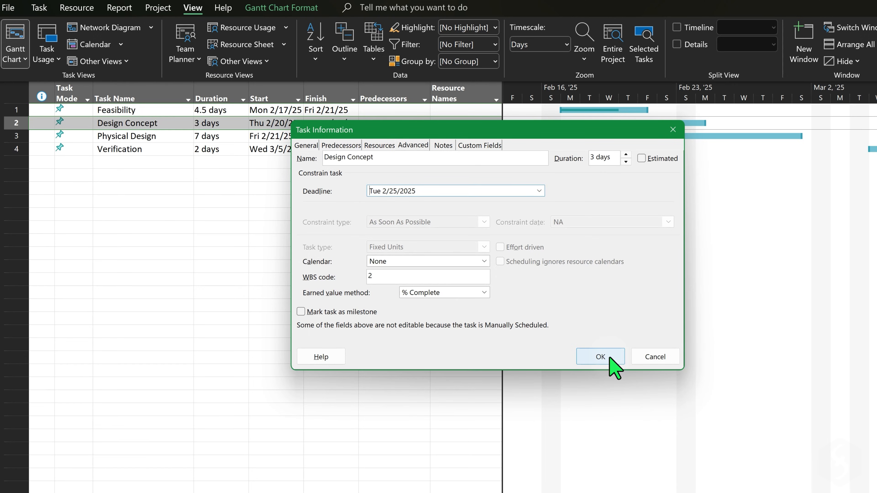
click(600, 357)
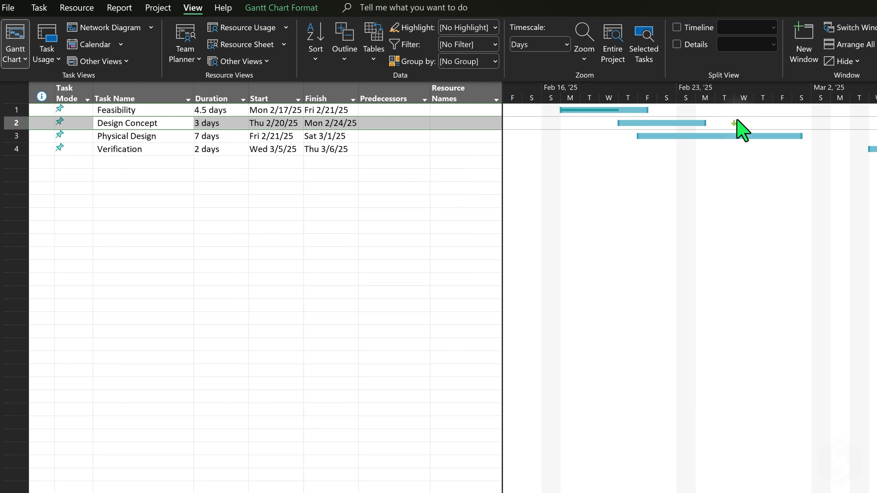
- Move Design Concept's finish to Thu 2/27/25, after briefly trying 2/24, so it runs past the deadline
click(352, 123)
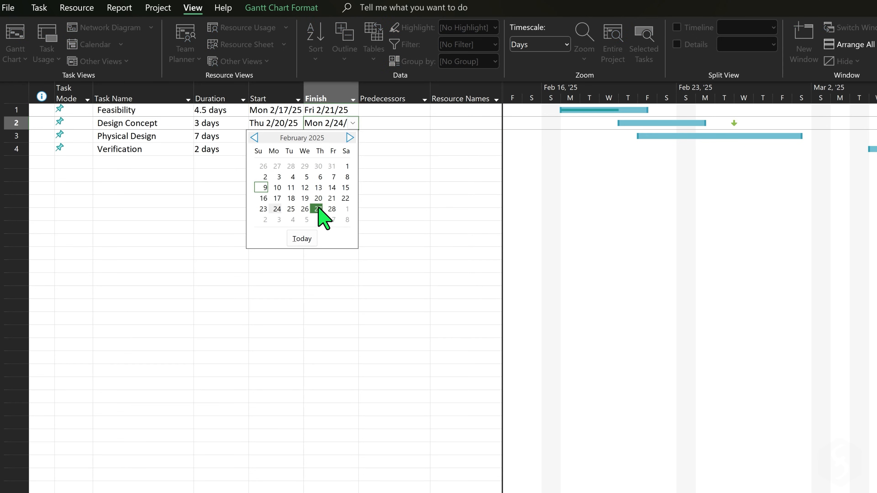
click(318, 208)
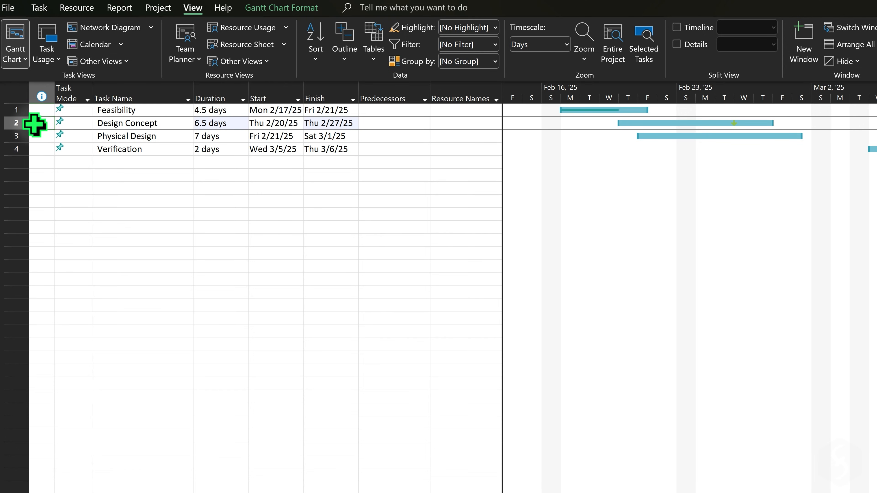
mouse_move(60, 136)
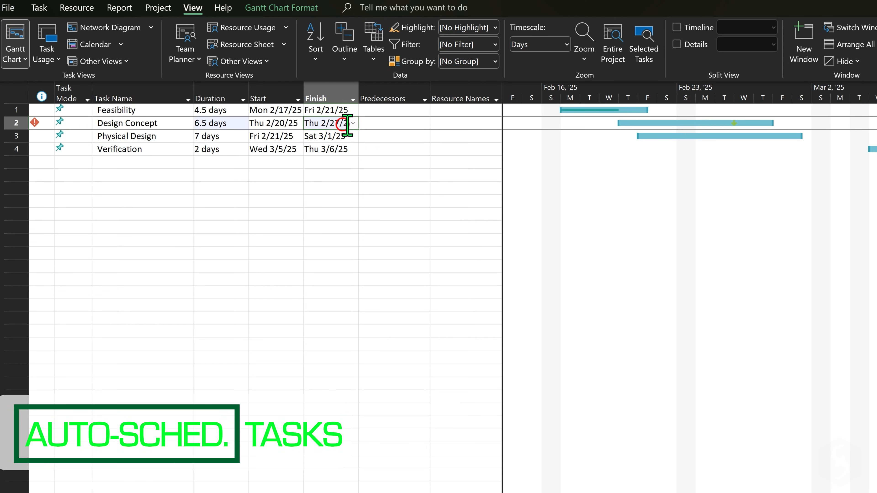
click(353, 123)
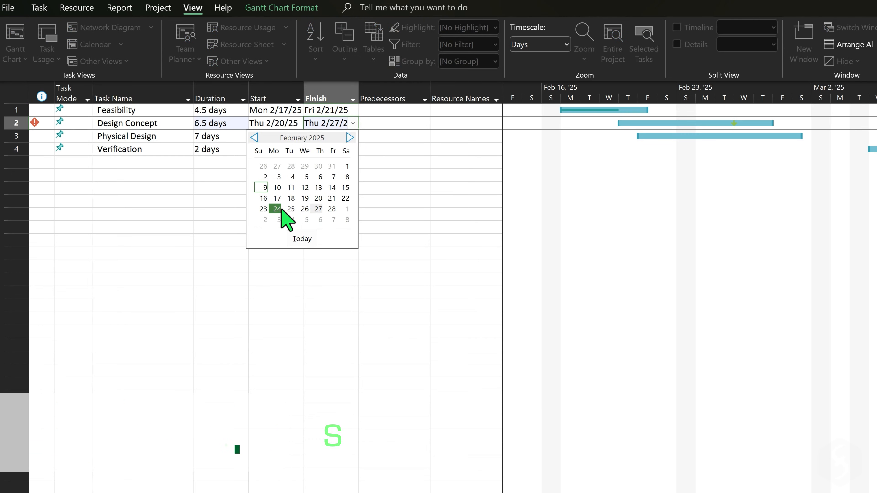
click(278, 209)
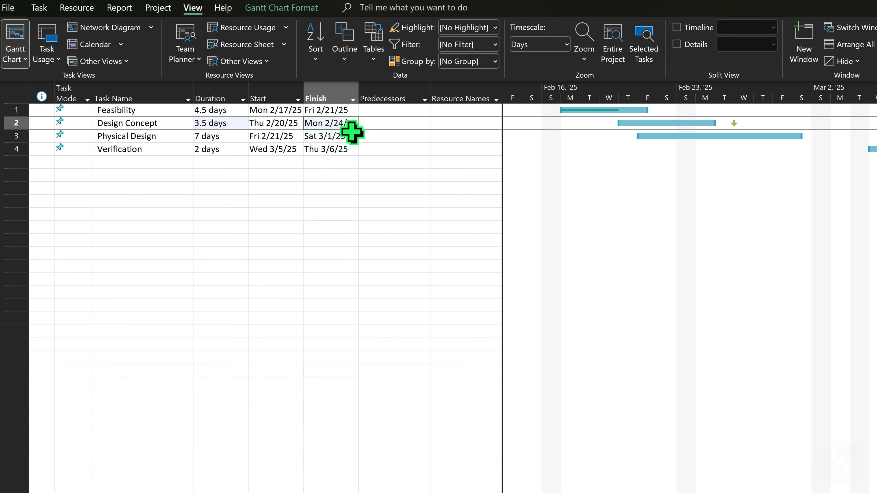
click(330, 122)
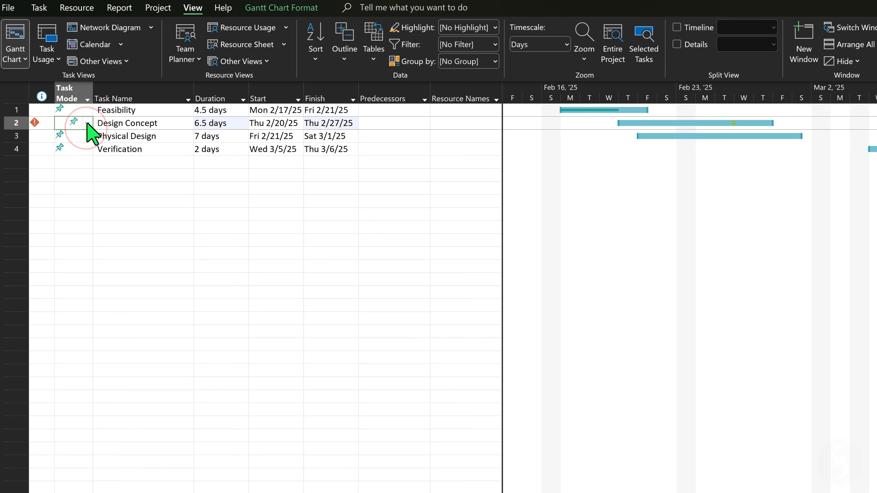
- Switch Design Concept to Auto Scheduled (Mon 2/10–Mon 2/17/25) and reopen its task details
click(86, 123)
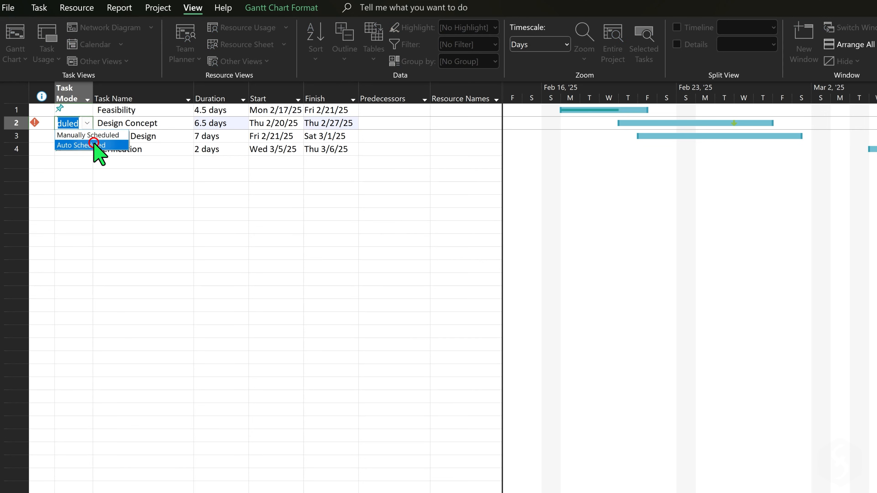
click(80, 145)
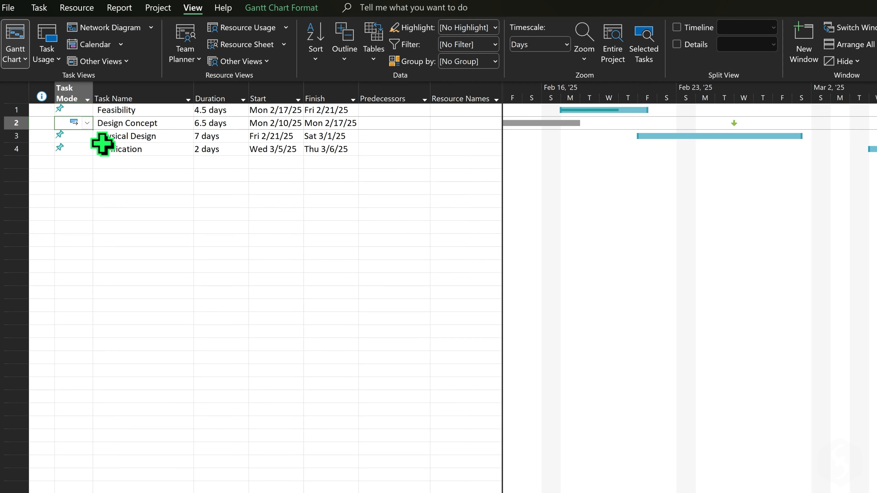
scroll(left, 3)
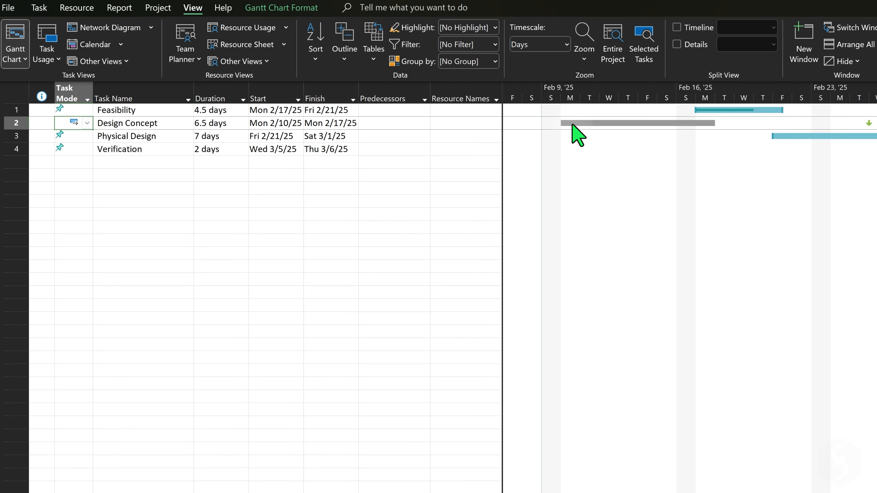
mouse_move(850, 140)
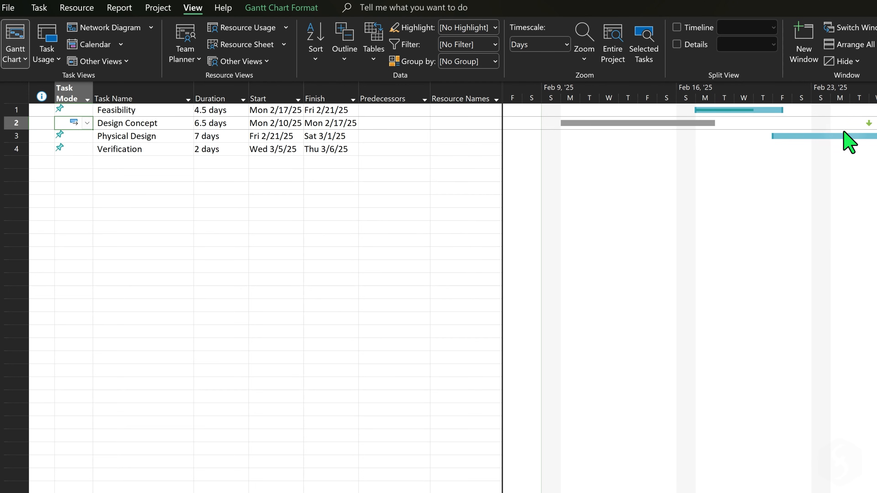
mouse_move(573, 156)
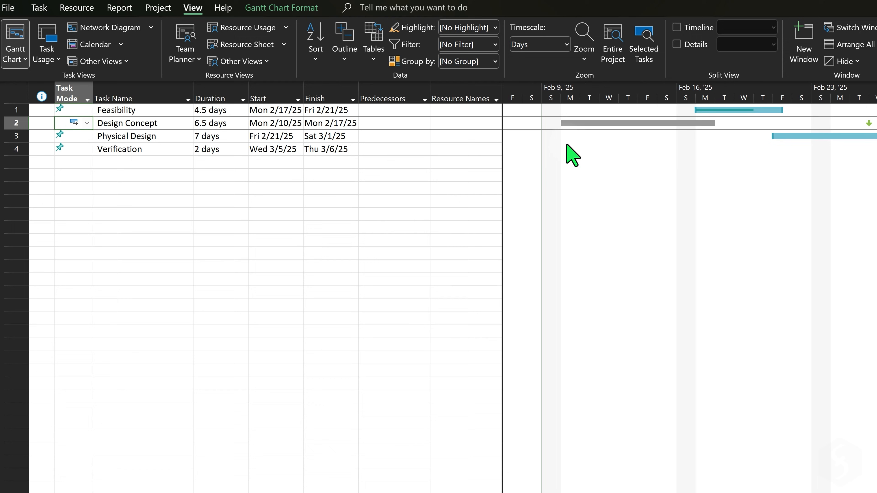
double_click(127, 123)
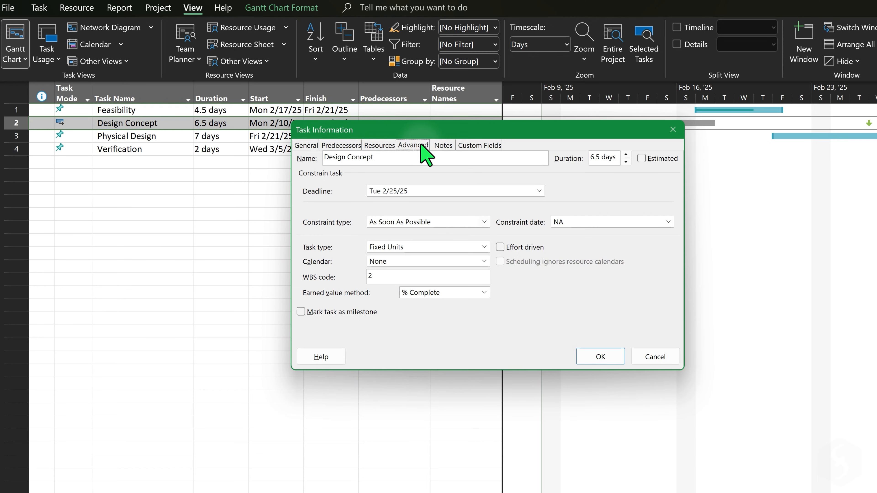
- Apply a Finish No Later Than 2/25/25 constraint, accepting the wizard so Design Concept runs 2/18–2/25/25
click(483, 222)
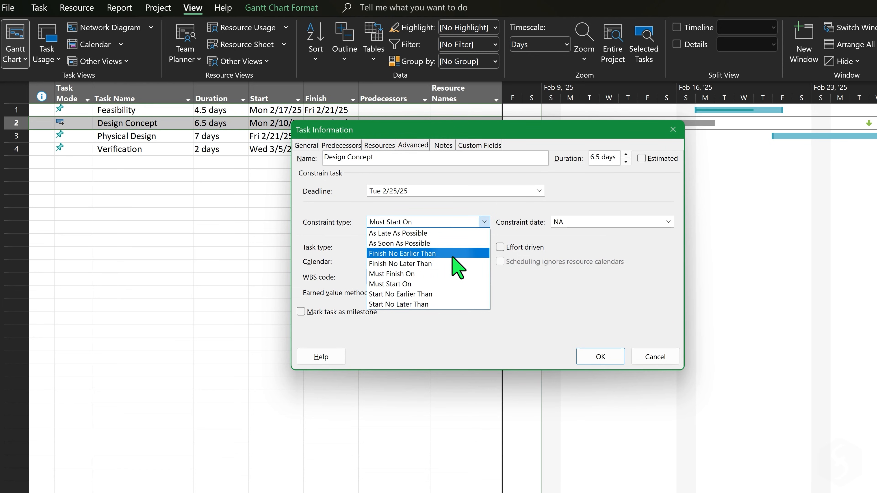
mouse_move(441, 304)
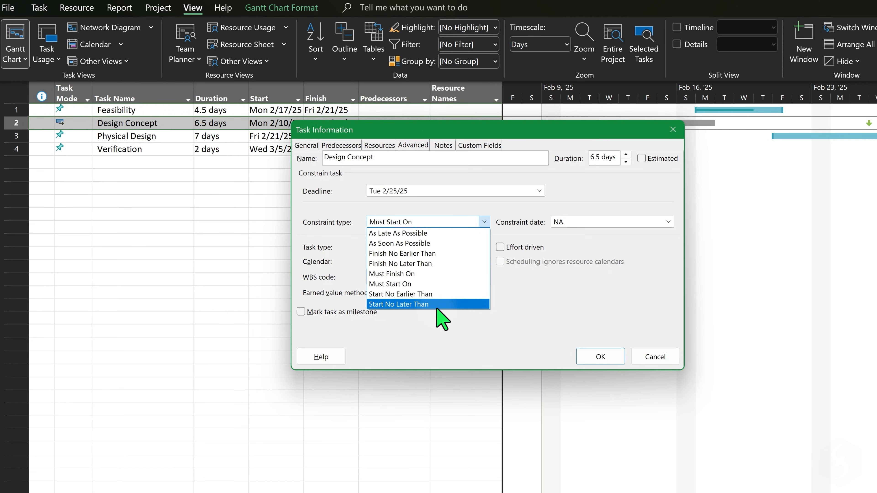
click(401, 263)
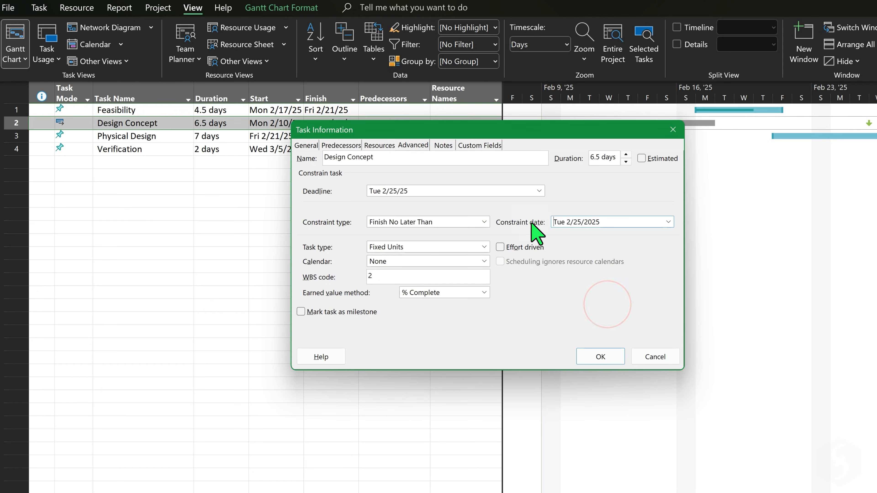
click(599, 356)
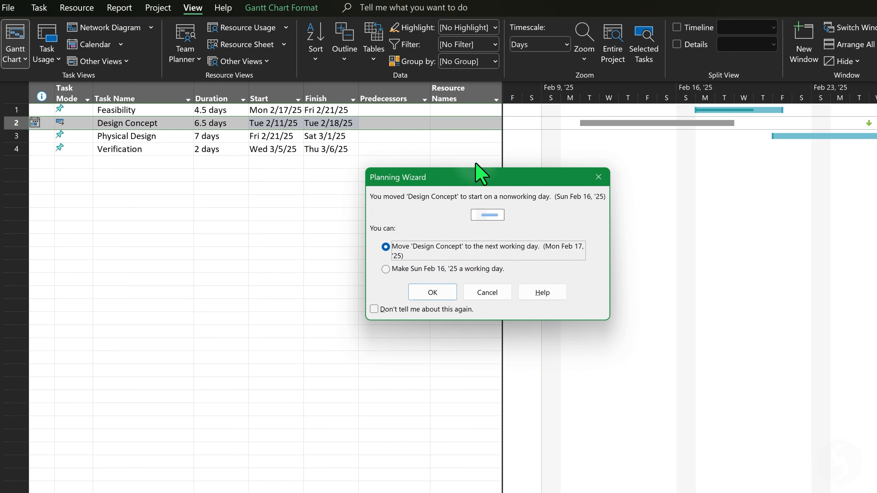
mouse_move(537, 212)
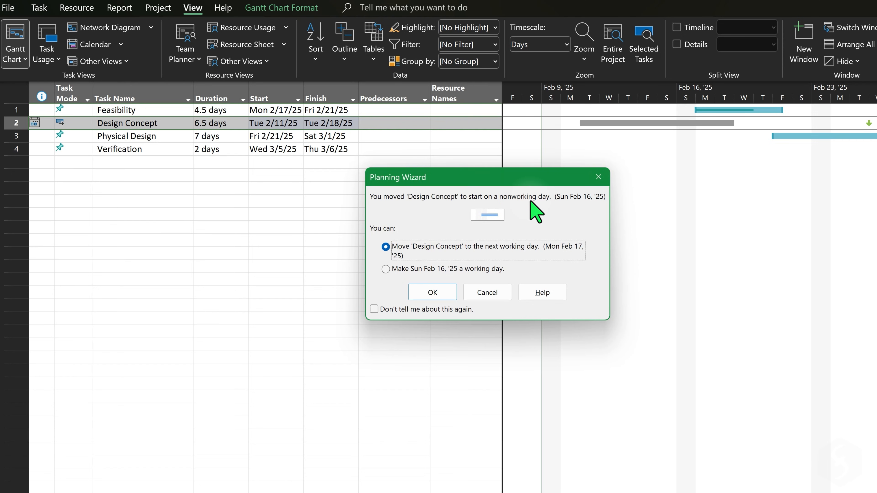
click(281, 8)
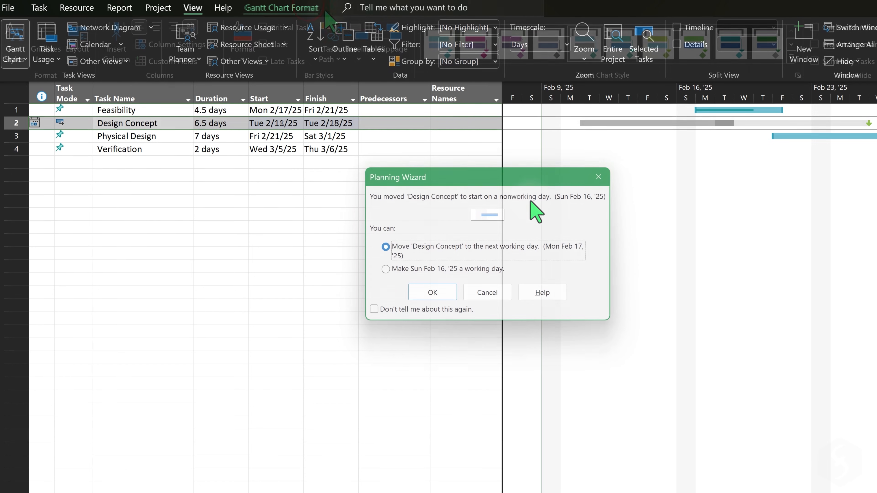
click(432, 292)
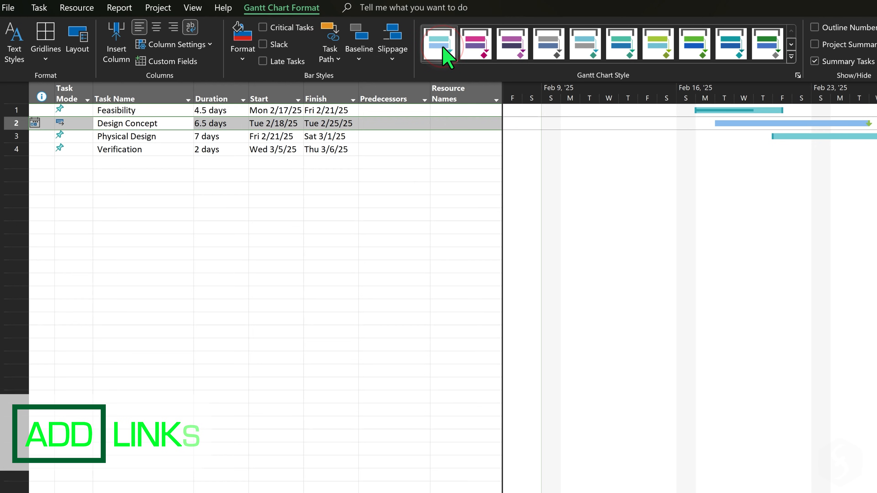
mouse_move(444, 164)
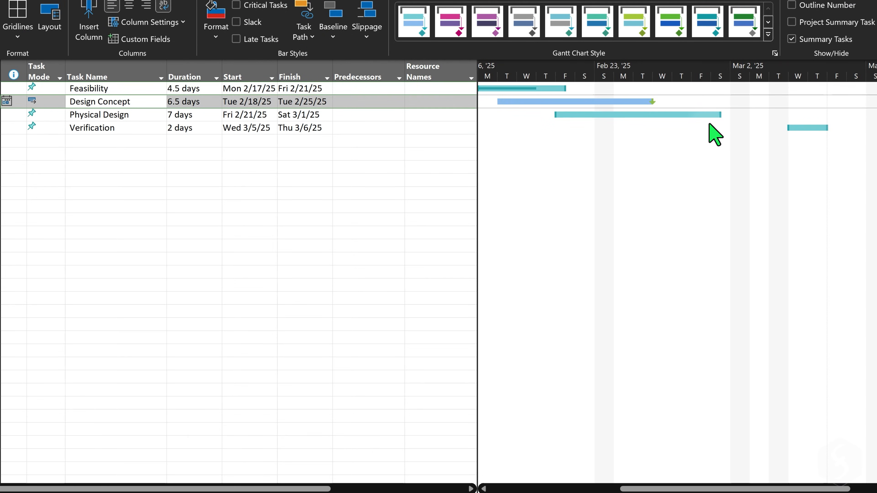
mouse_move(707, 115)
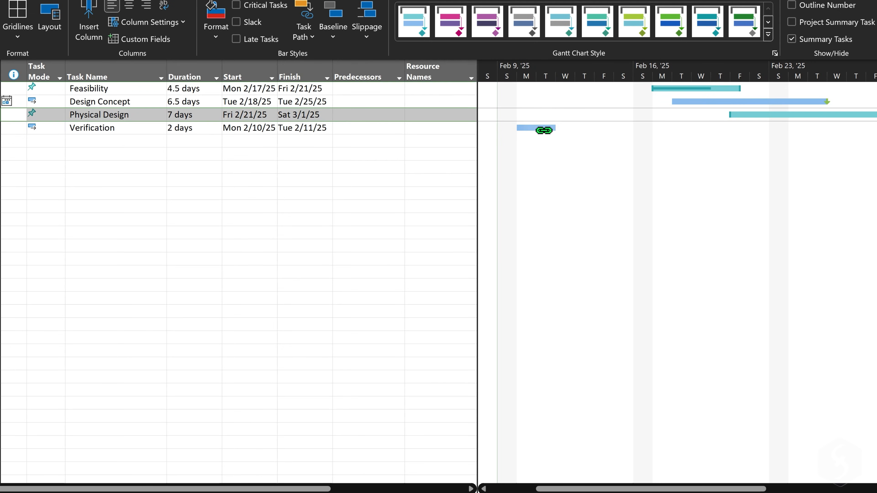
- Enter predecessor 3 for Verification, rescheduling it to Mon 3/3–Wed 3/5/25, and reopen its details
text(3)
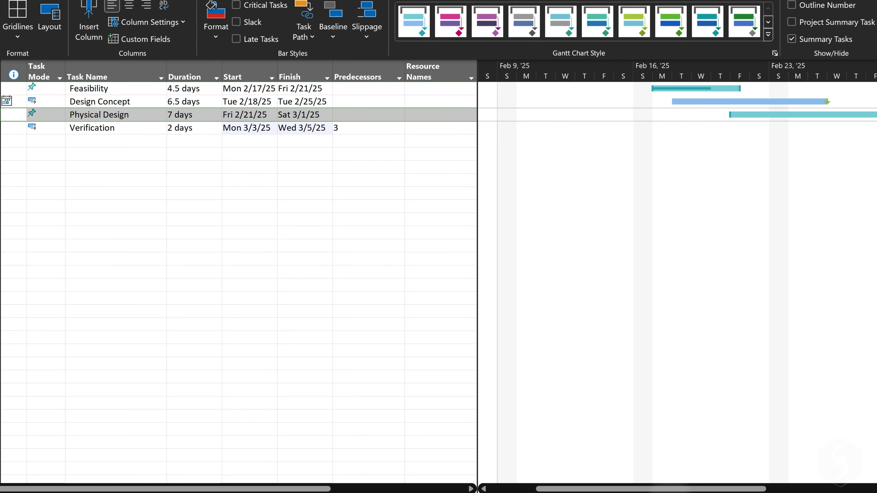
scroll(right, 3)
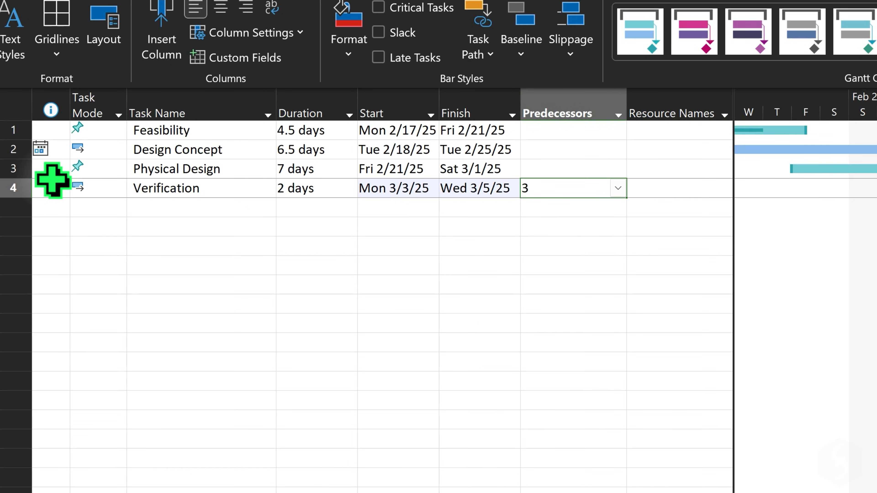
click(176, 168)
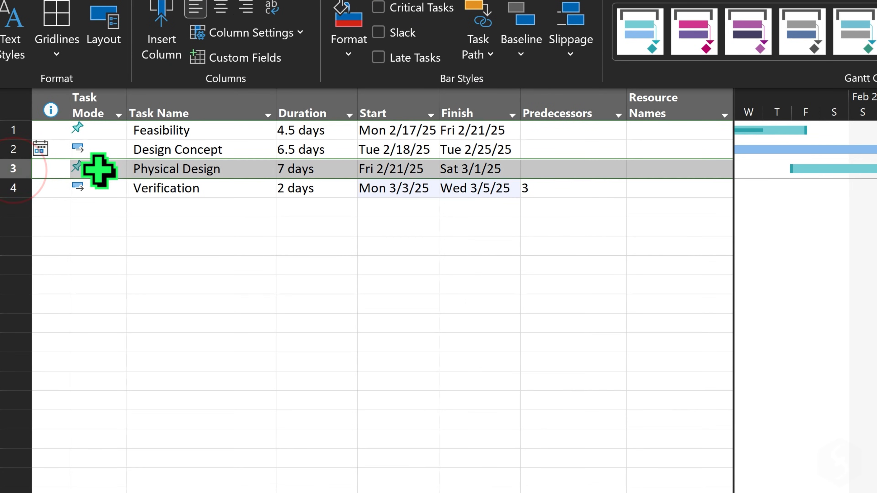
mouse_move(540, 176)
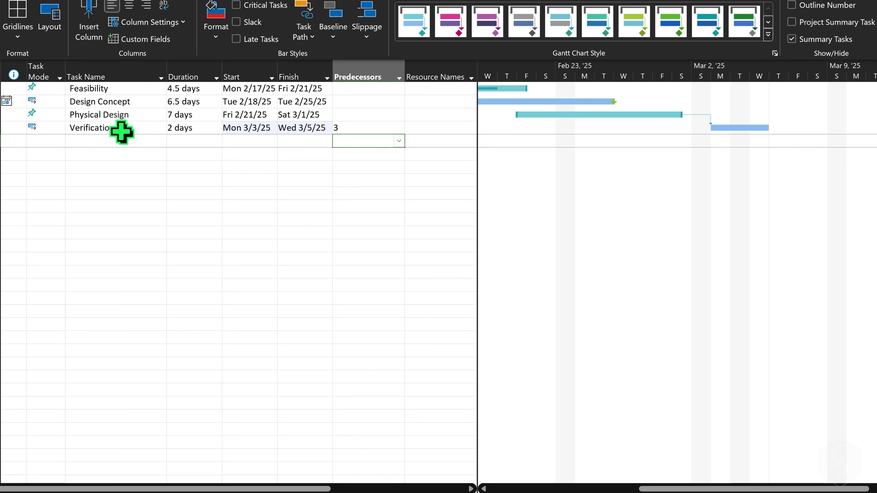
double_click(92, 128)
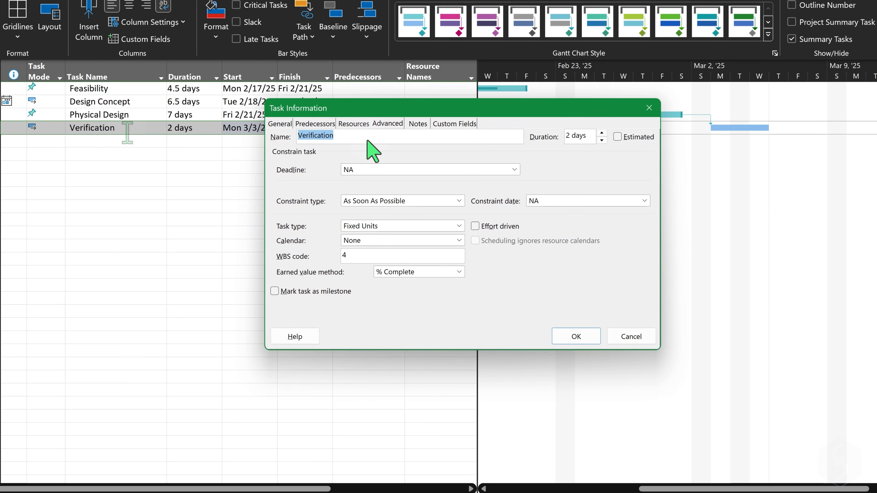
- On Verification's Predecessors tab, try start-to-start then finish-to-finish links to Physical Design
click(314, 124)
text(1d)
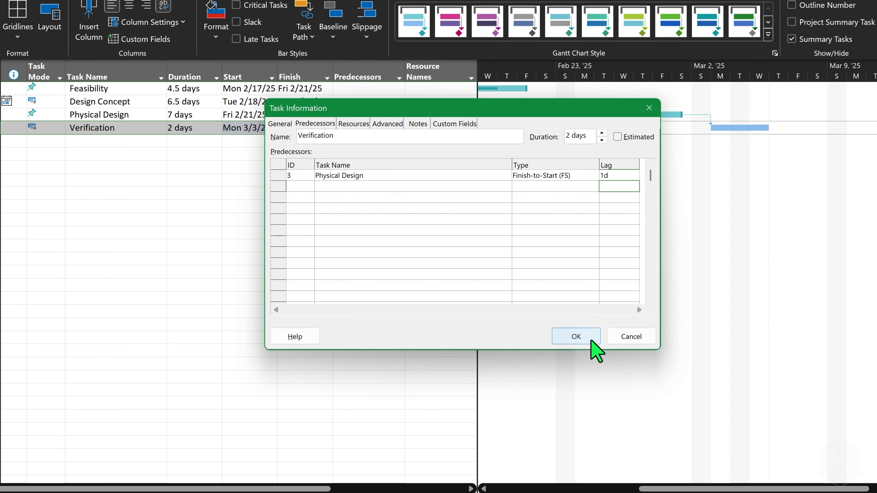
click(575, 336)
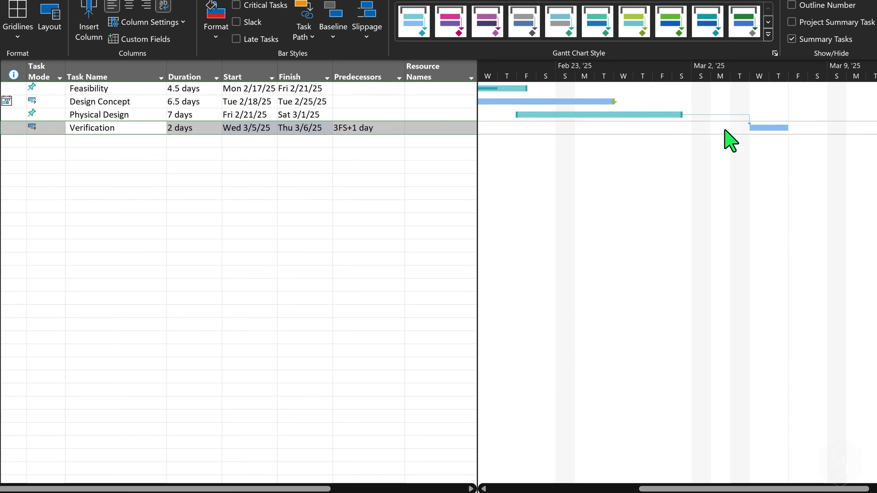
double_click(92, 128)
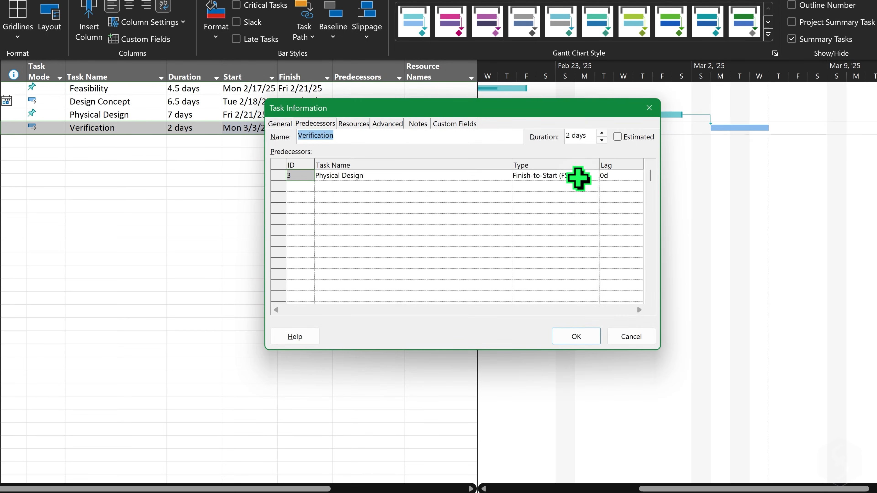
click(554, 175)
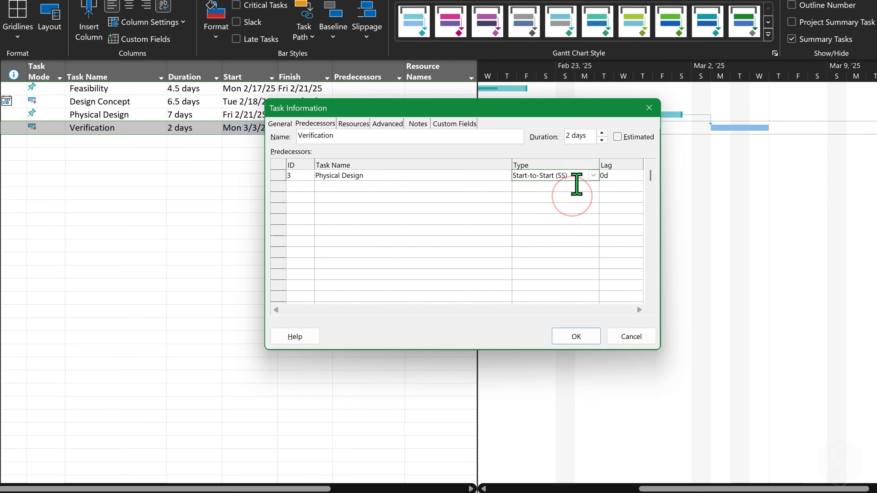
click(575, 336)
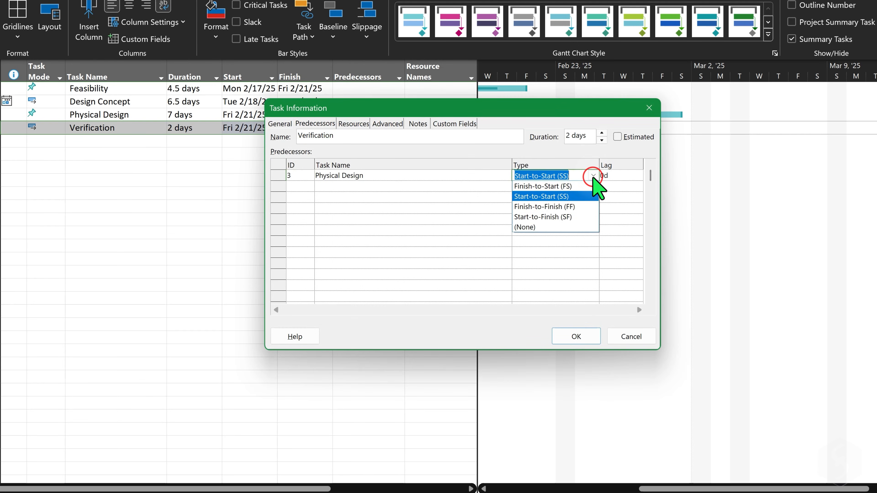
click(544, 206)
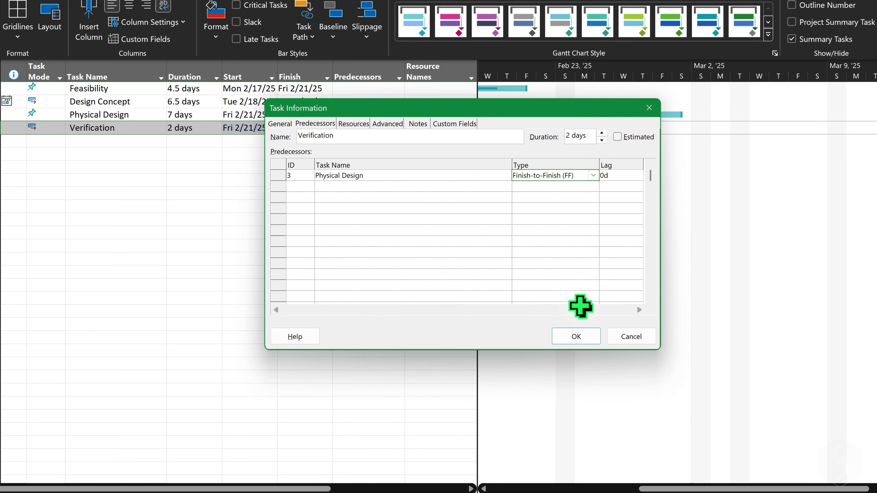
click(575, 336)
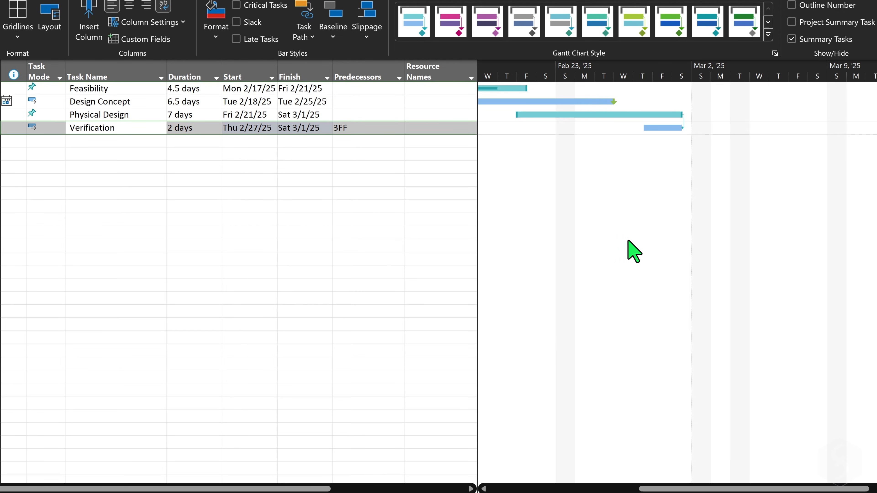
- Change Verification's link to Physical Design to start-to-finish (SF) and apply it
click(597, 176)
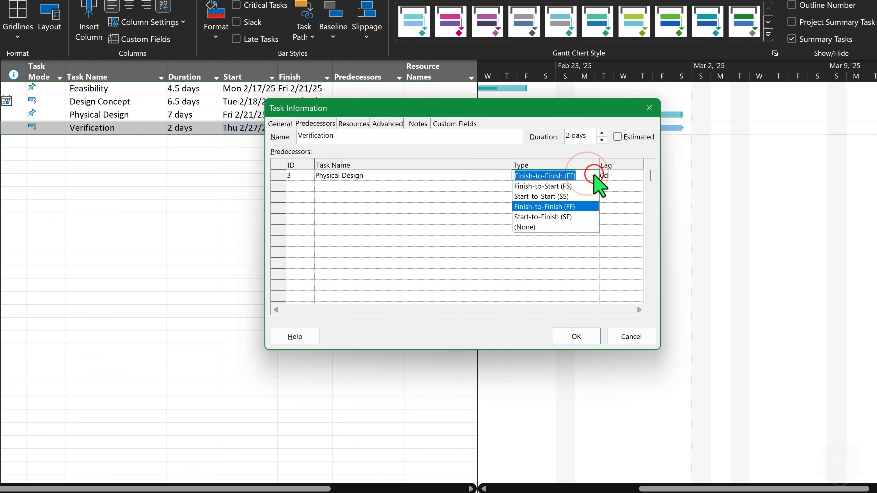
click(543, 217)
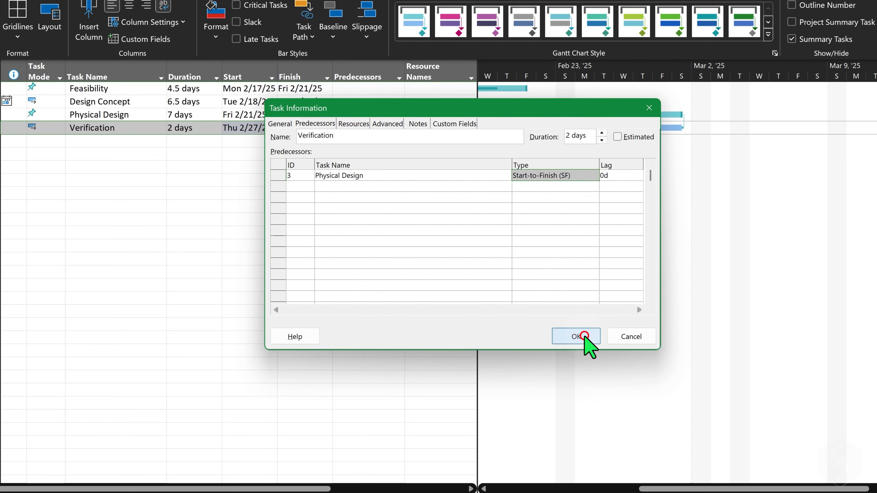
click(576, 337)
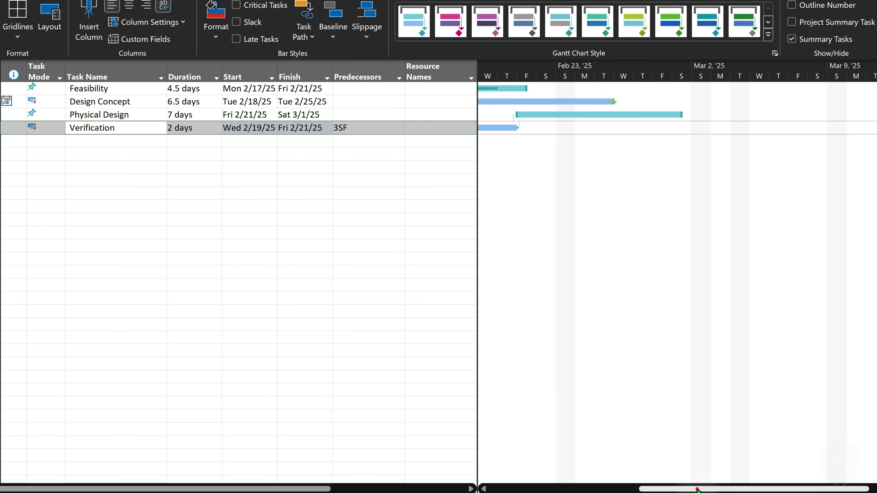
scroll(left, 3)
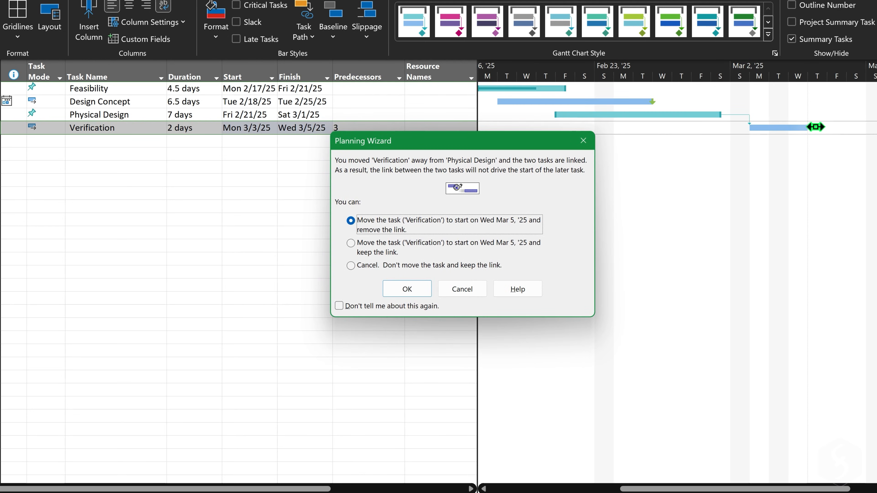
- Accept moving Verification to Wed 3/5 and give its Physical Design link a 1d lag
click(407, 289)
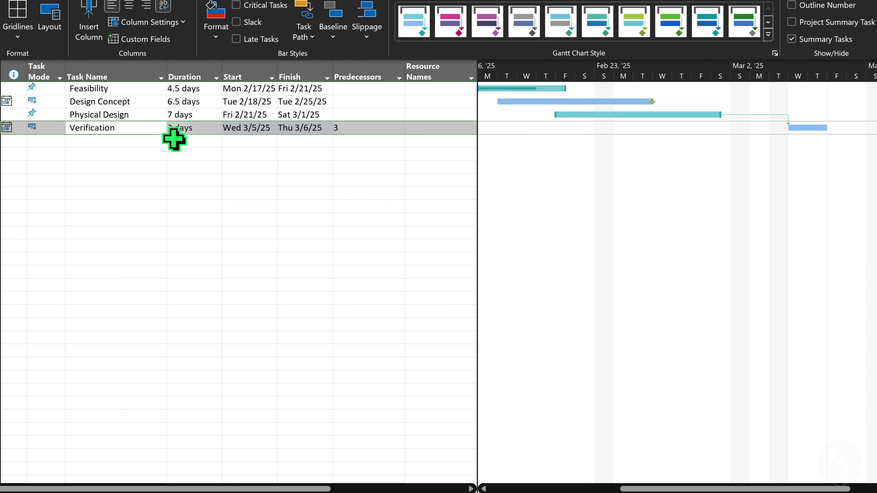
double_click(92, 128)
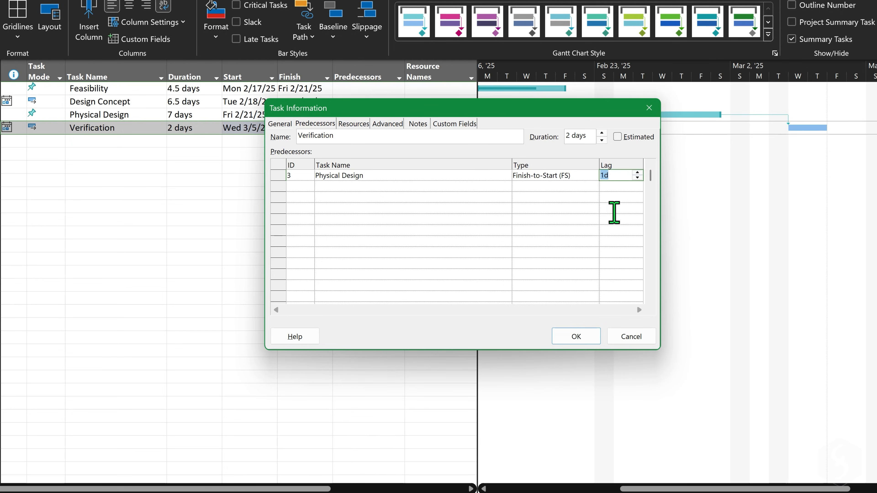
click(575, 336)
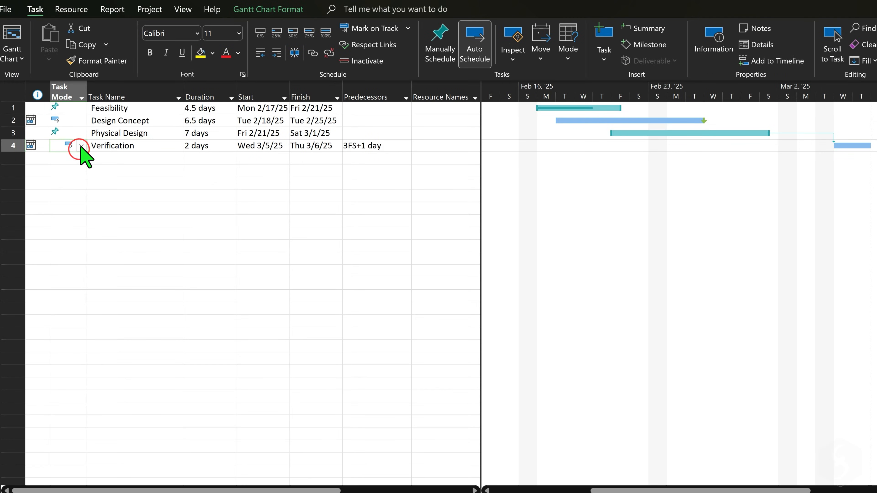
- Make Verification manually scheduled and use Respect Links to keep it at Wed 3/5–Thu 3/6/25
click(68, 146)
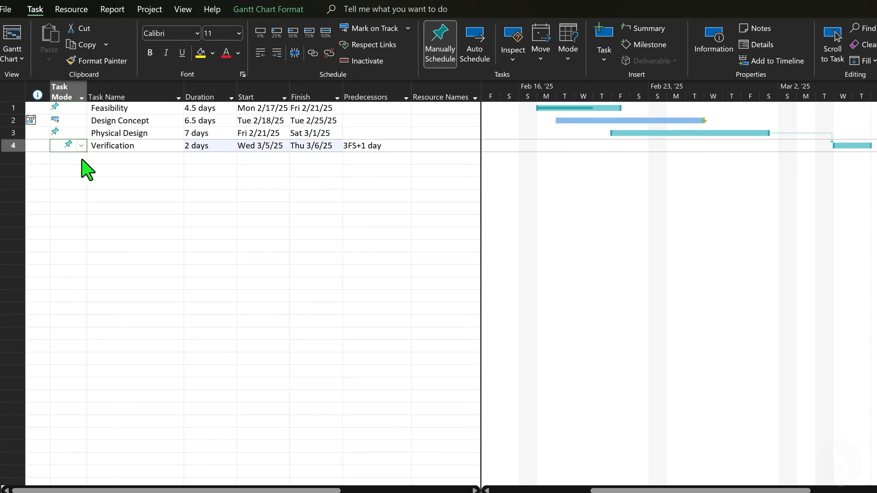
mouse_move(852, 146)
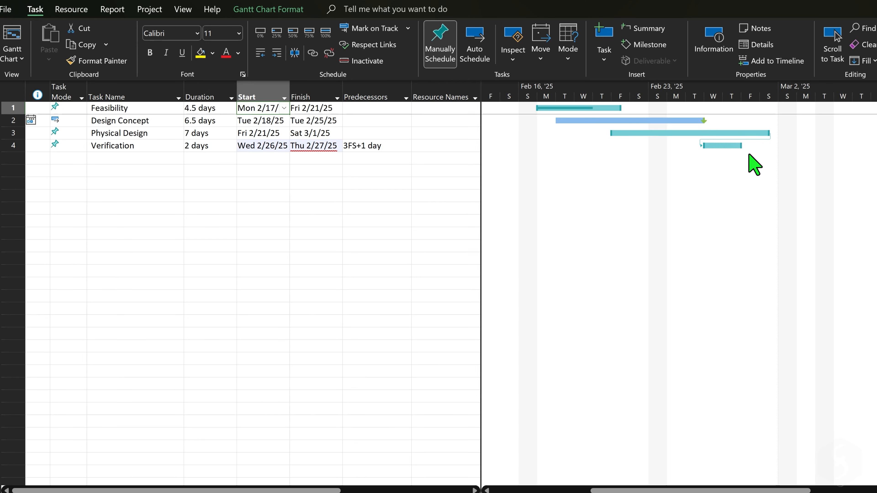
right_click(718, 145)
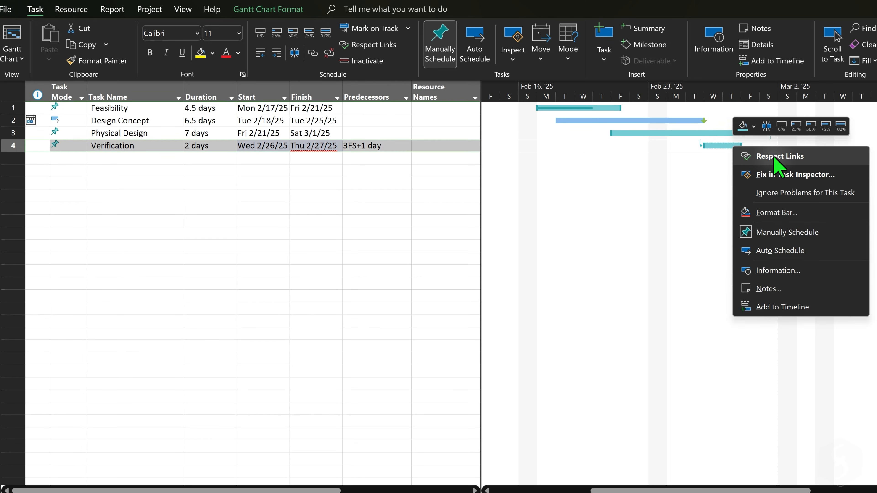
click(779, 157)
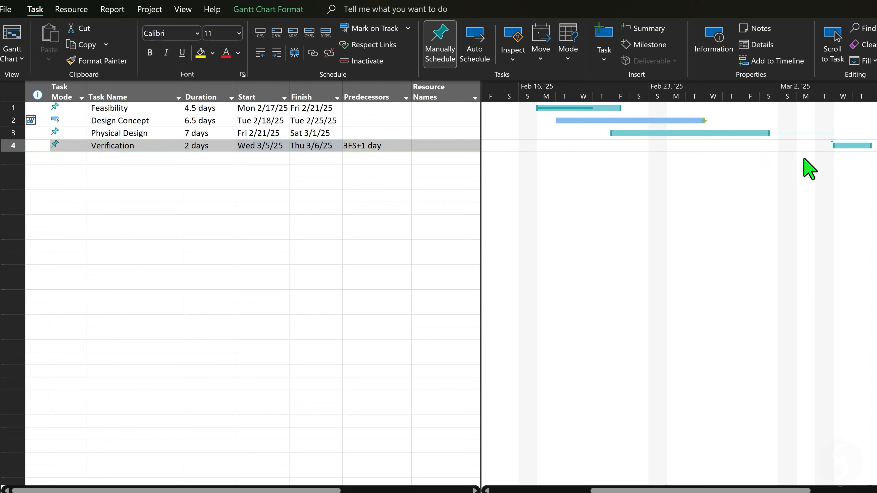
mouse_move(850, 174)
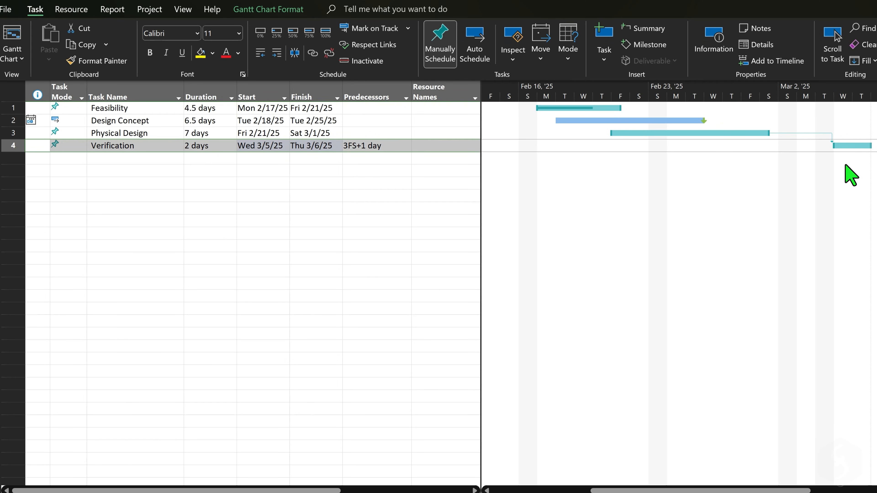
click(67, 145)
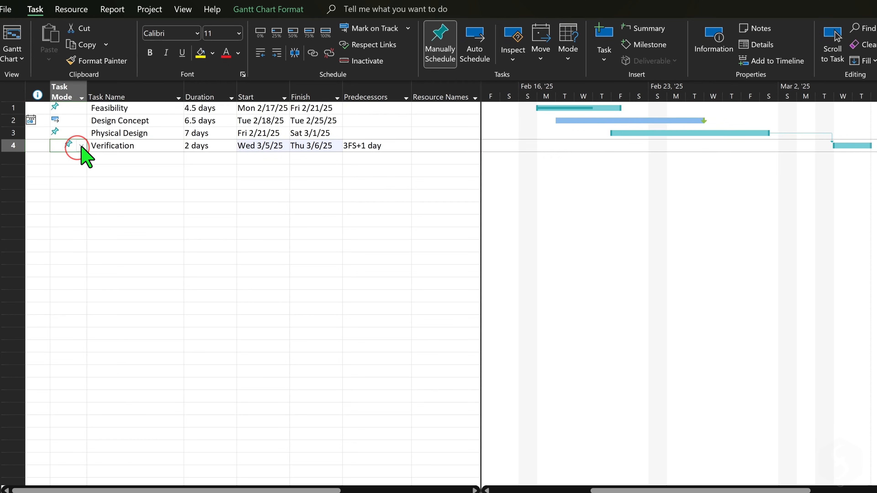
- Return Verification to Auto Schedule, confirm the wizard, and show the Task Inspector for its start date
click(474, 44)
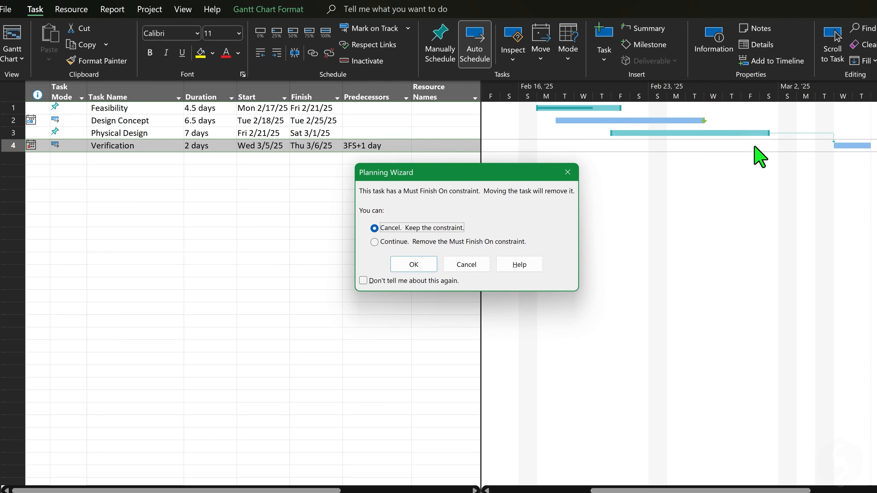
mouse_move(410, 218)
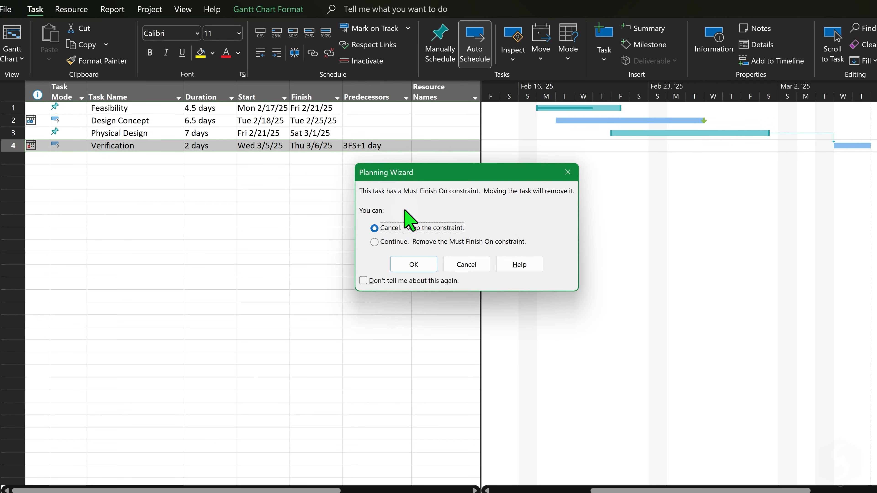
click(413, 264)
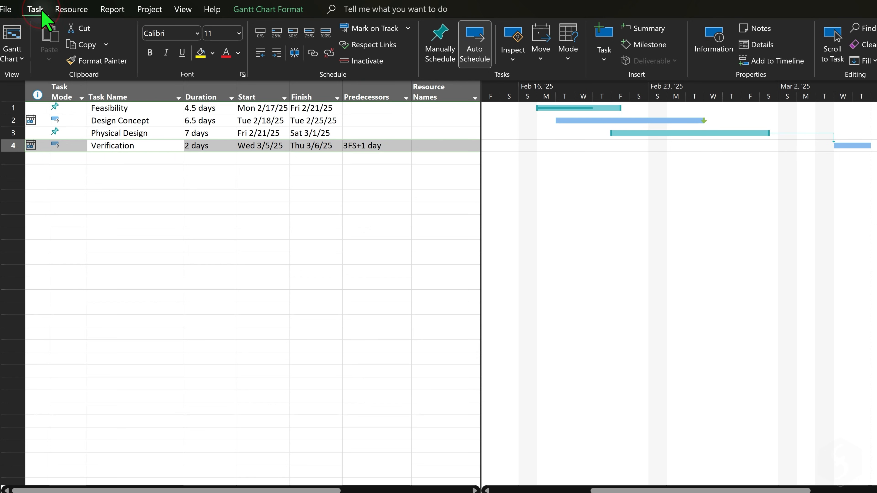
click(512, 42)
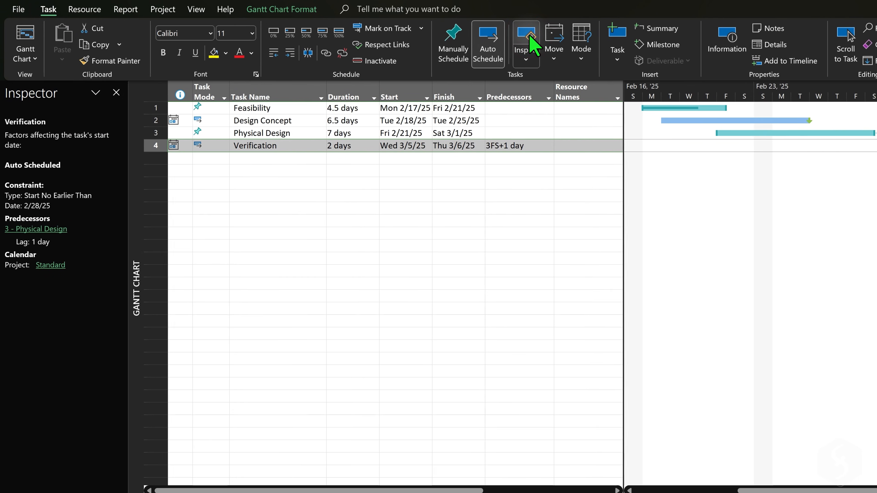
mouse_move(155, 147)
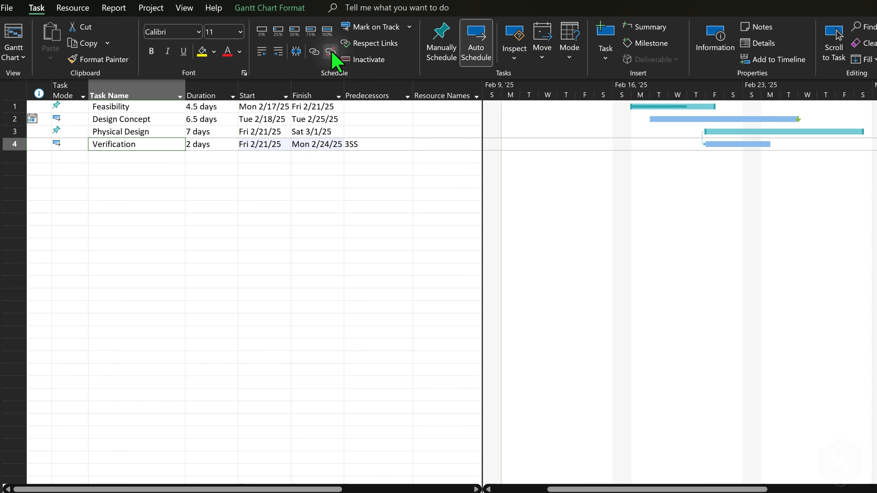
mouse_move(330, 50)
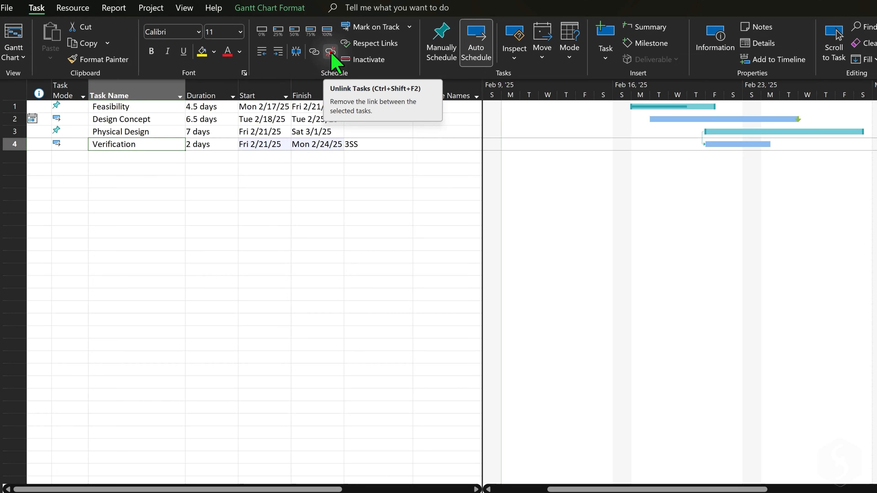
- From Physical Design's context menu, reactivate the task so Verification runs Fri 2/21–Mon 2/24/25
click(330, 52)
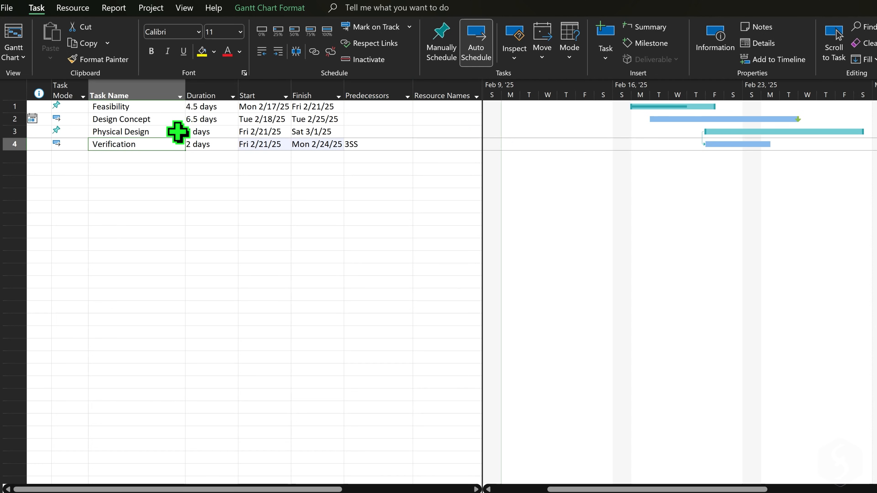
right_click(120, 131)
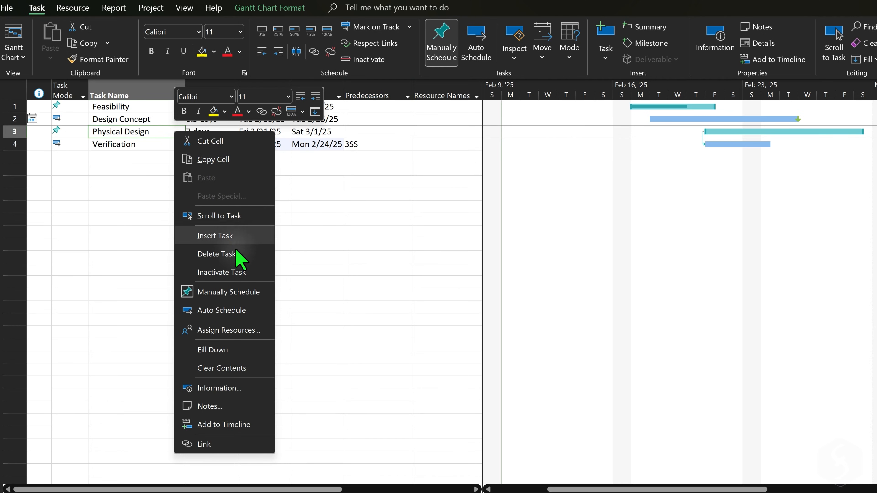
click(217, 254)
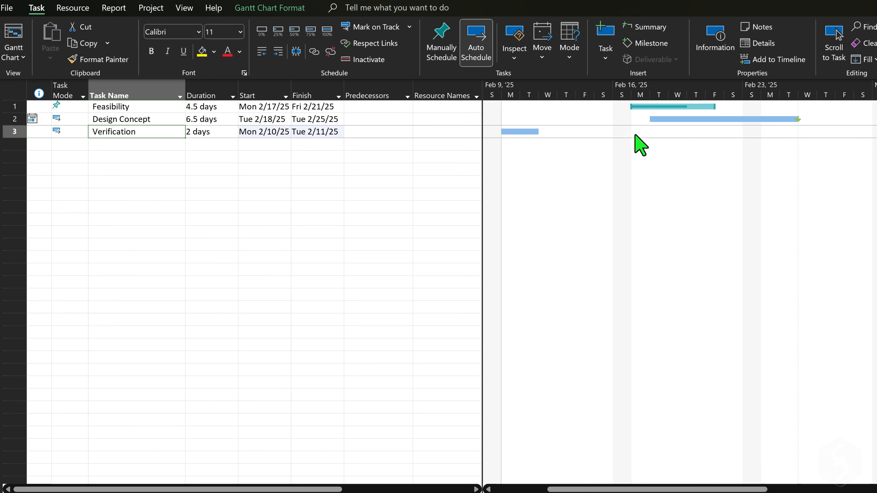
right_click(120, 132)
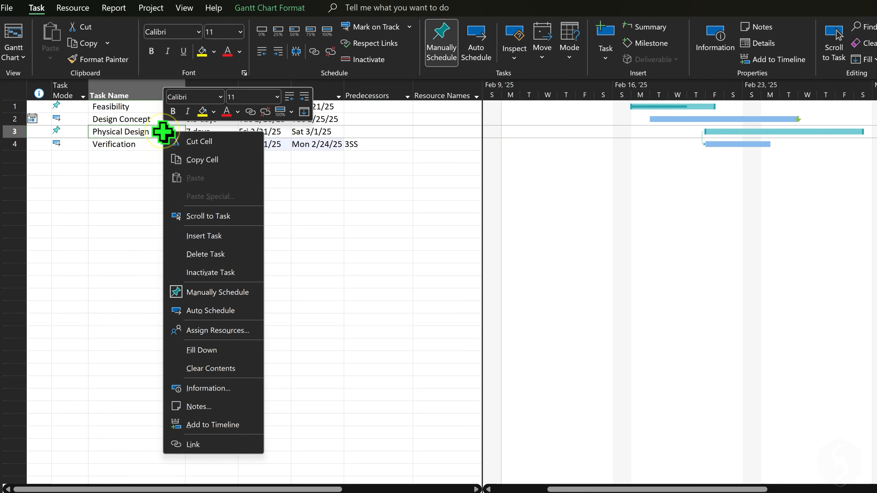
click(211, 272)
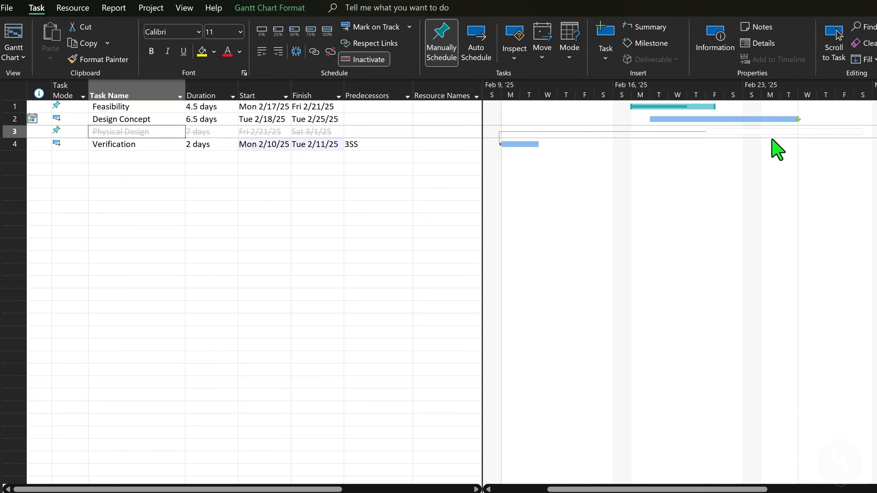
mouse_move(622, 169)
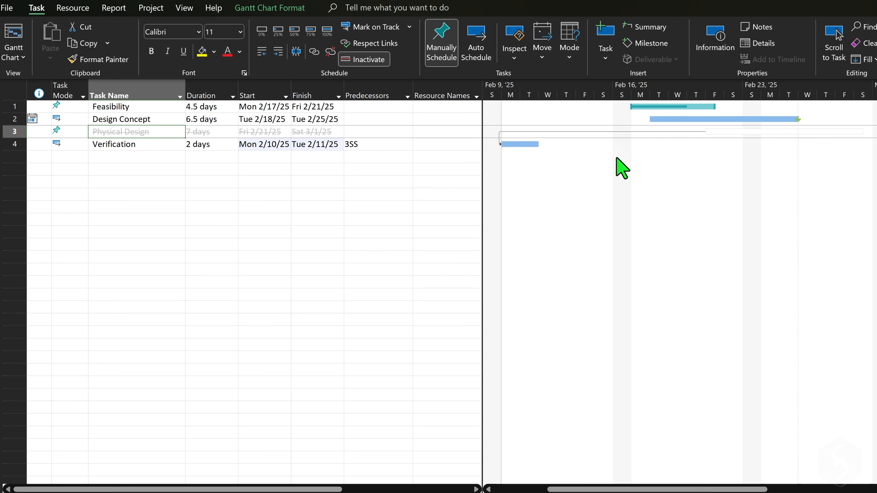
click(363, 59)
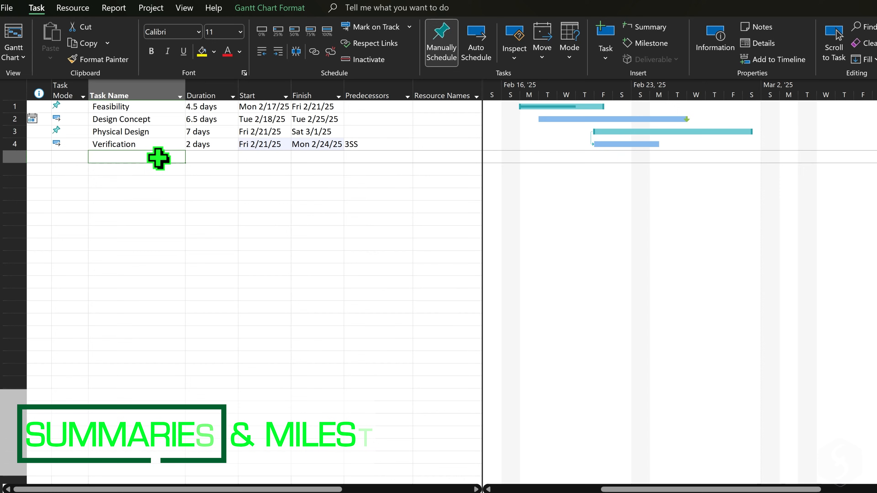
mouse_move(649, 27)
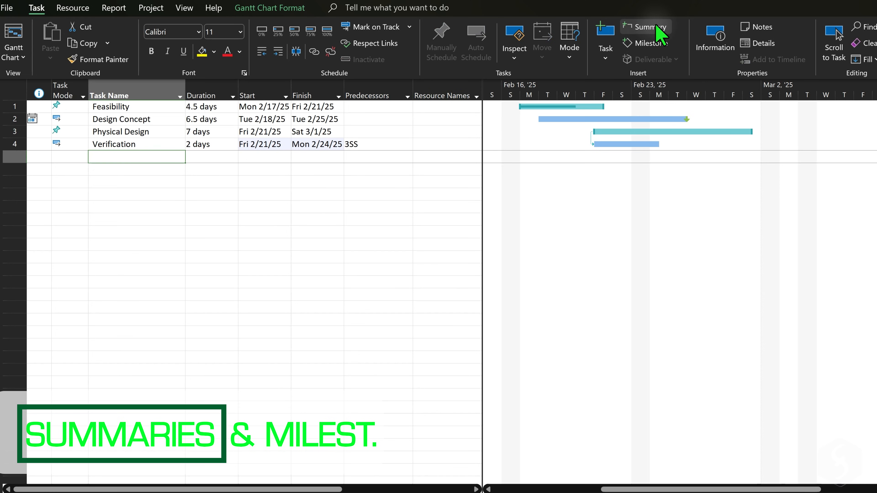
- Insert the Project Finalization summary and set Project Review to start 2/26, Marketing Plan 2/28, then Price Tag Analysis
click(645, 27)
text(Project Finalization)
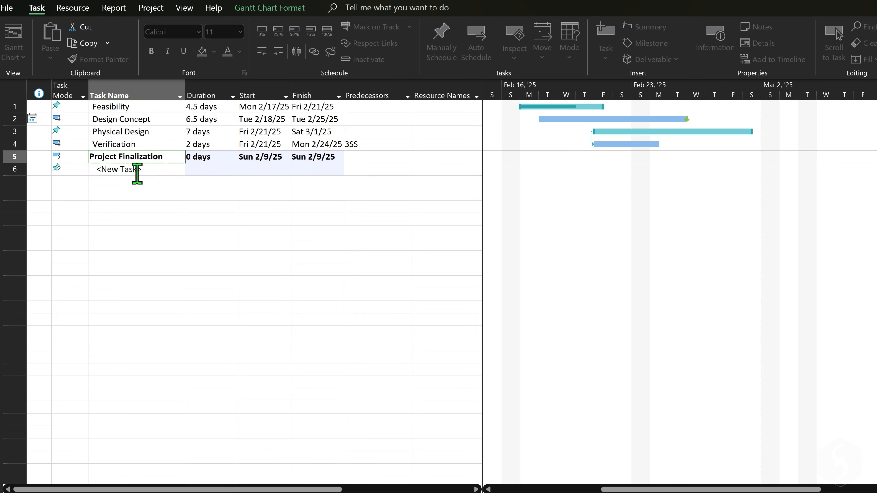
click(286, 169)
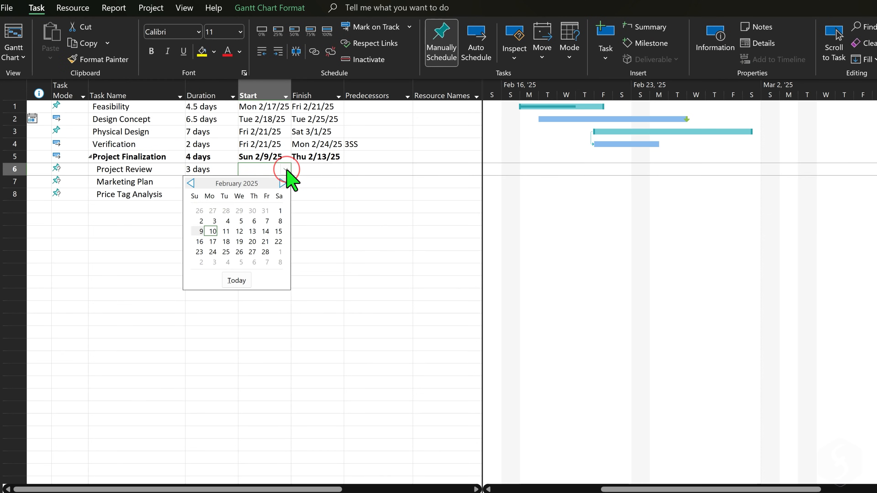
click(239, 252)
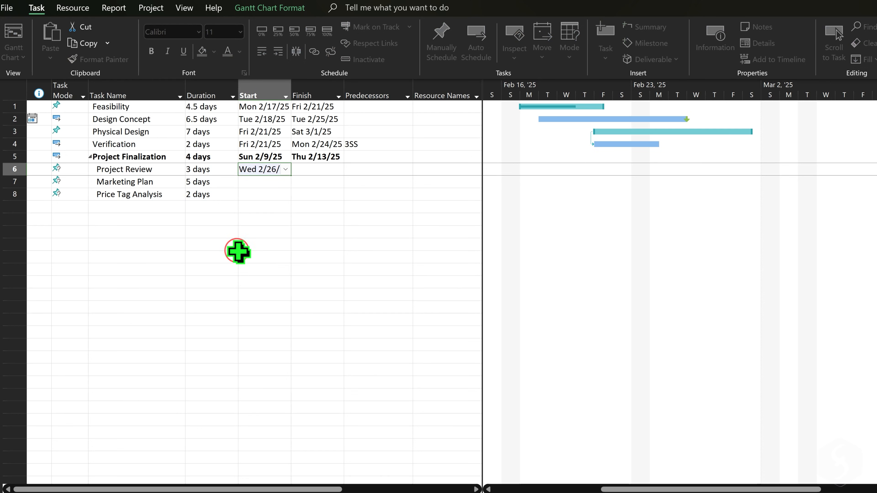
click(284, 182)
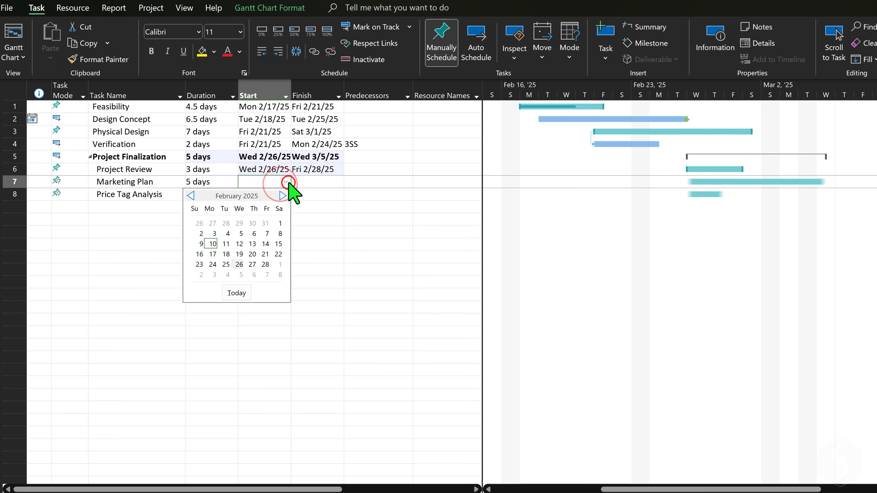
click(265, 264)
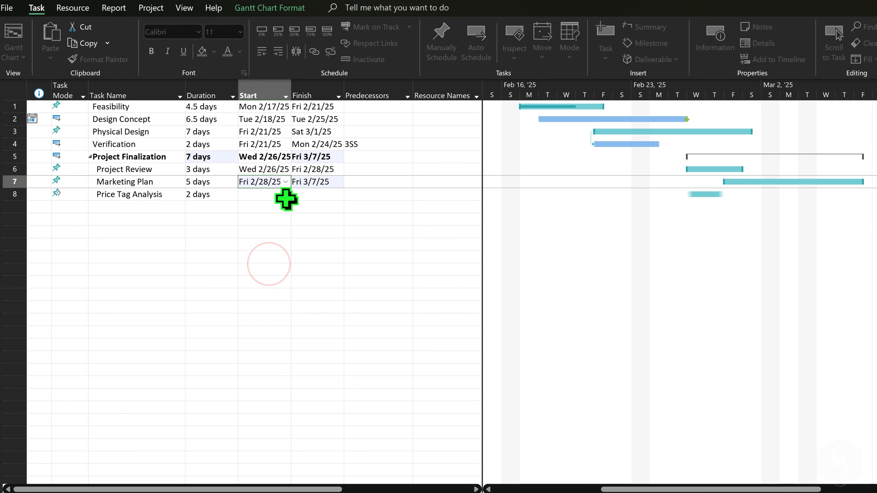
click(263, 194)
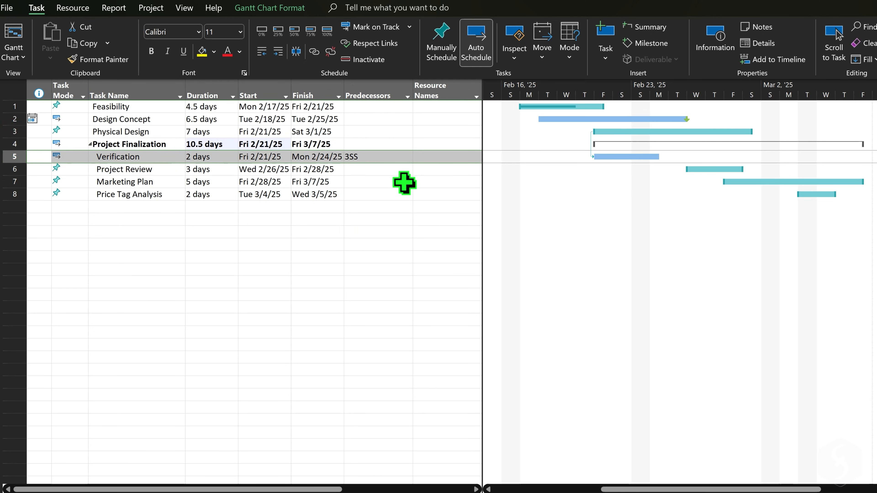
mouse_move(623, 205)
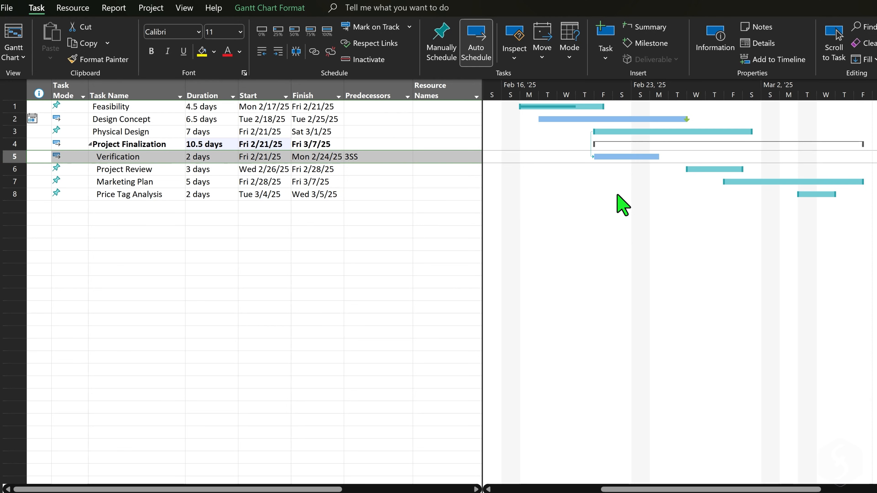
mouse_move(604, 182)
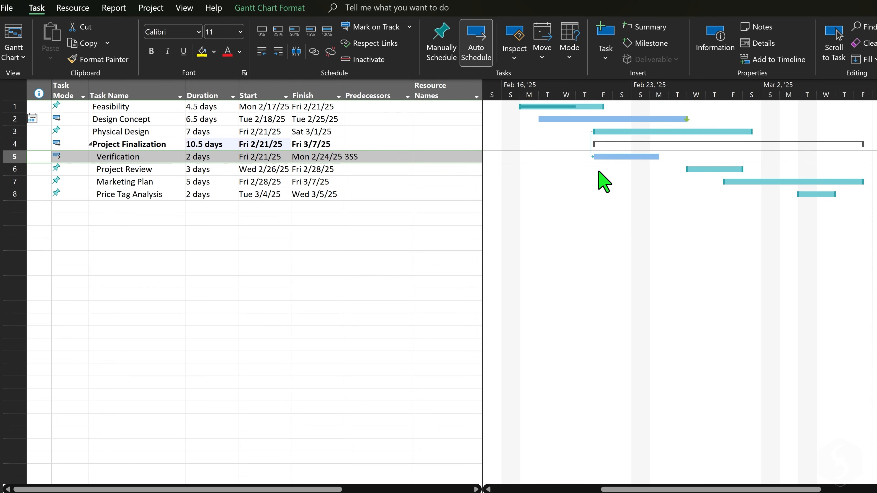
mouse_move(740, 162)
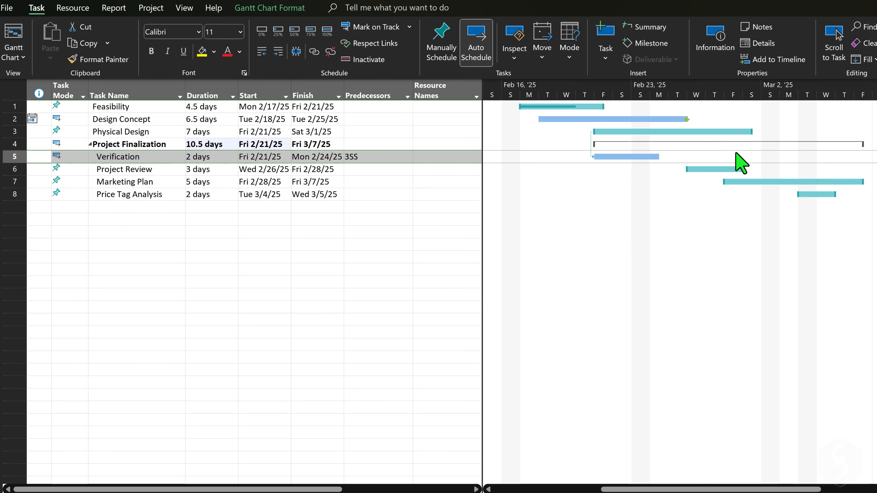
mouse_move(866, 200)
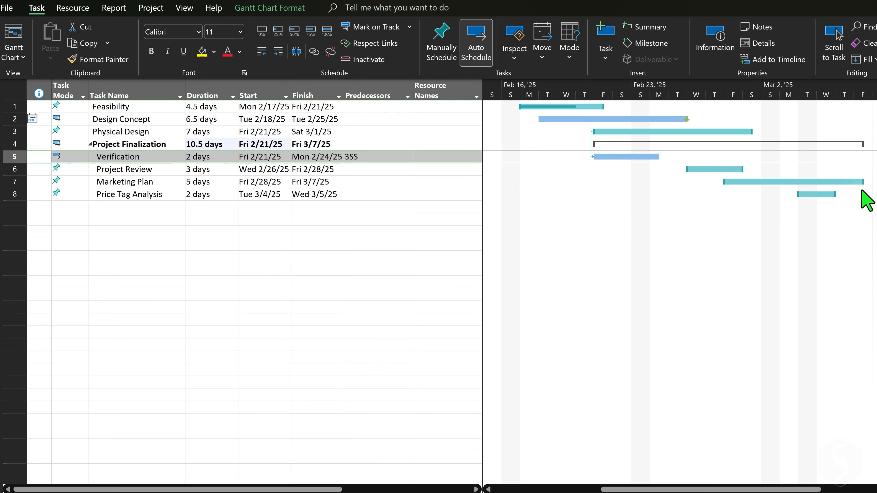
mouse_move(620, 142)
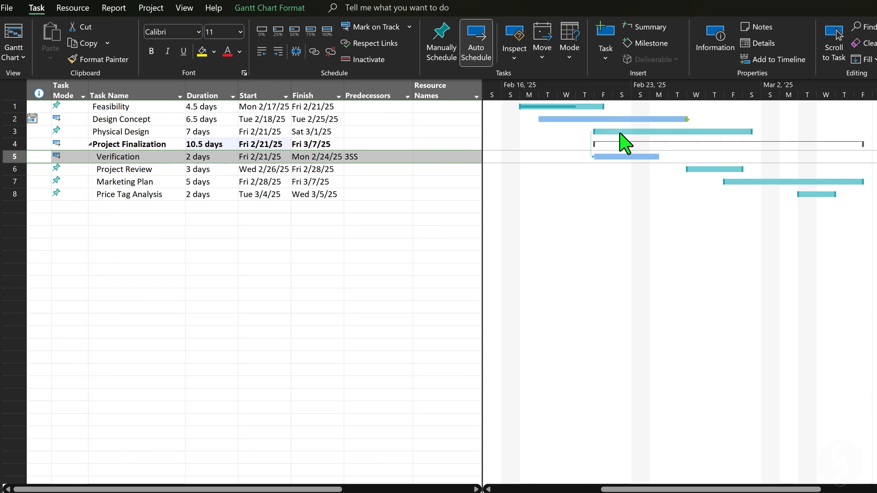
click(81, 163)
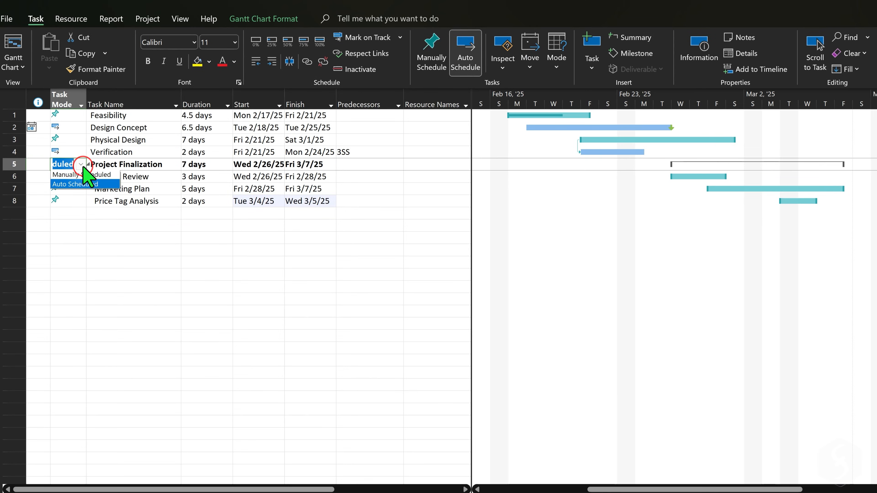
click(72, 185)
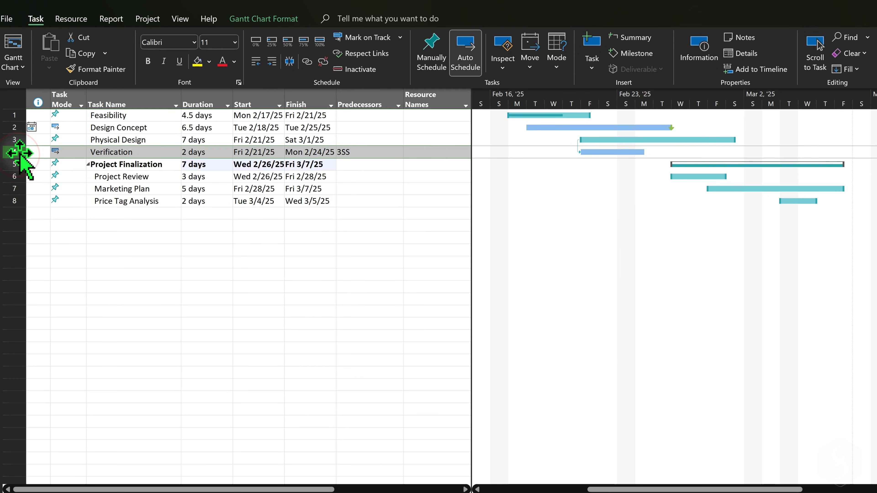
drag(22, 151, 23, 164)
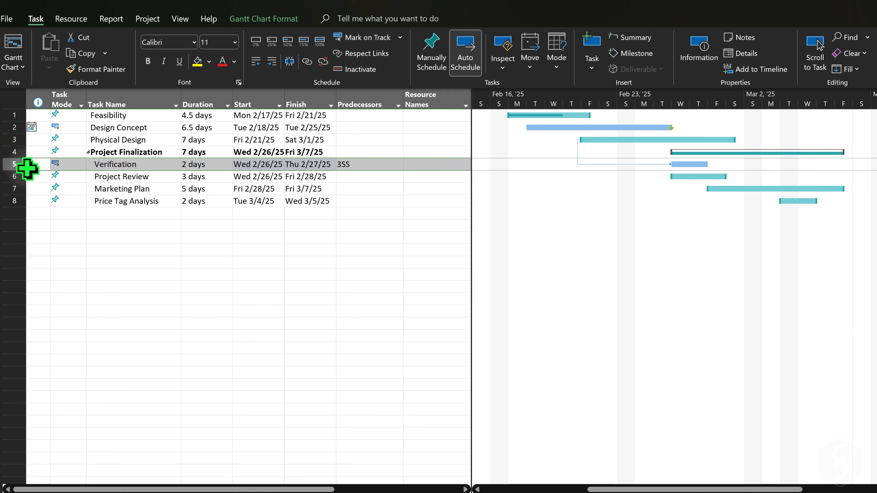
click(329, 189)
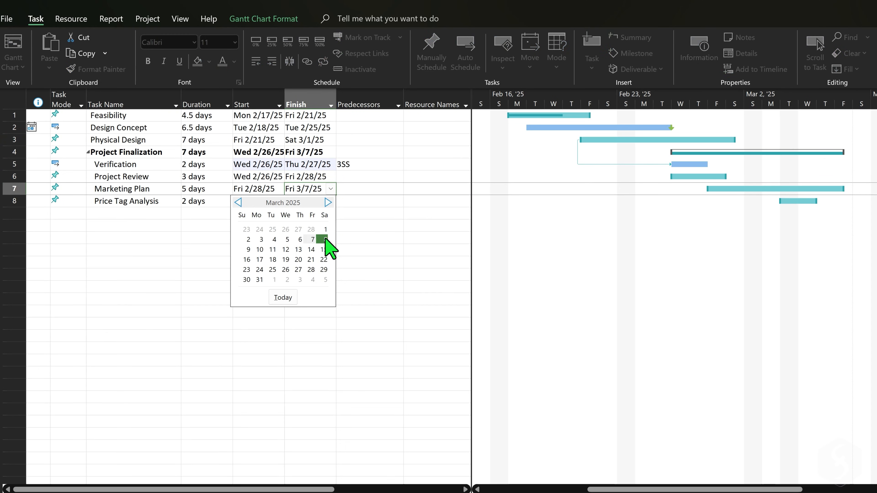
click(324, 239)
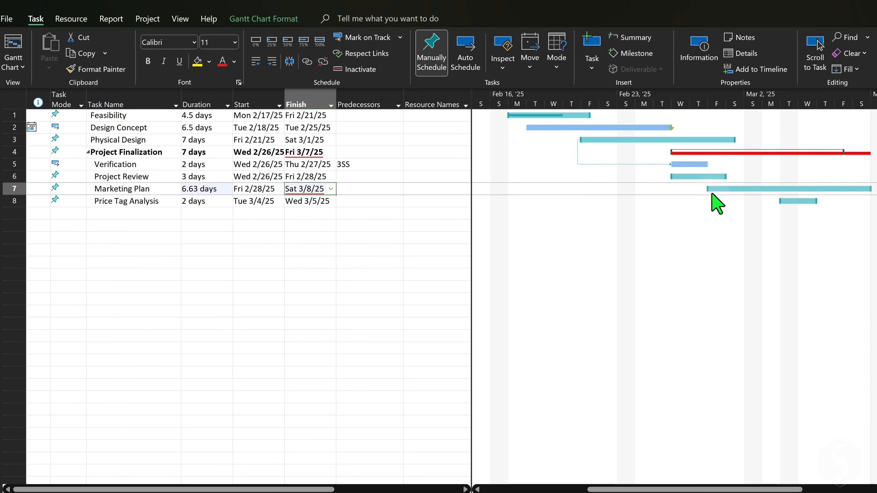
click(465, 50)
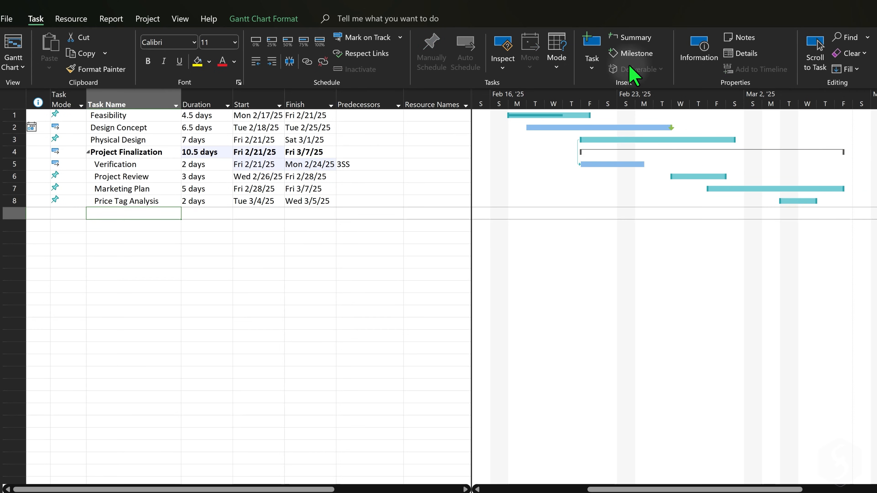
- Insert a Project Closure milestone and set its start date to Sat 3/8/25
click(636, 53)
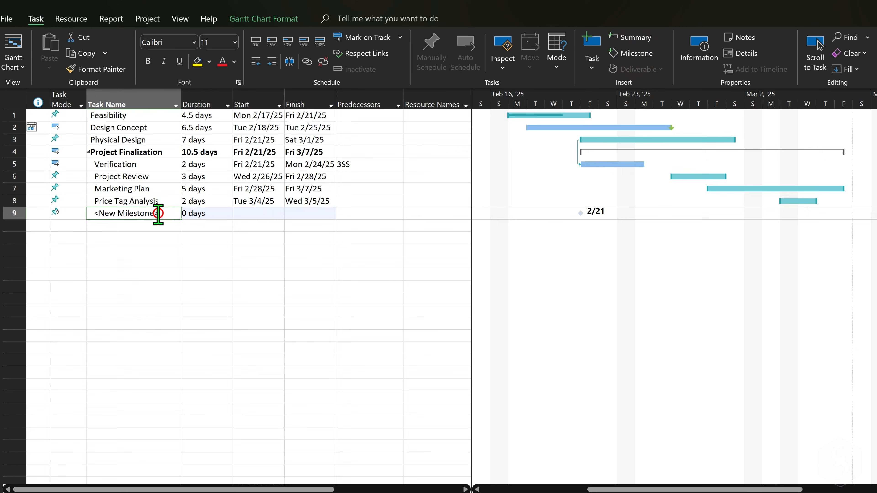
text(Project Closure)
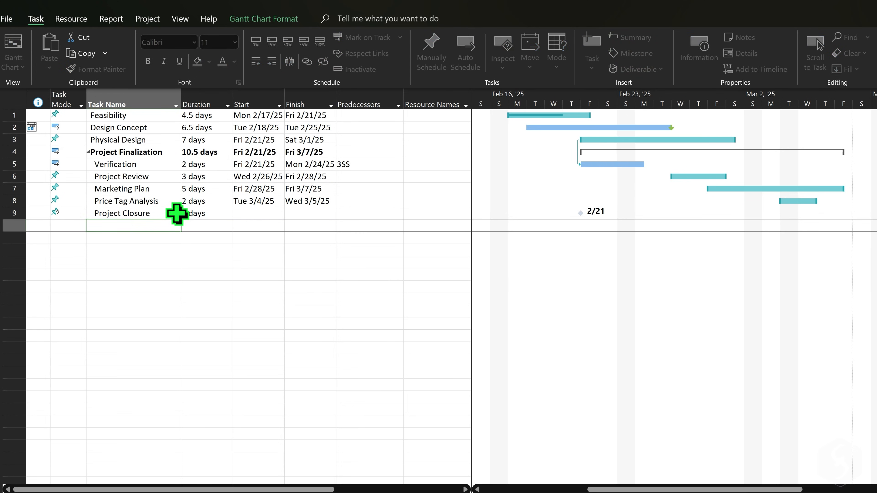
click(278, 214)
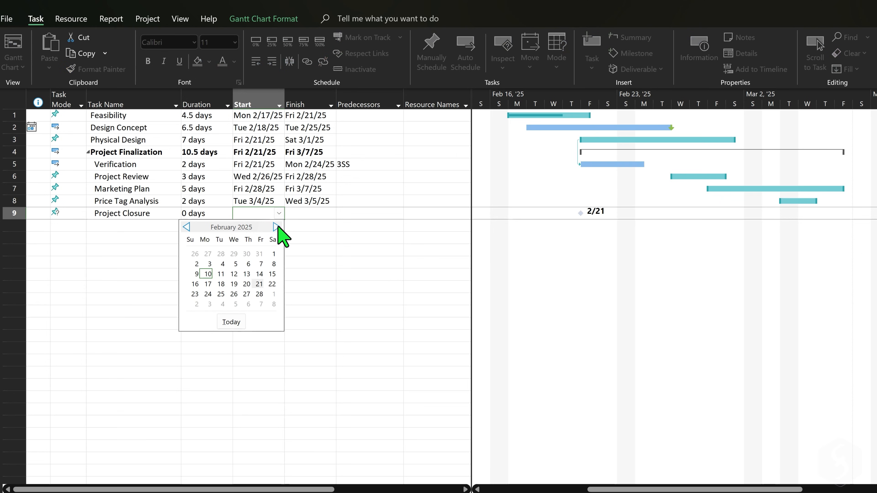
click(274, 227)
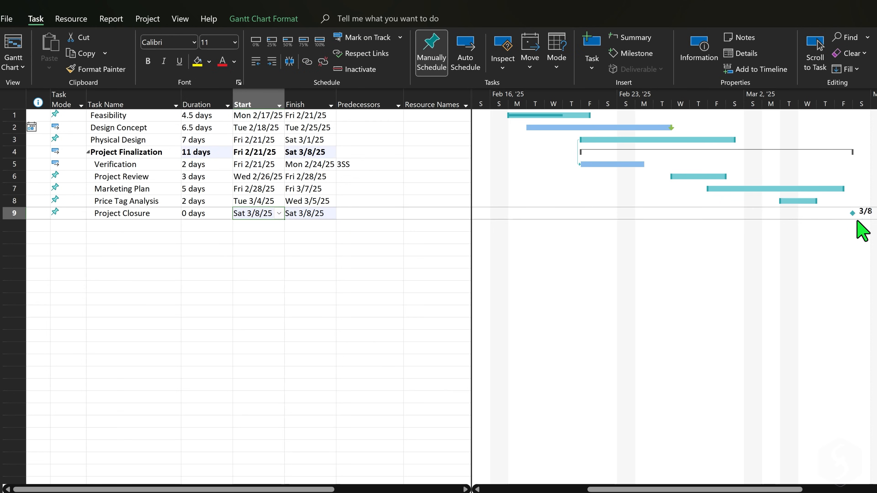
mouse_move(863, 229)
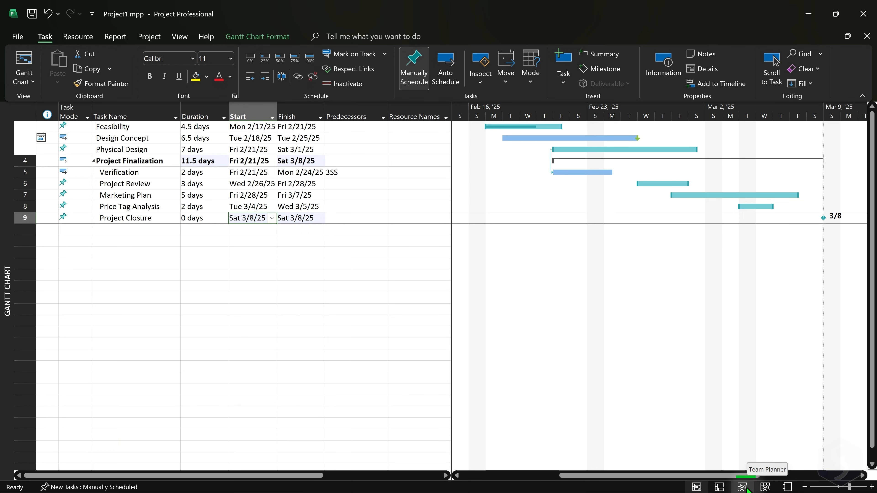
- Switch to Team Planner and add a new work resource, selecting its name cell
click(743, 487)
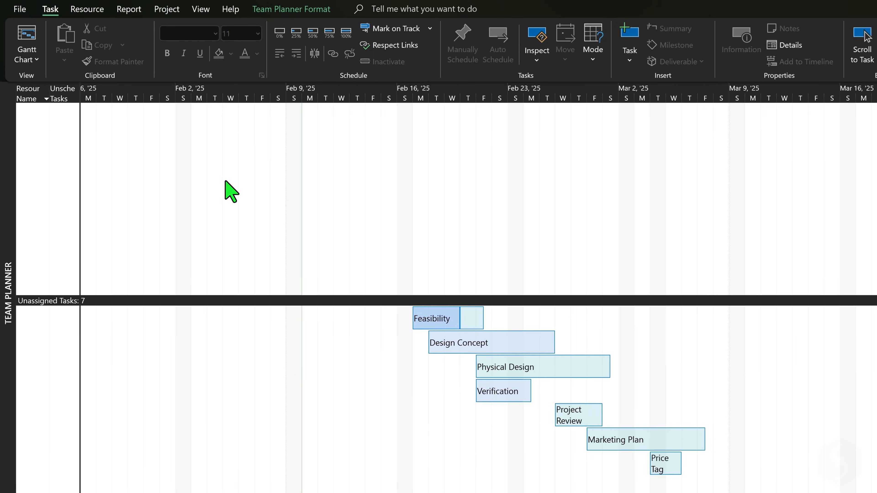
mouse_move(87, 9)
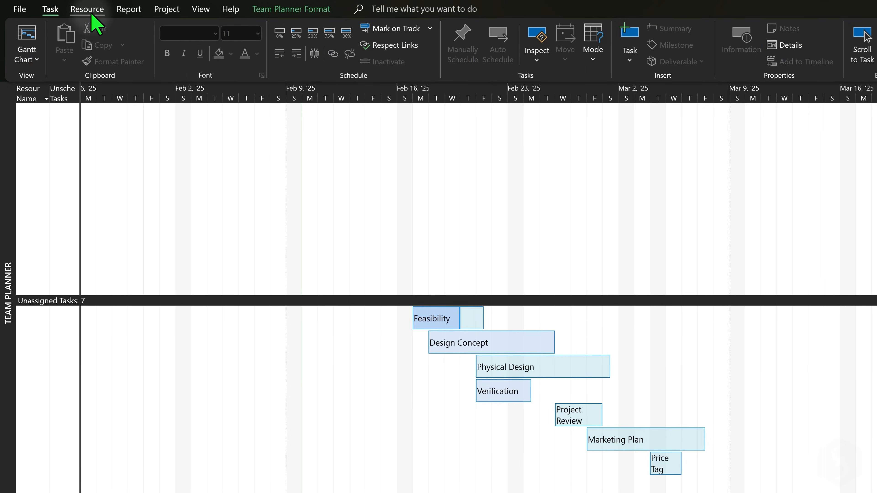
click(163, 42)
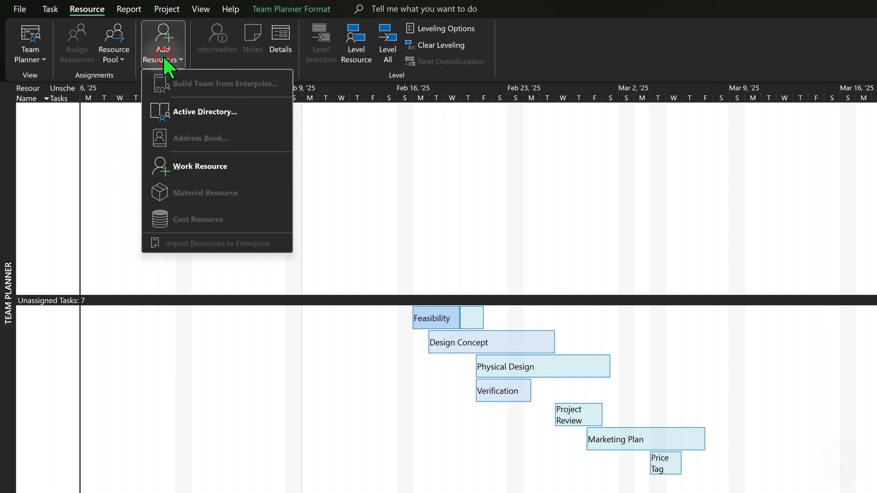
click(197, 166)
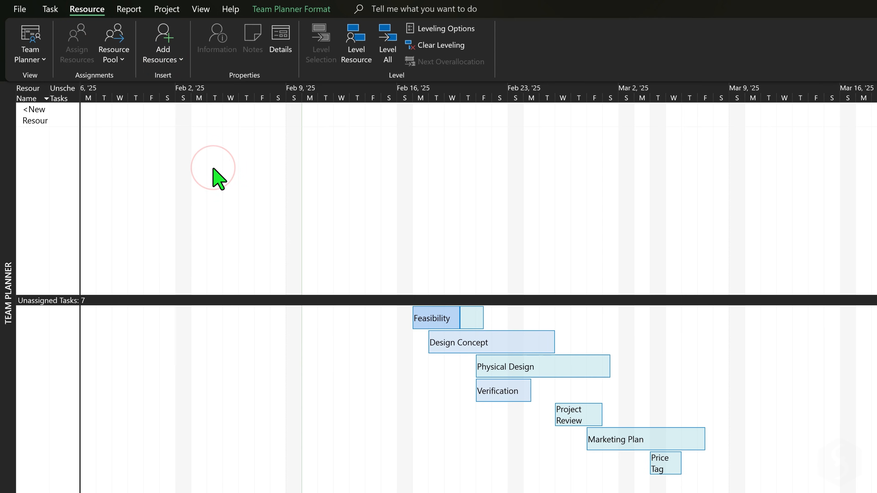
click(39, 115)
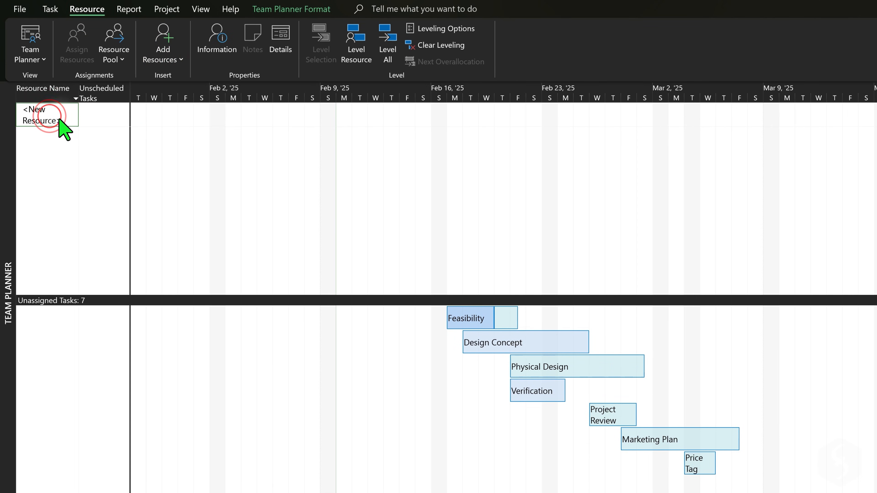
- Name the new resource Paul and set its group to Half-Time
double_click(47, 115)
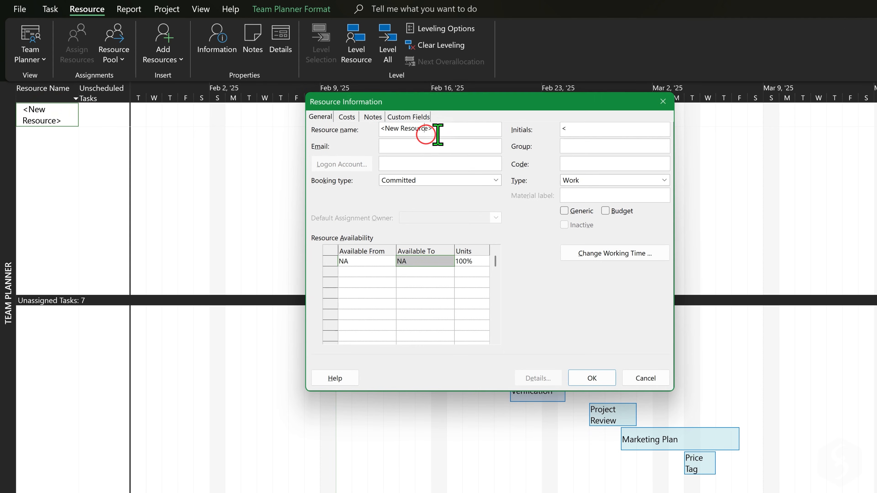
text(Paul)
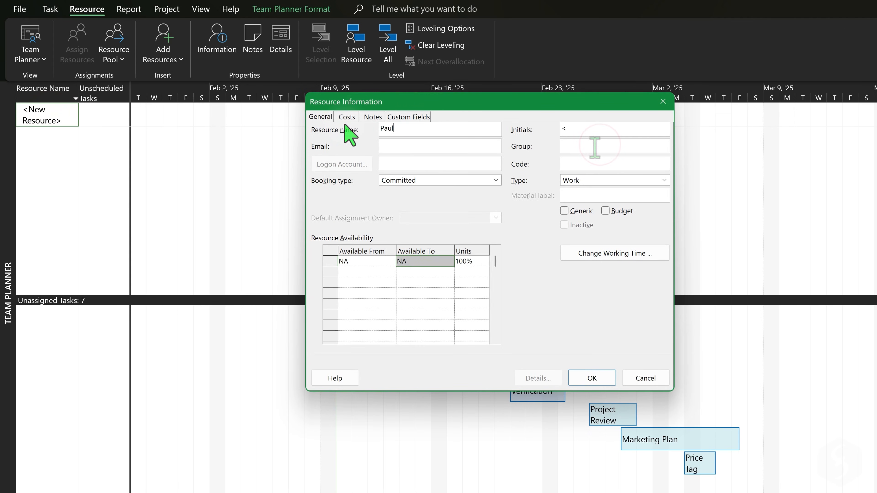
text(Half-Timers)
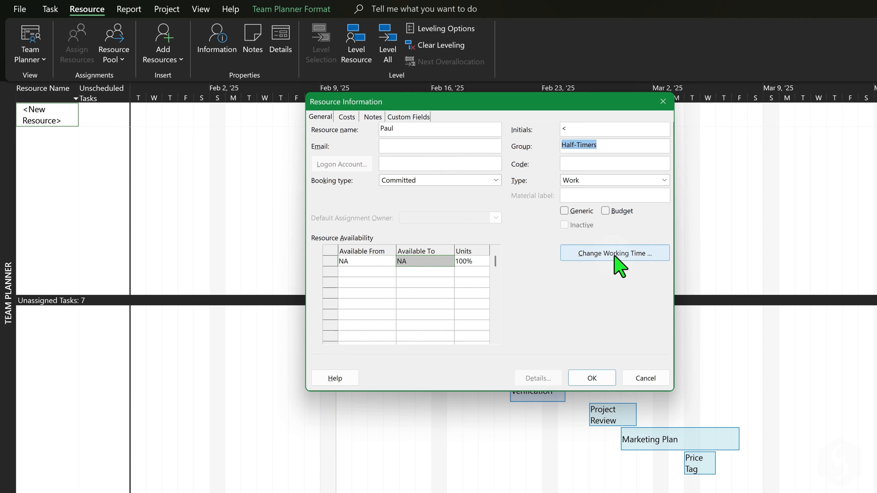
click(614, 254)
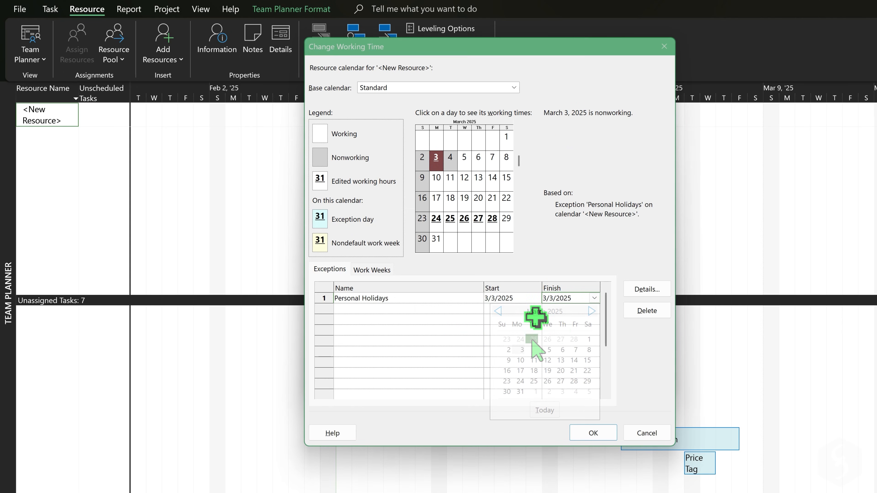
click(371, 269)
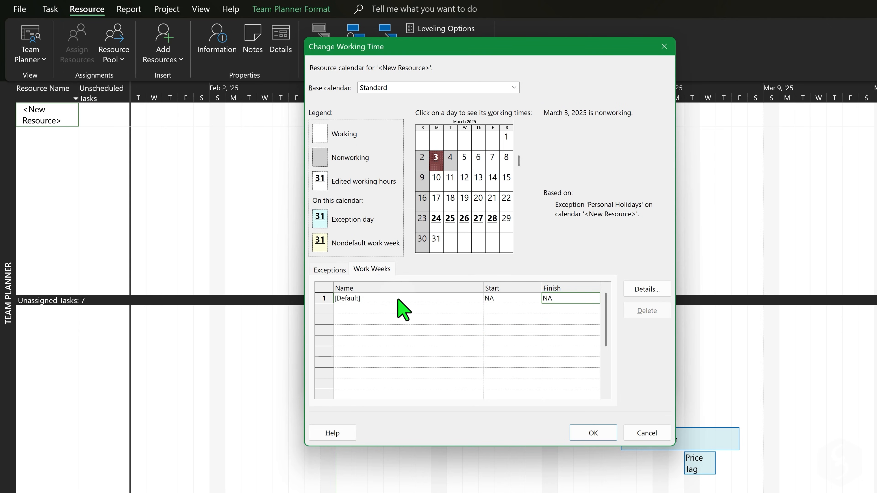
click(646, 289)
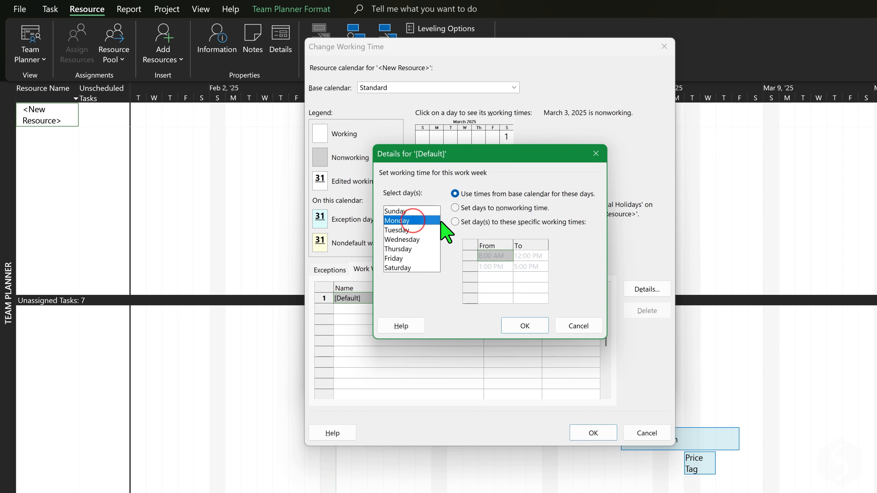
click(455, 222)
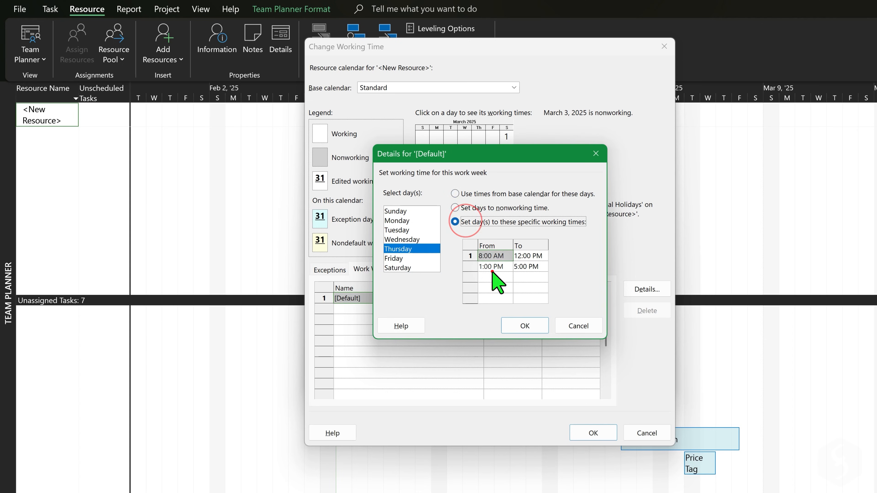
click(524, 326)
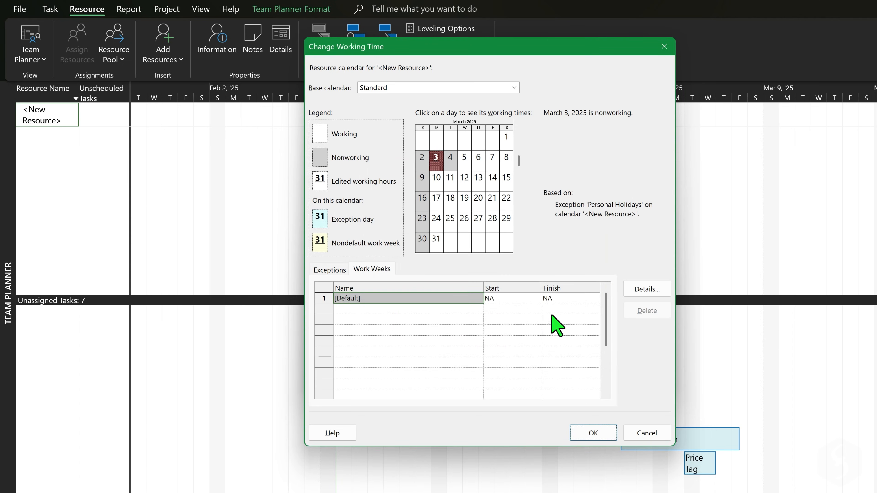
click(592, 432)
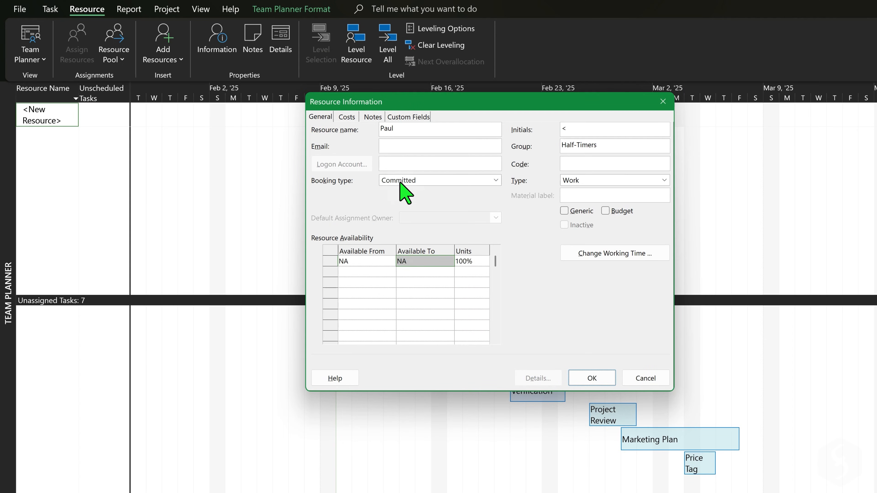
- Give Paul a $20/h standard rate and $80/d overtime rate, saving the resource
click(346, 116)
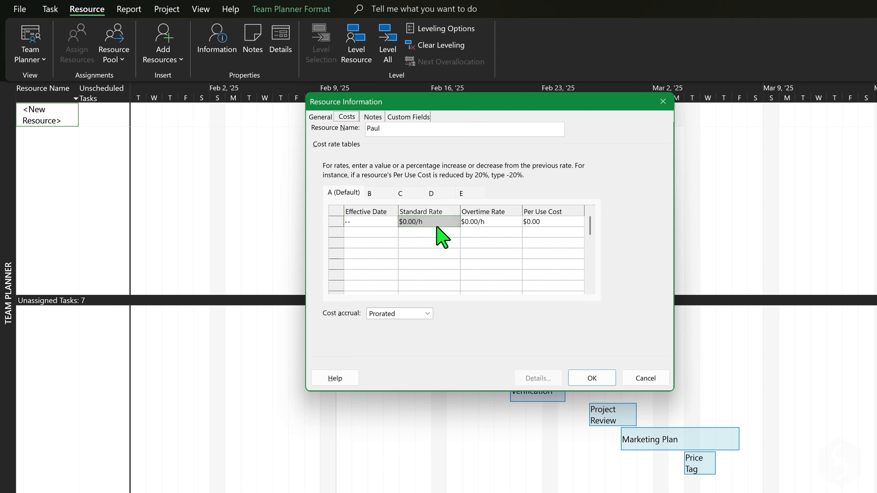
click(414, 222)
text($80/d)
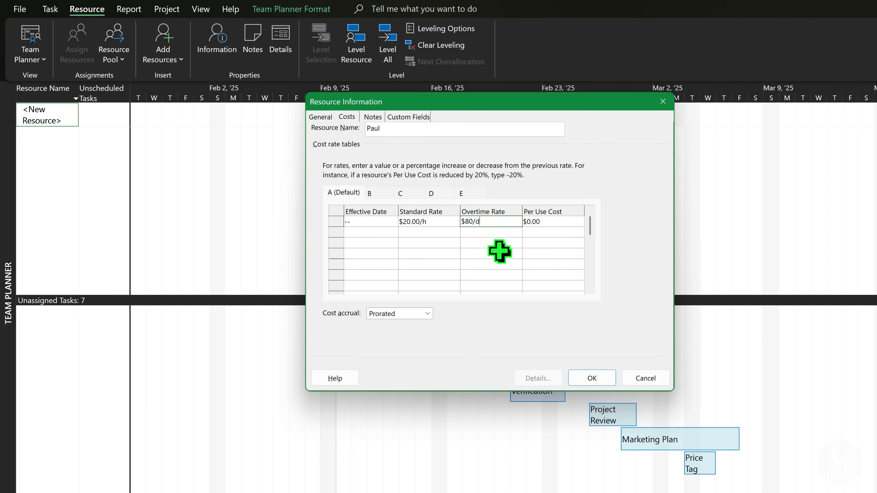
click(591, 378)
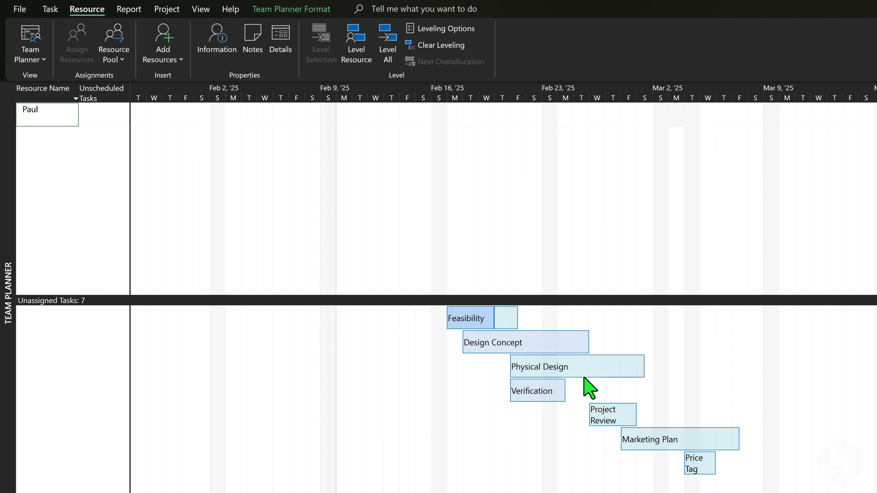
mouse_move(576, 367)
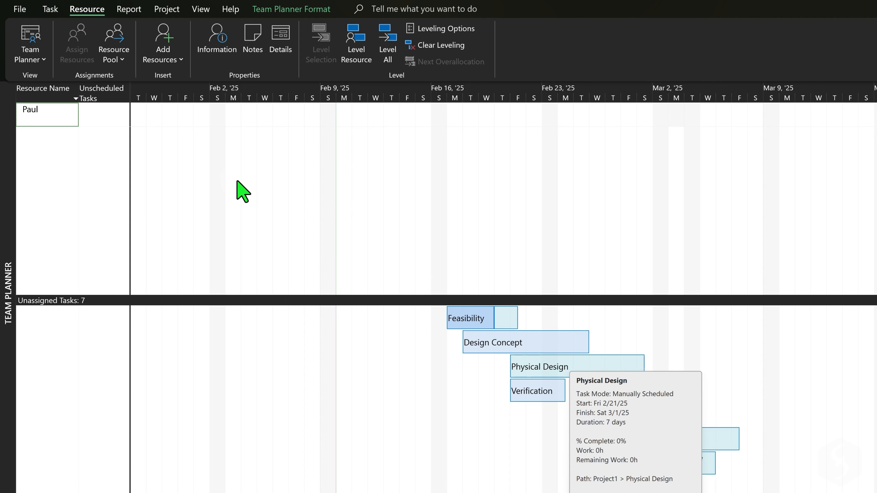
- Open Project Options at the Display page with calendar type and currency settings
click(167, 9)
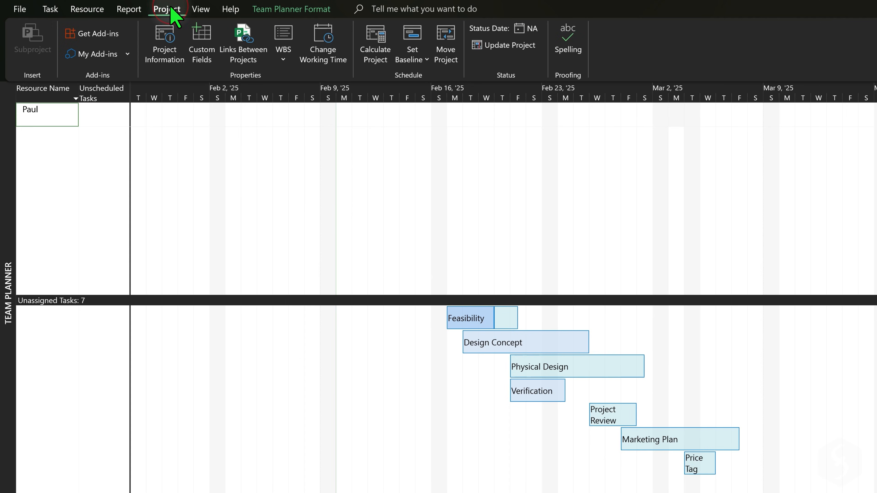
click(323, 45)
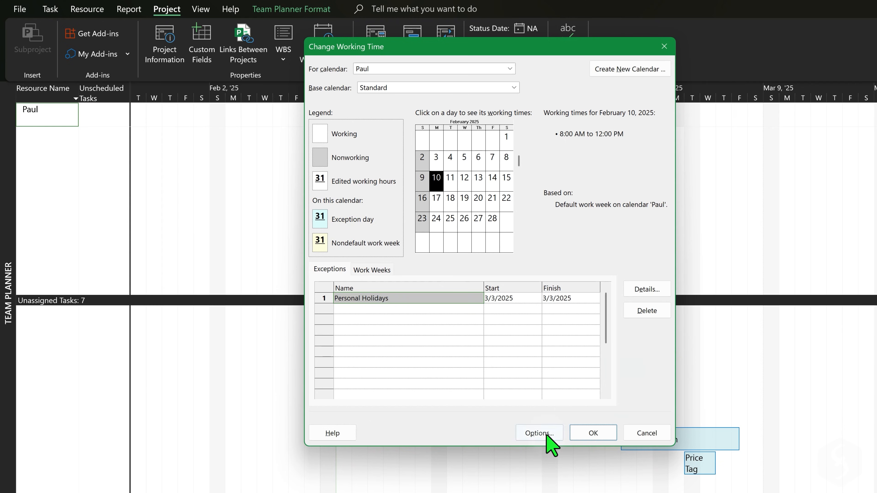
click(537, 433)
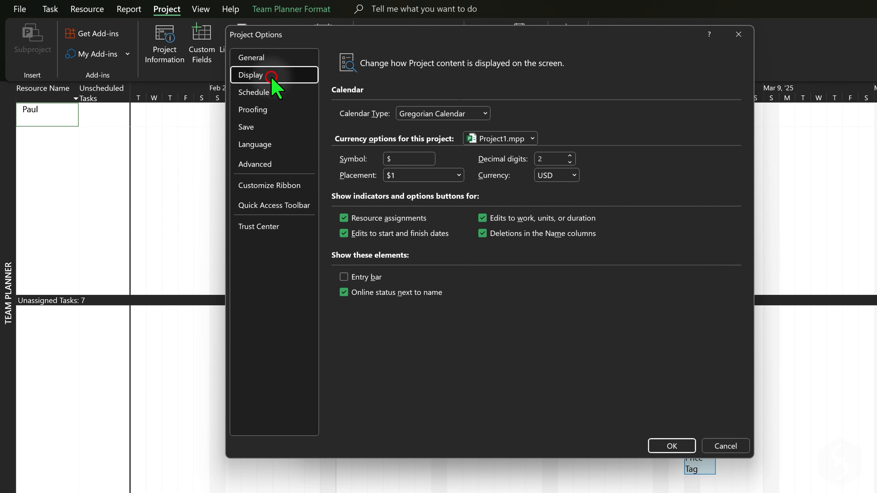
click(573, 175)
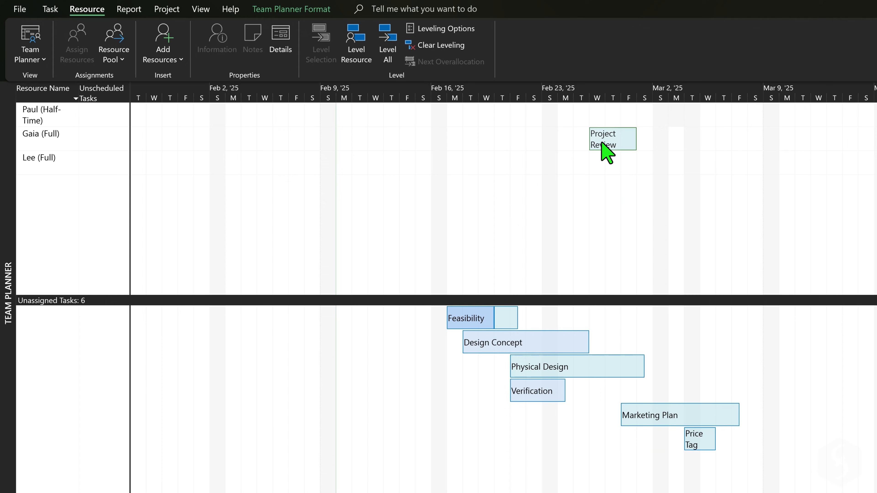
mouse_move(673, 401)
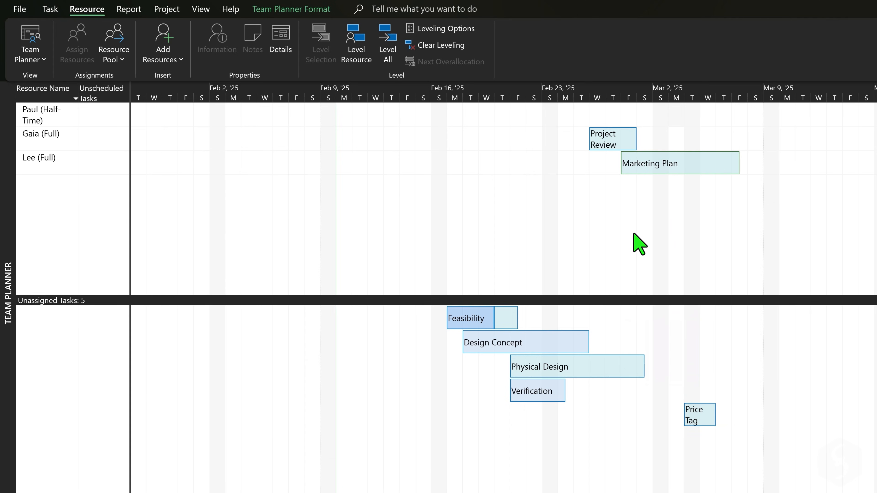
mouse_move(541, 358)
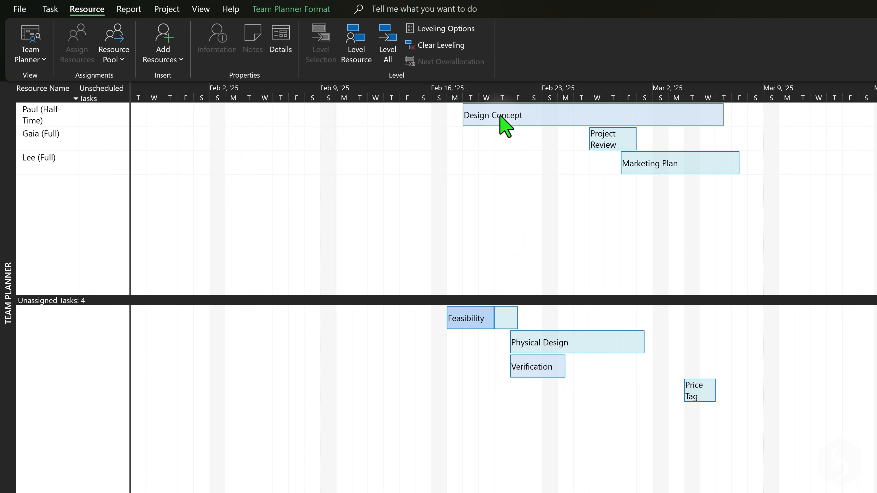
mouse_move(693, 115)
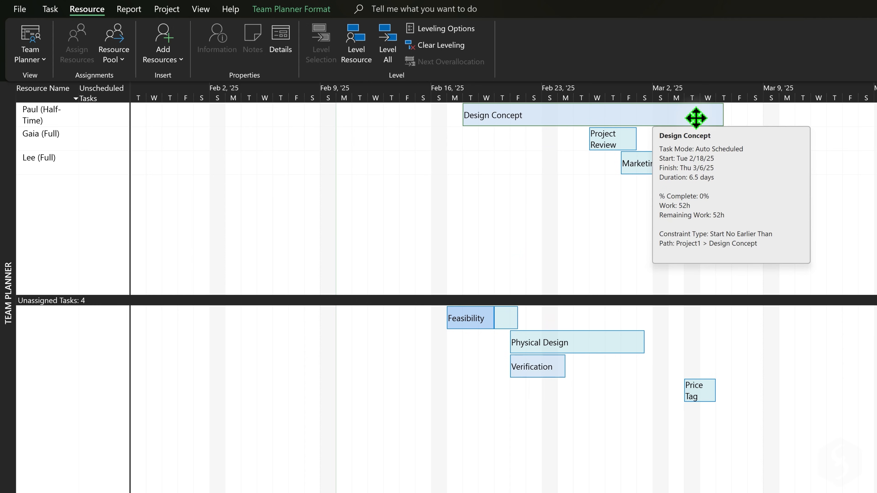
mouse_move(660, 144)
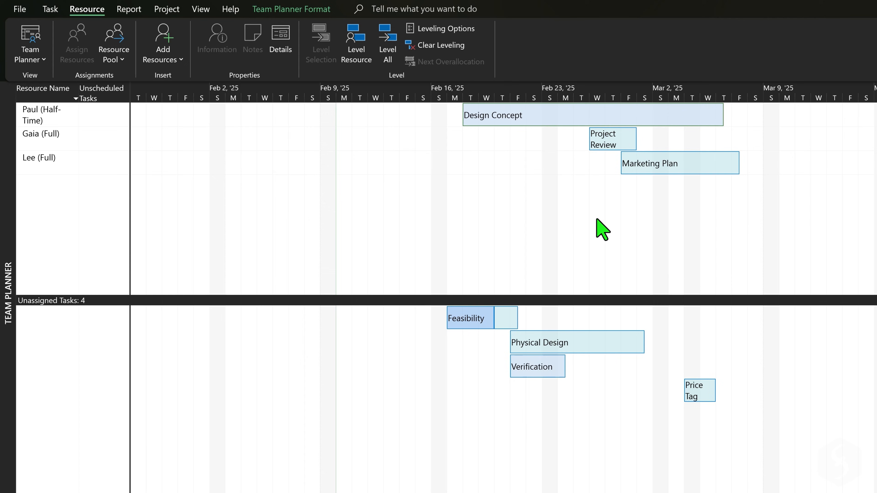
mouse_move(568, 336)
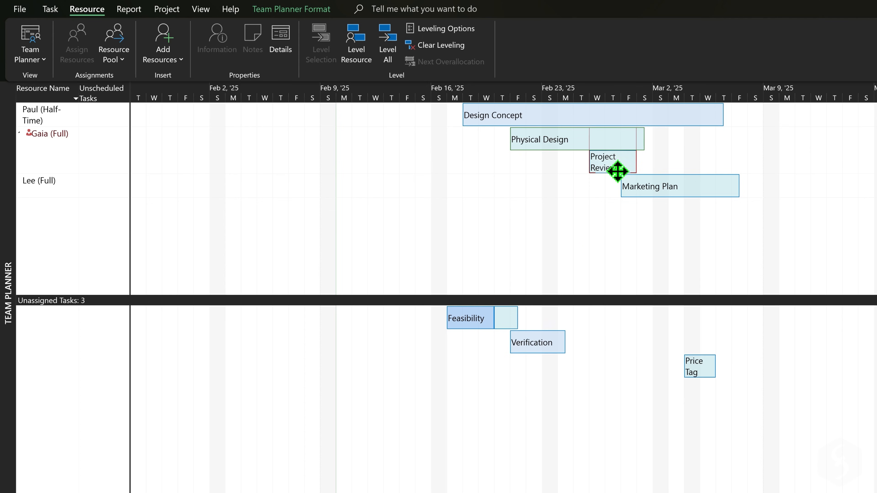
- Select Gaia's overallocated row and bring up the Task commands
click(42, 133)
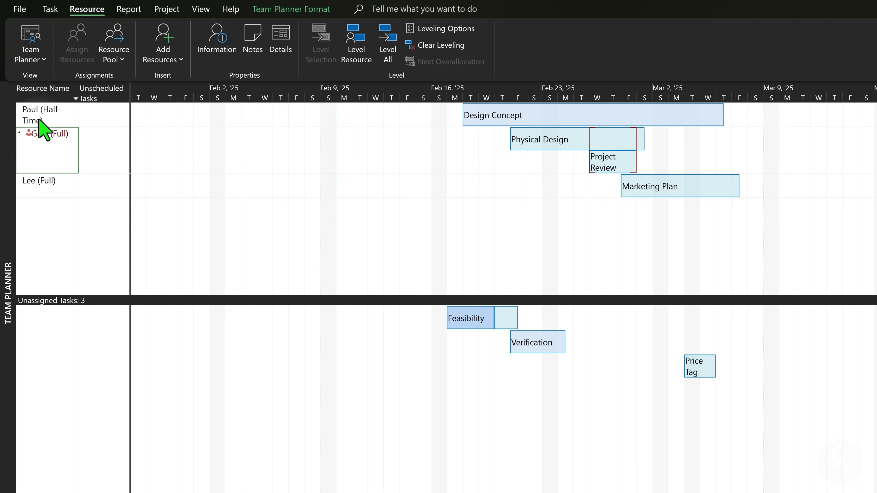
click(536, 37)
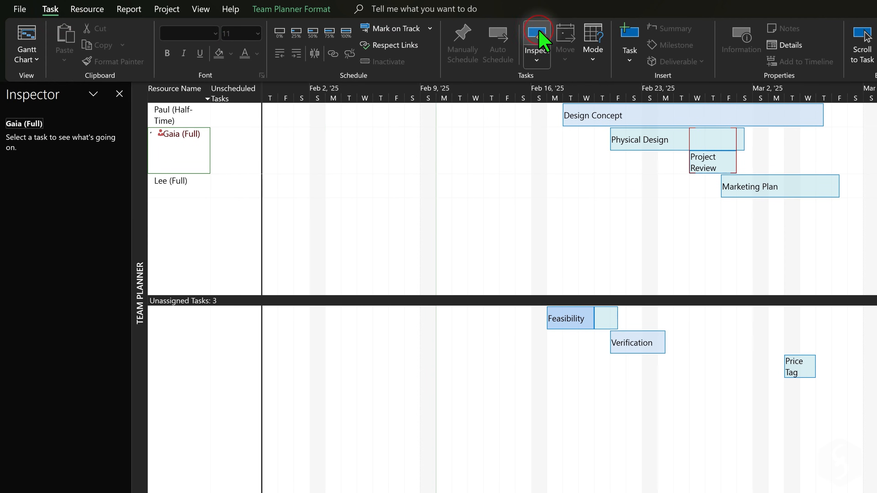
- Inspect Gaia's overallocation and move Project Review to Mon 3/3–Thu 3/6/25 after Physical Design
click(643, 139)
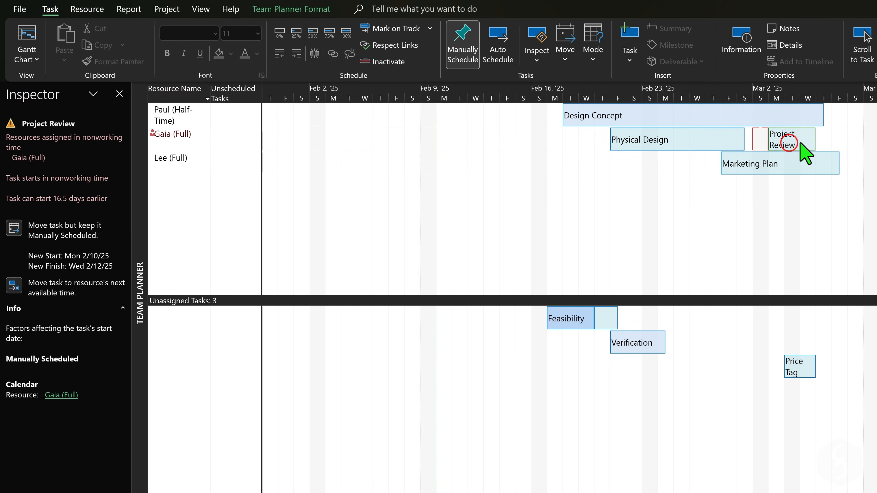
click(119, 93)
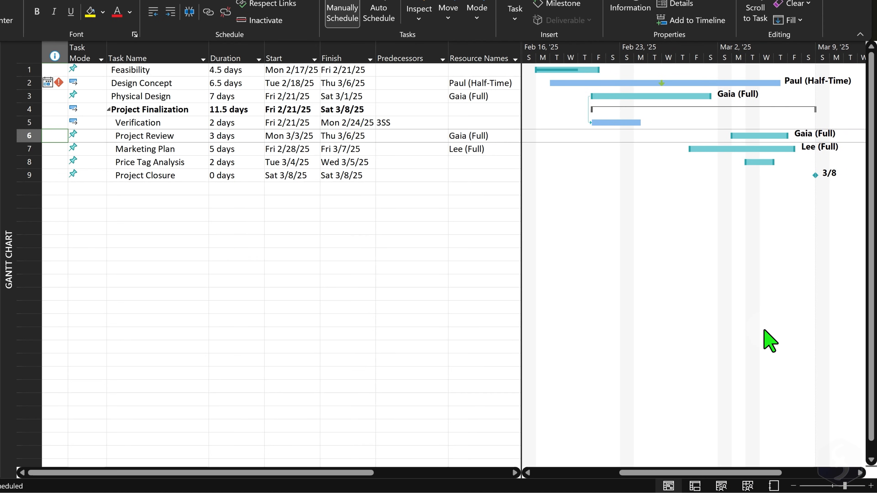
mouse_move(825, 177)
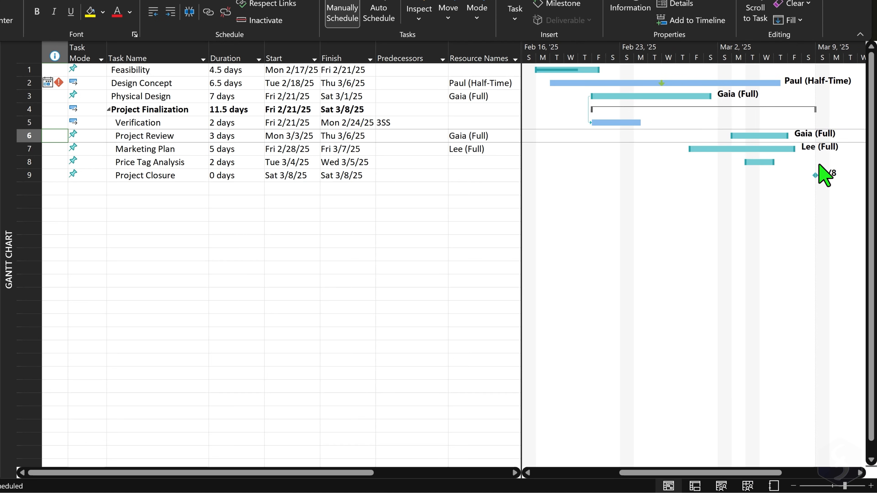
mouse_move(783, 201)
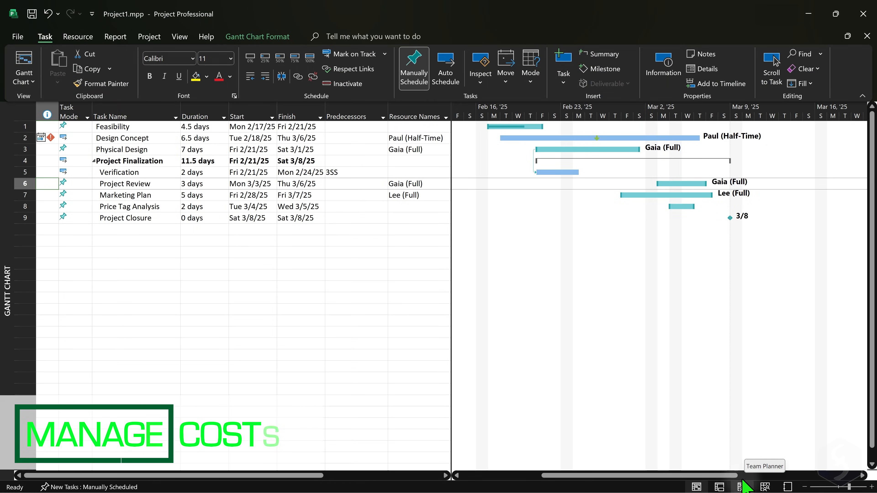
- In Resource Sheet add material resources Software License ($1,000) and Electricity Bill ($1,500), then show the Gantt chart
click(764, 487)
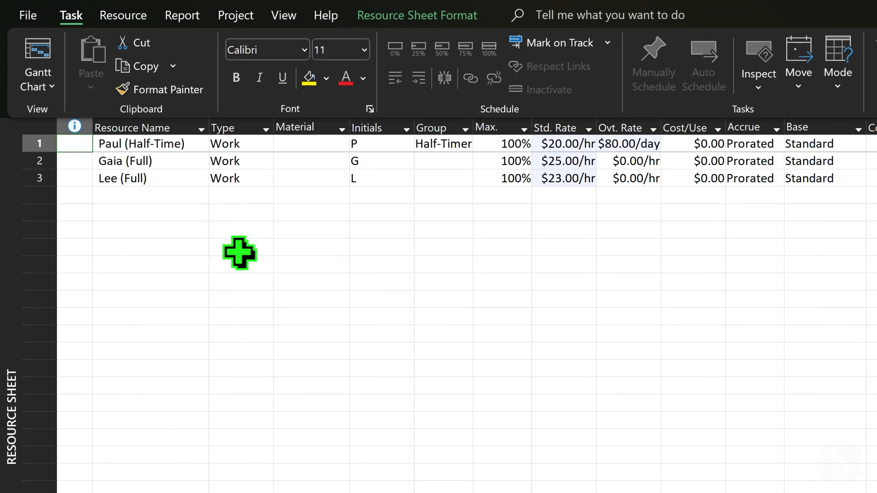
click(150, 195)
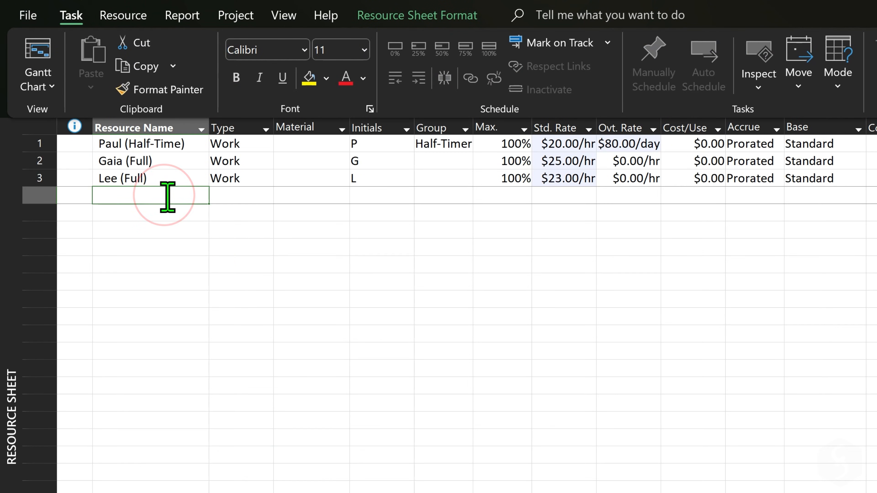
text(Software License)
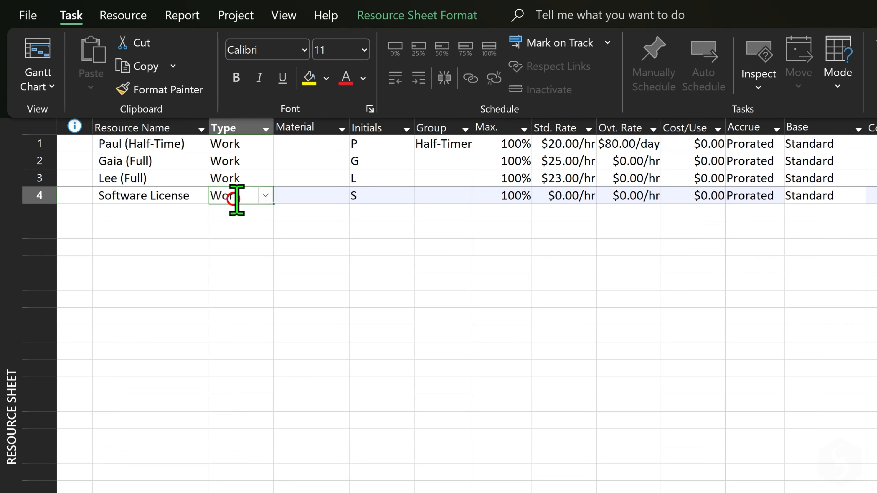
click(241, 195)
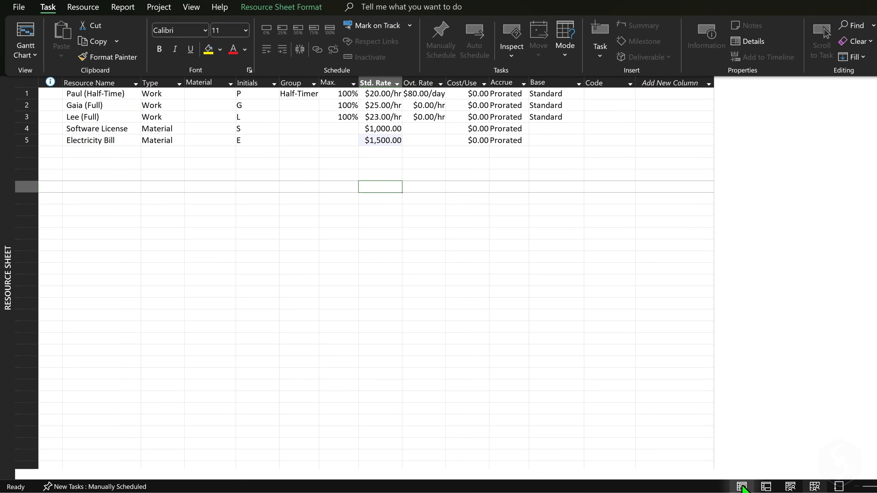
click(740, 486)
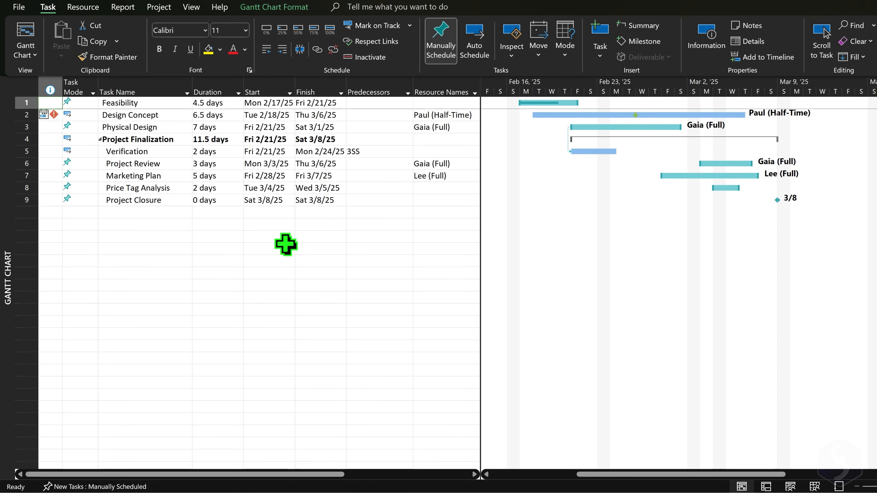
- Assign Electricity Bill at 0.2 units and Software License at 1 unit to Verification
click(127, 152)
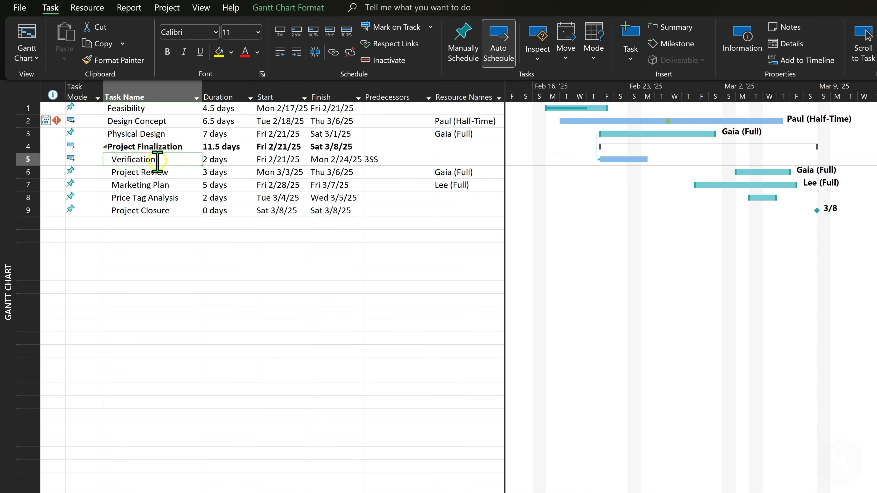
right_click(131, 159)
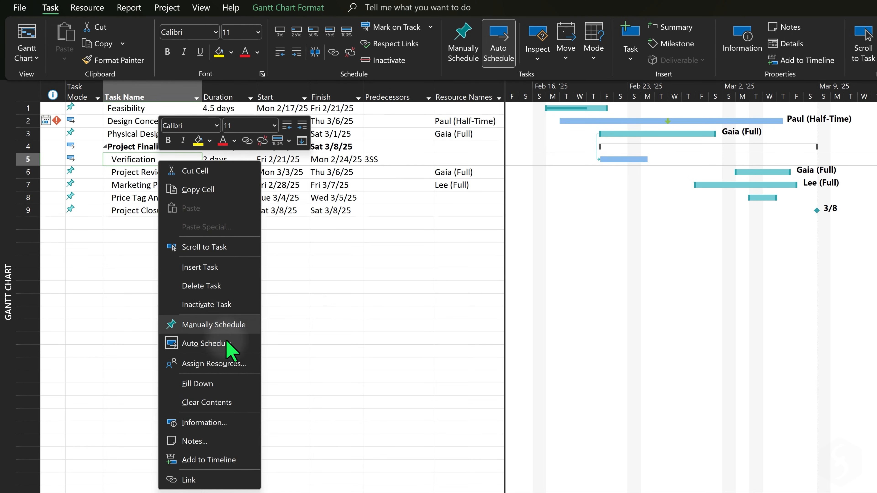
click(213, 363)
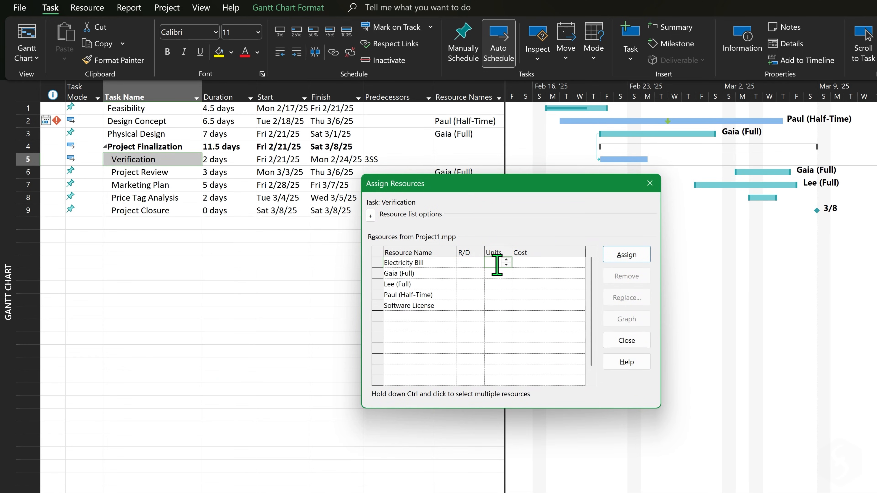
click(625, 254)
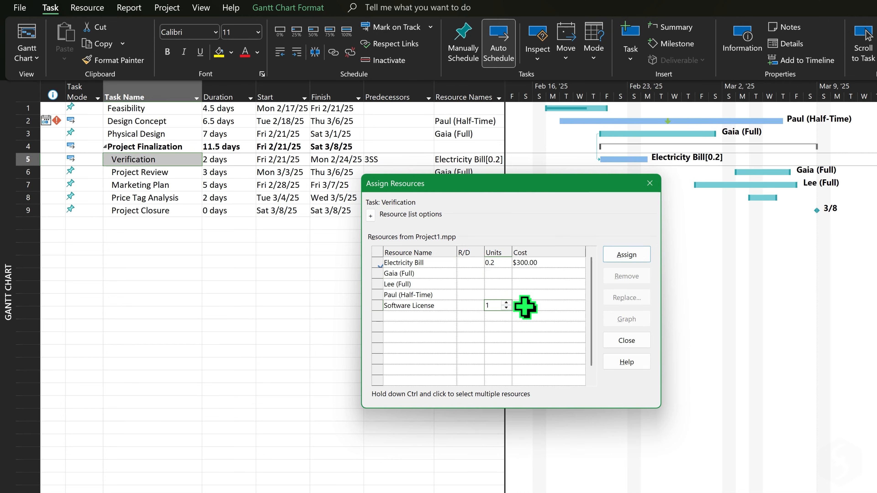
click(626, 254)
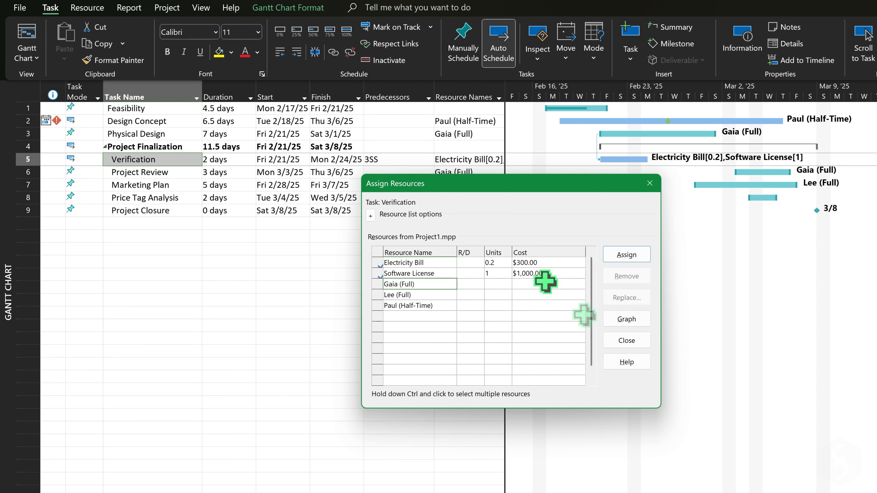
click(626, 340)
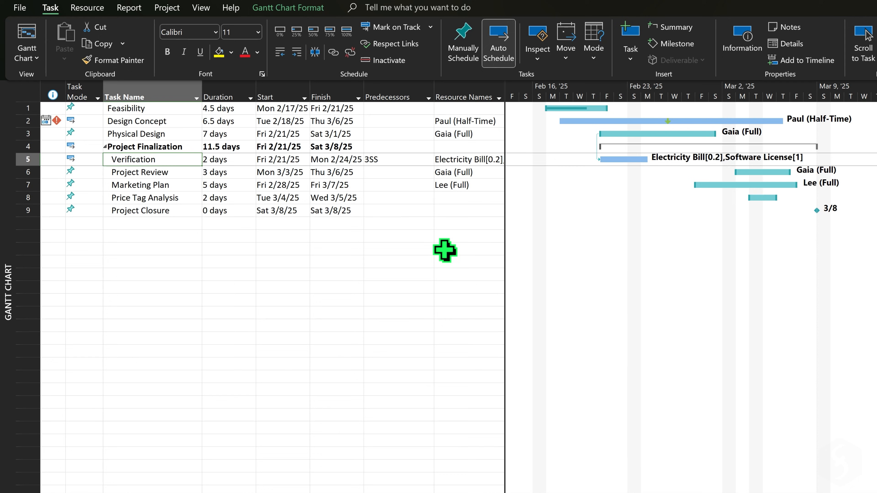
- Insert a Cost column before Resource Names, showing totals such as $3,420.00 for Project Finalization
right_click(465, 97)
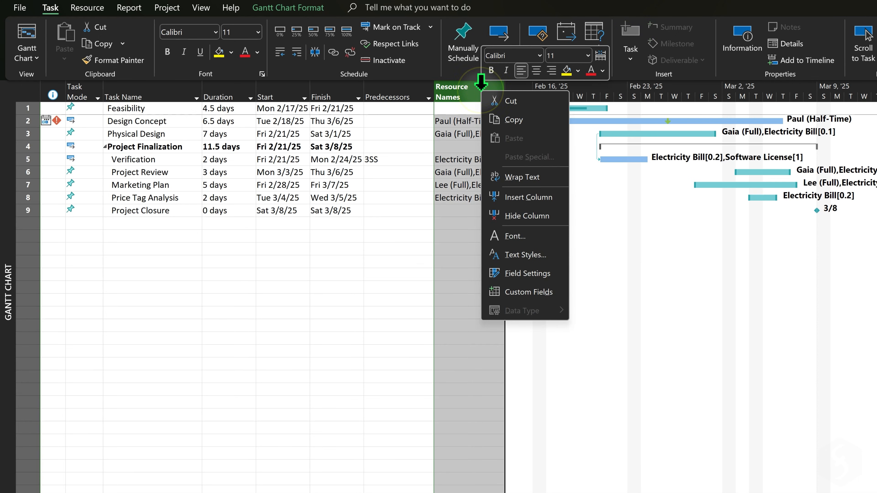
click(533, 209)
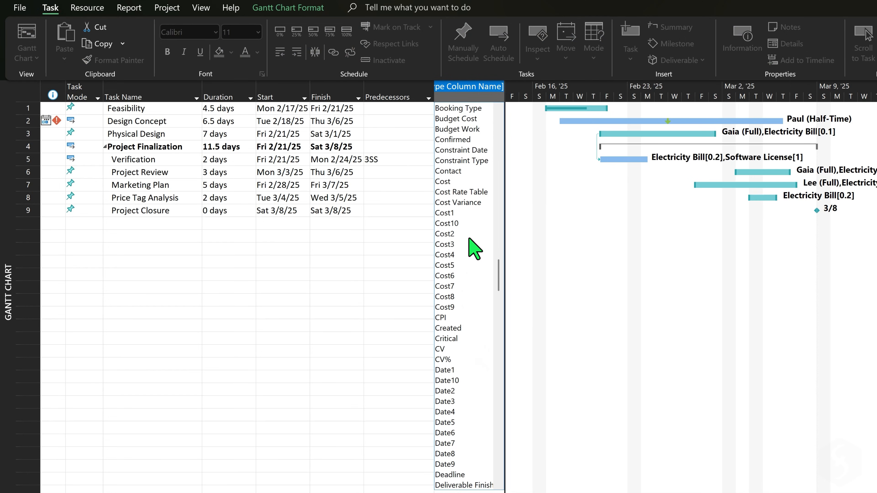
click(442, 182)
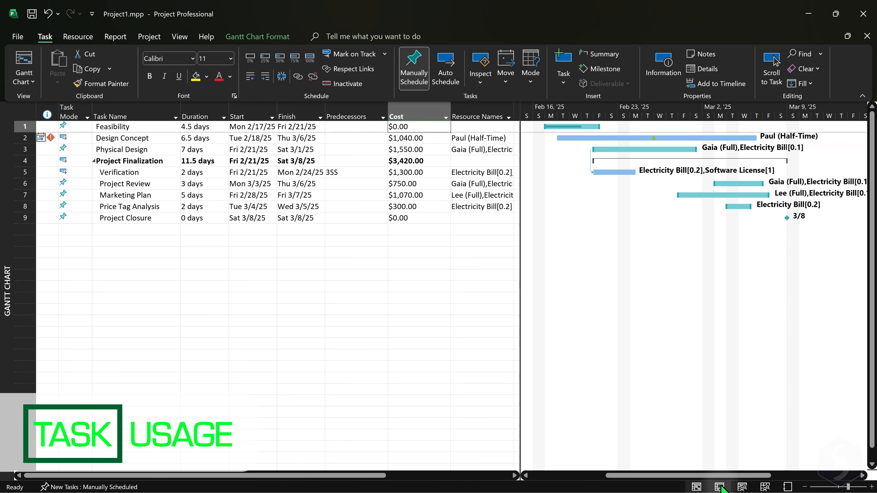
click(721, 486)
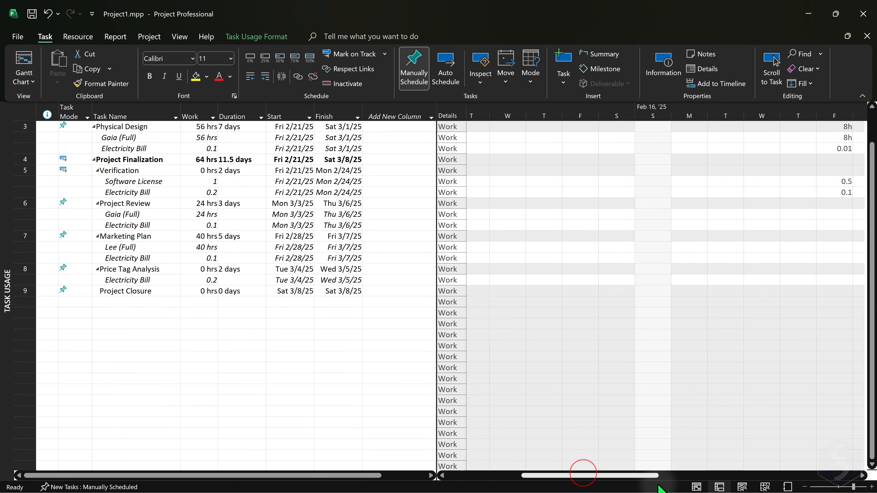
scroll(right, 3)
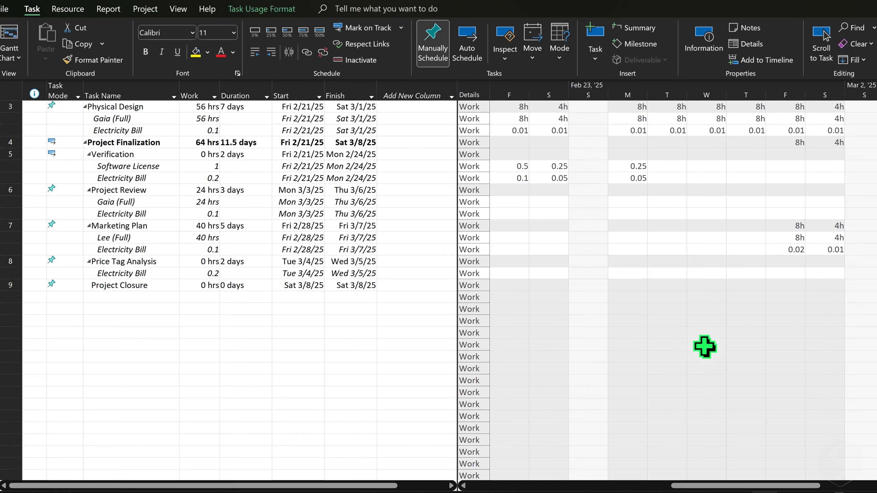
mouse_move(547, 132)
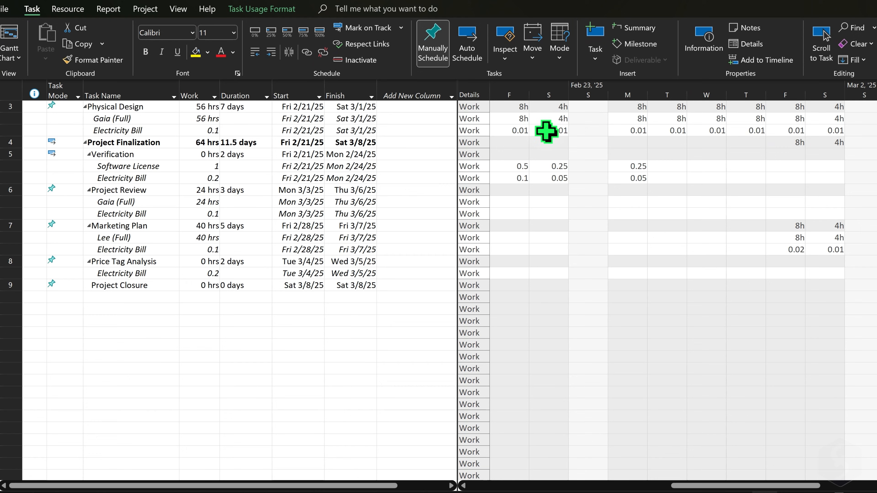
click(120, 178)
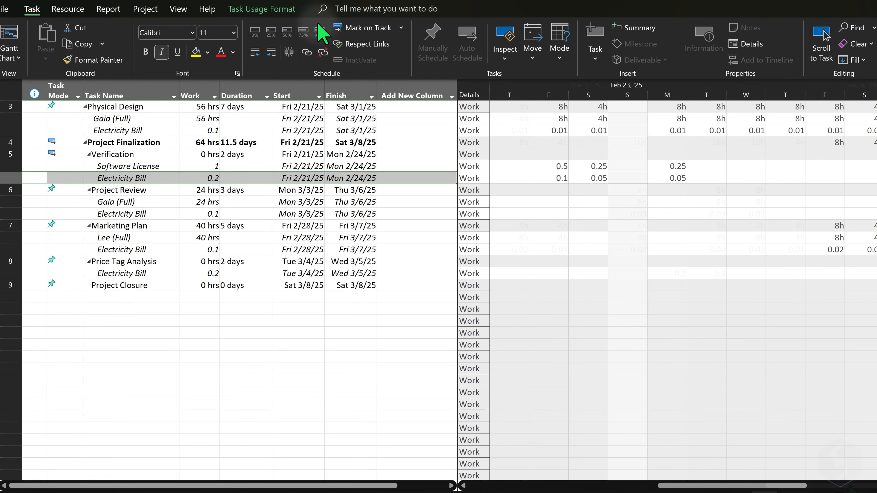
click(246, 9)
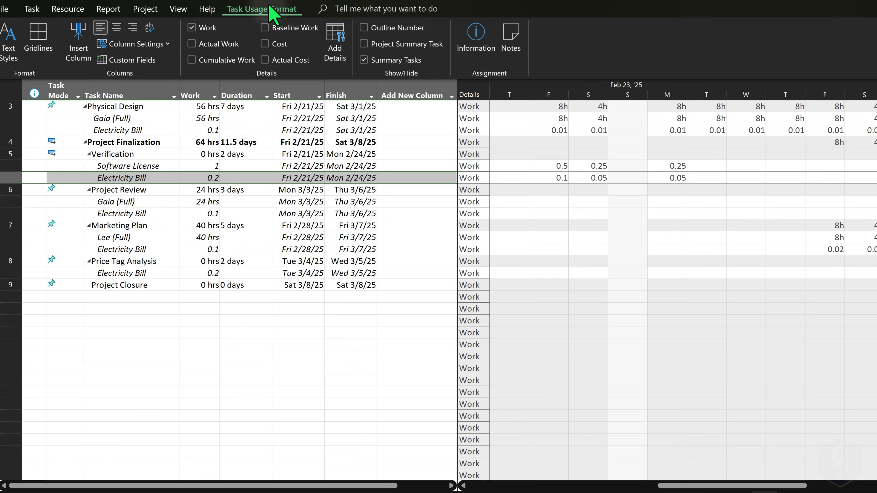
mouse_move(264, 44)
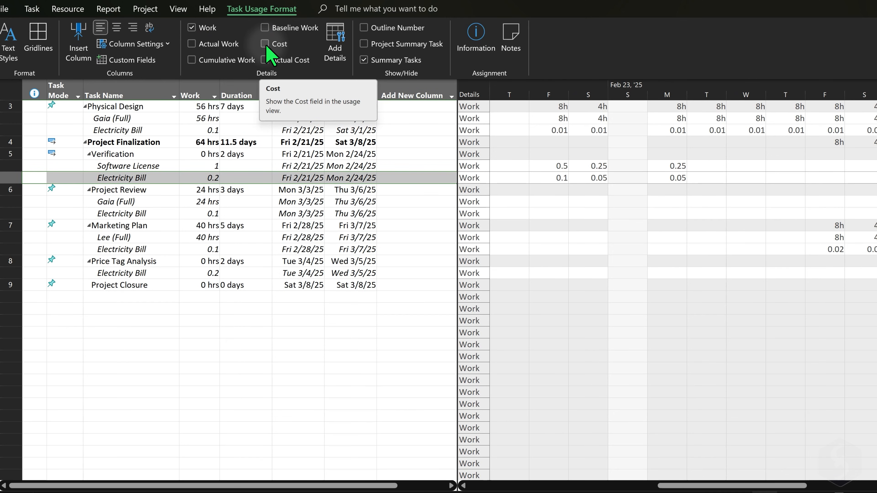
click(264, 44)
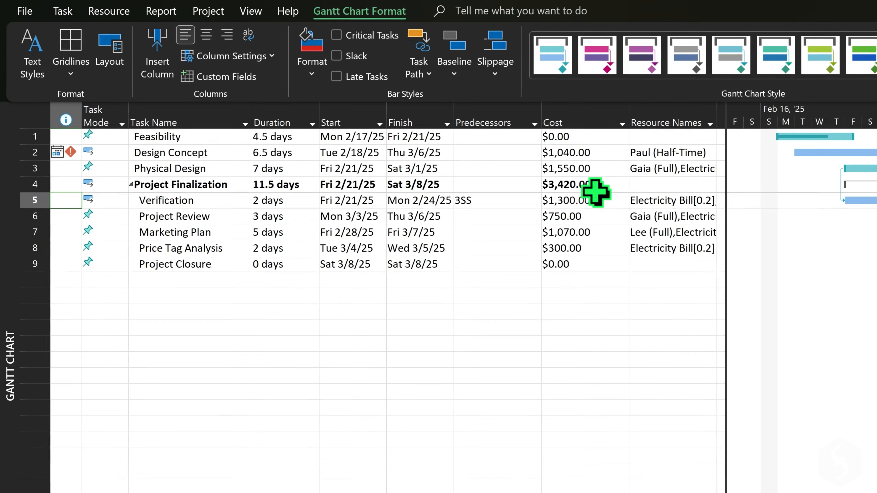
- Cancel a column insert beside Cost, hide the Resource Names column and choose a task filter from the View options
right_click(581, 122)
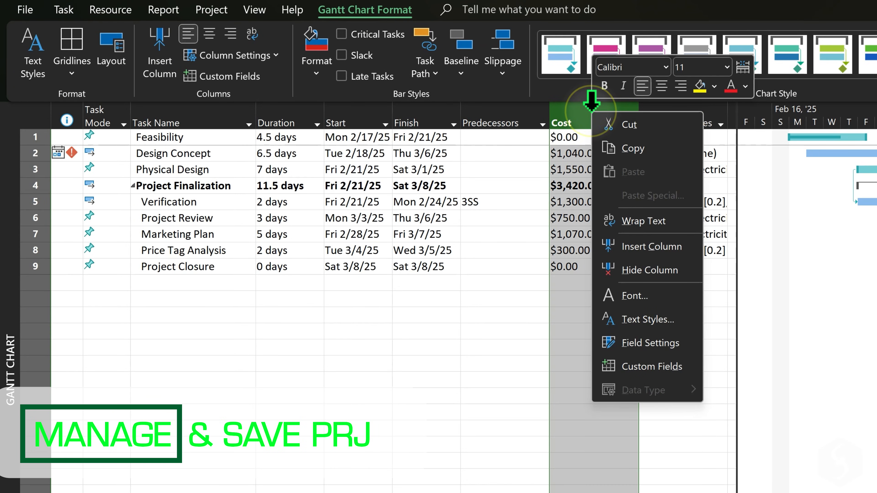
click(650, 246)
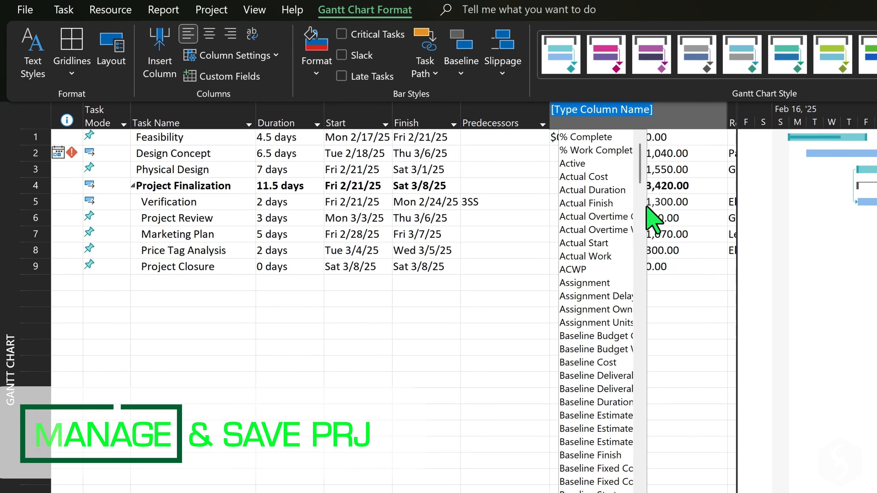
scroll(down, 3)
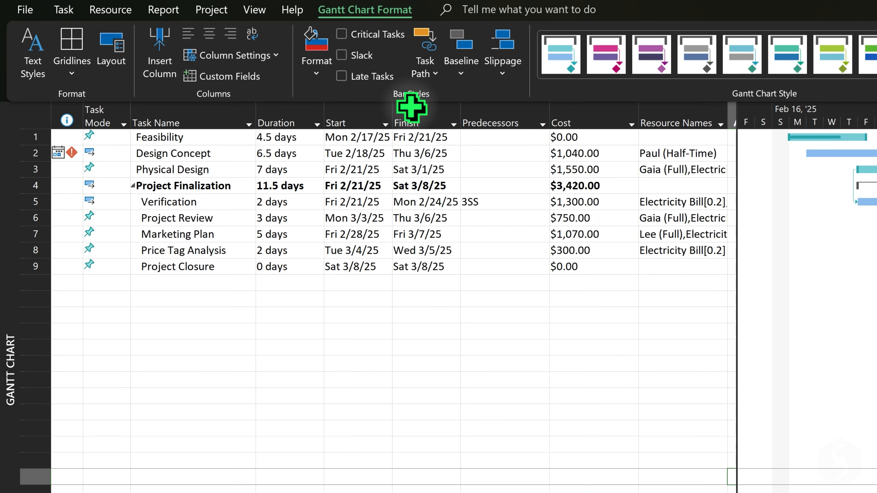
click(254, 10)
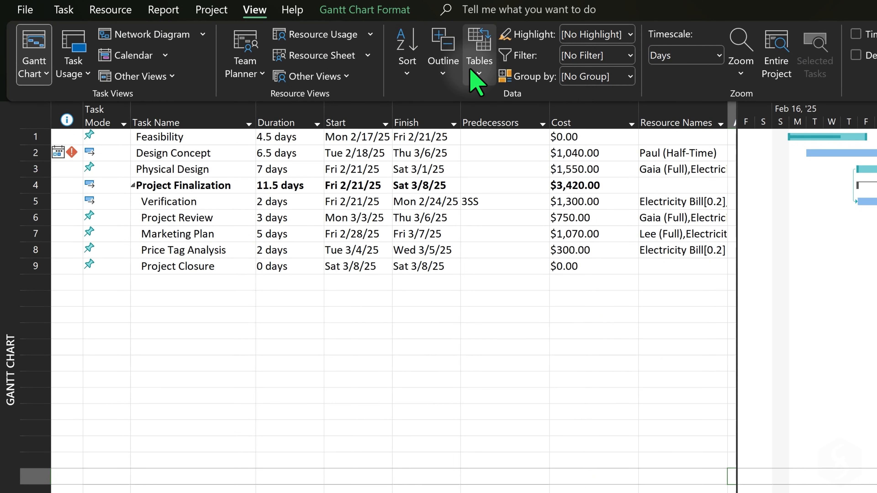
click(478, 50)
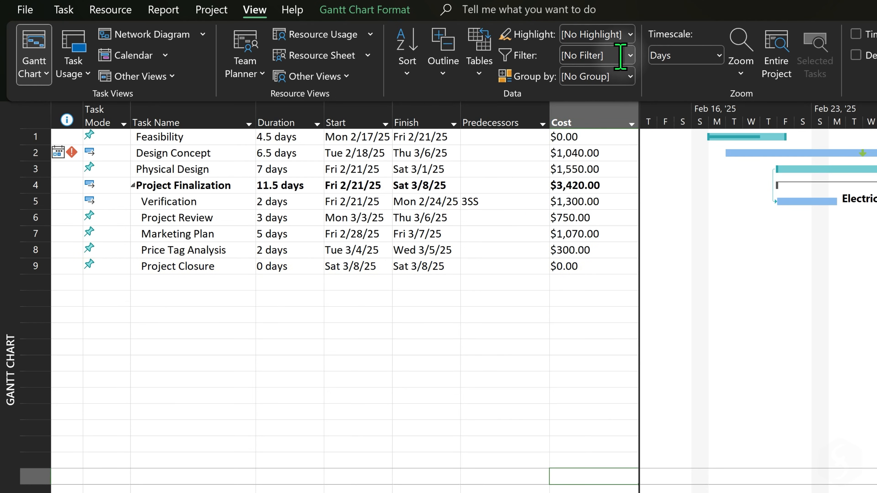
click(631, 54)
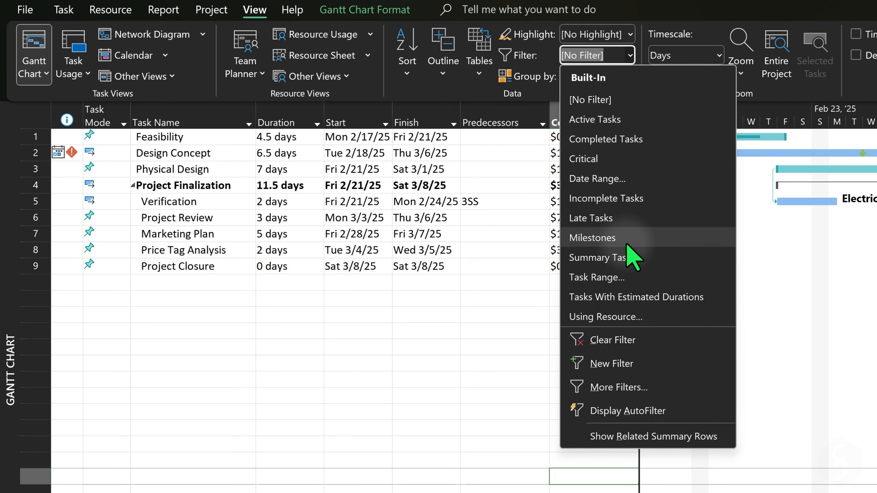
click(597, 258)
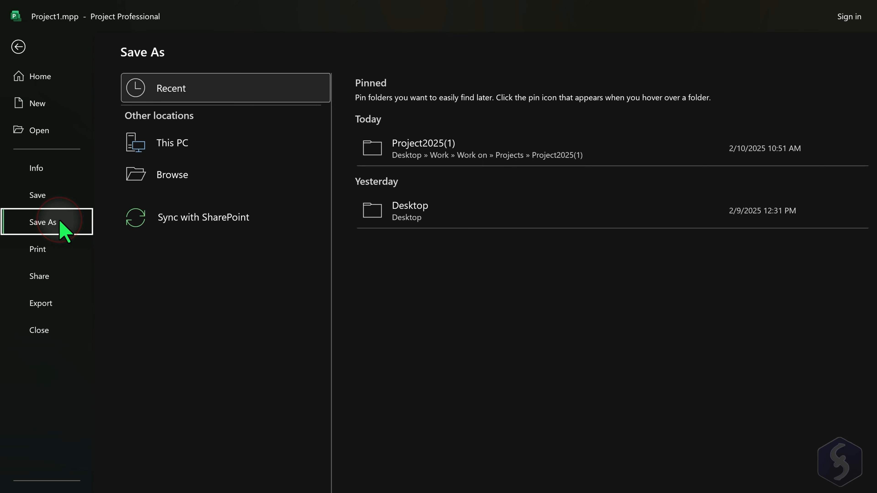
- Browse to Documents in Save As, keeping file name Project1.mpp and type Project (*.mpp)
click(172, 175)
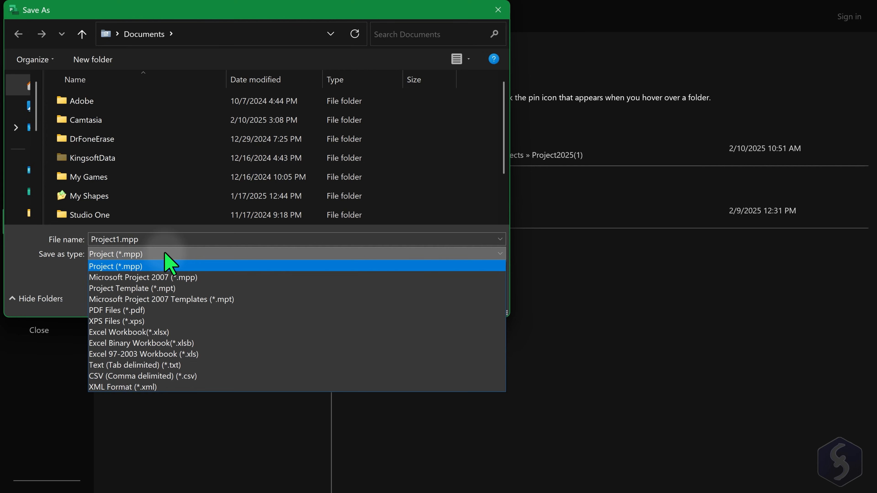
click(115, 267)
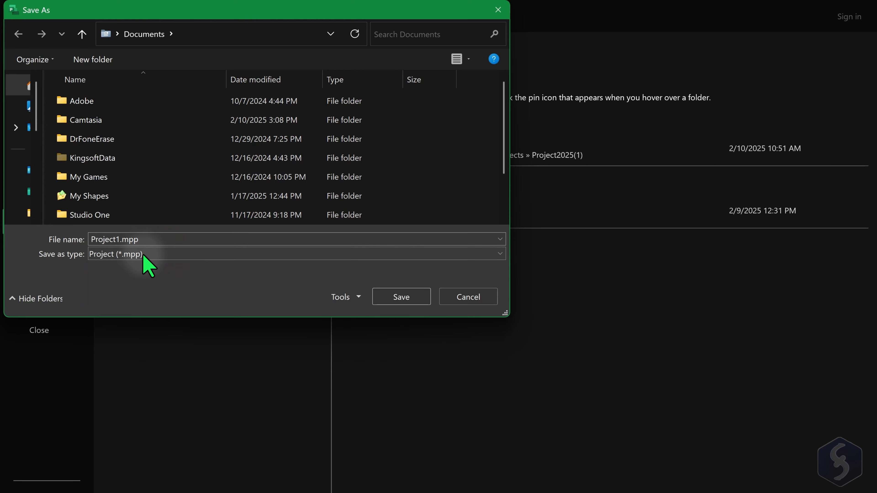
mouse_move(174, 274)
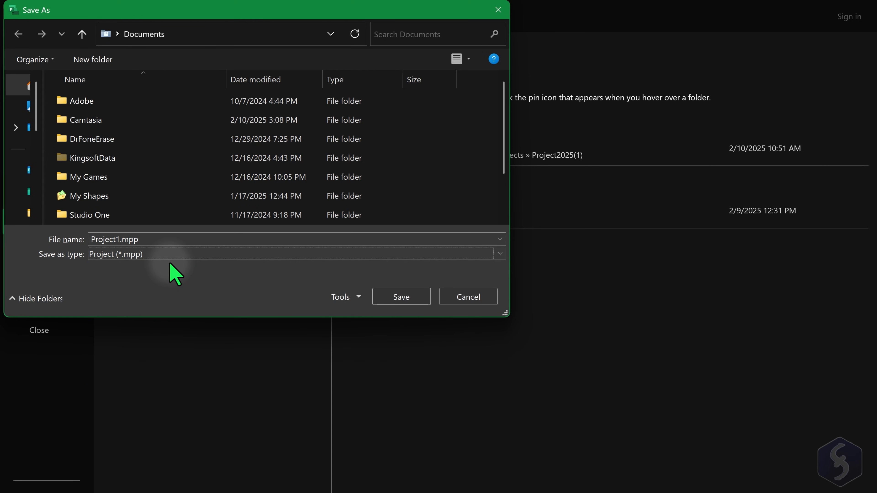